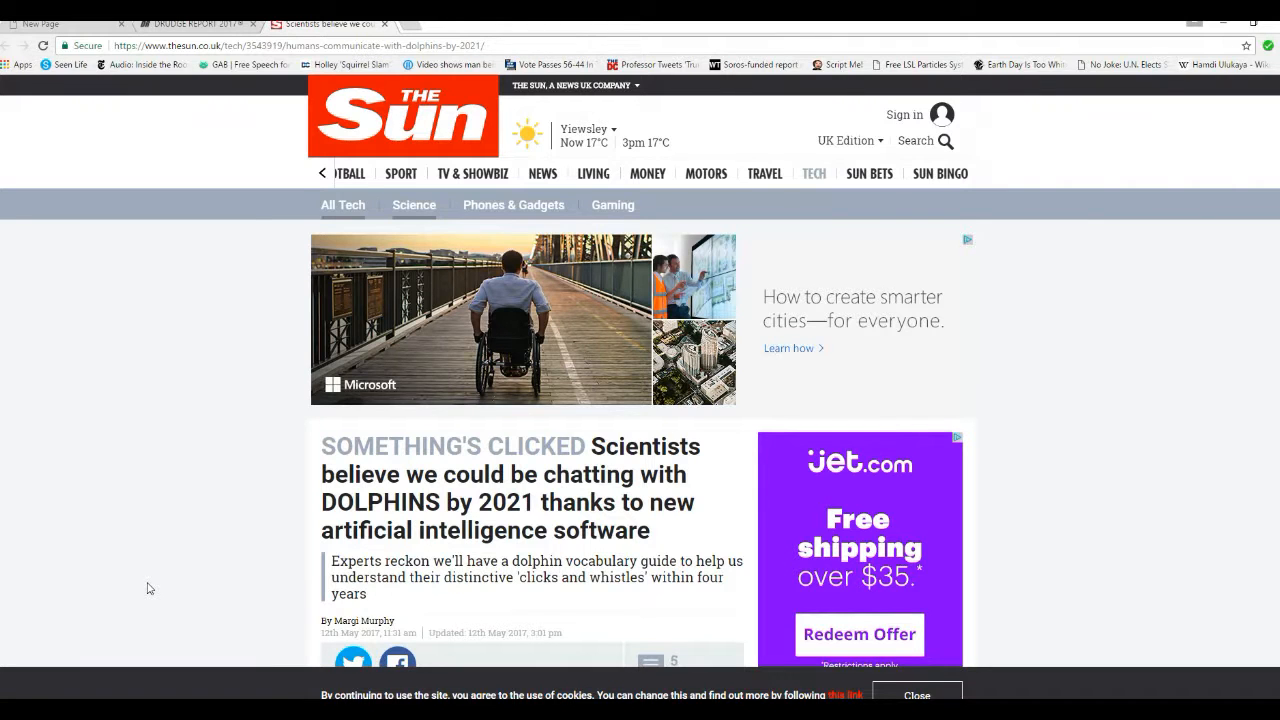
pyautogui.scroll(-3)
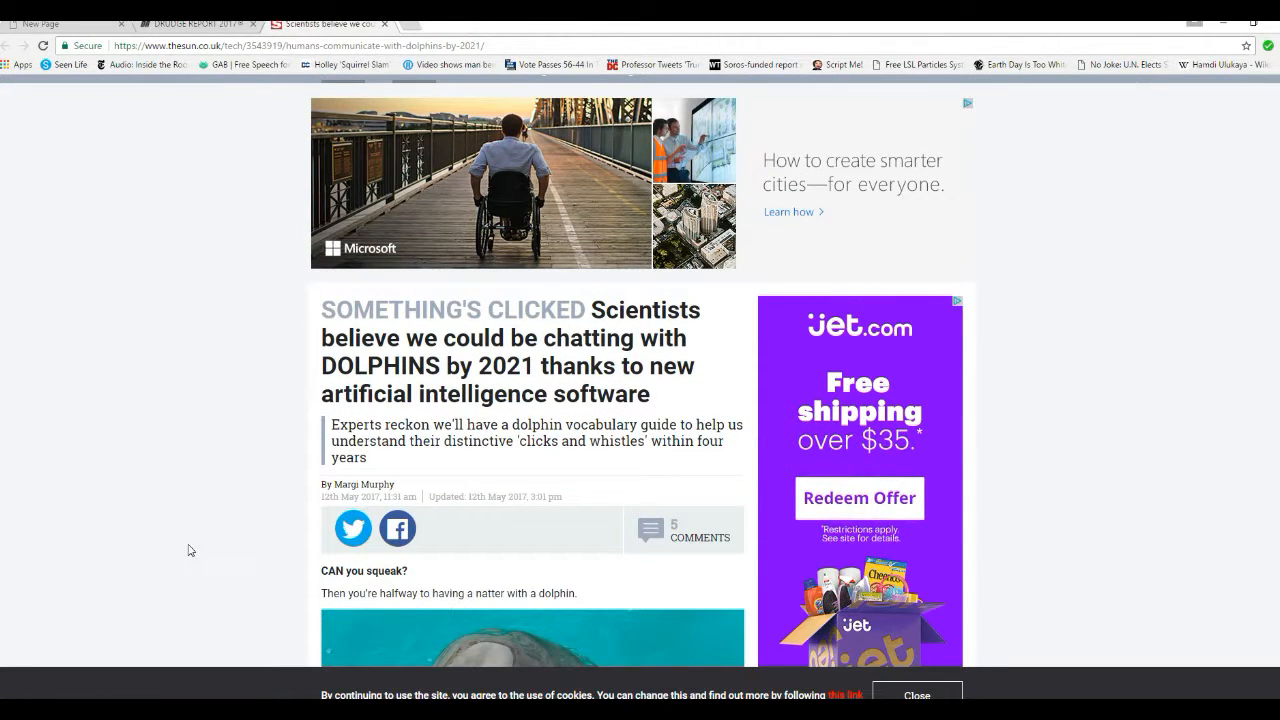
pyautogui.scroll(3)
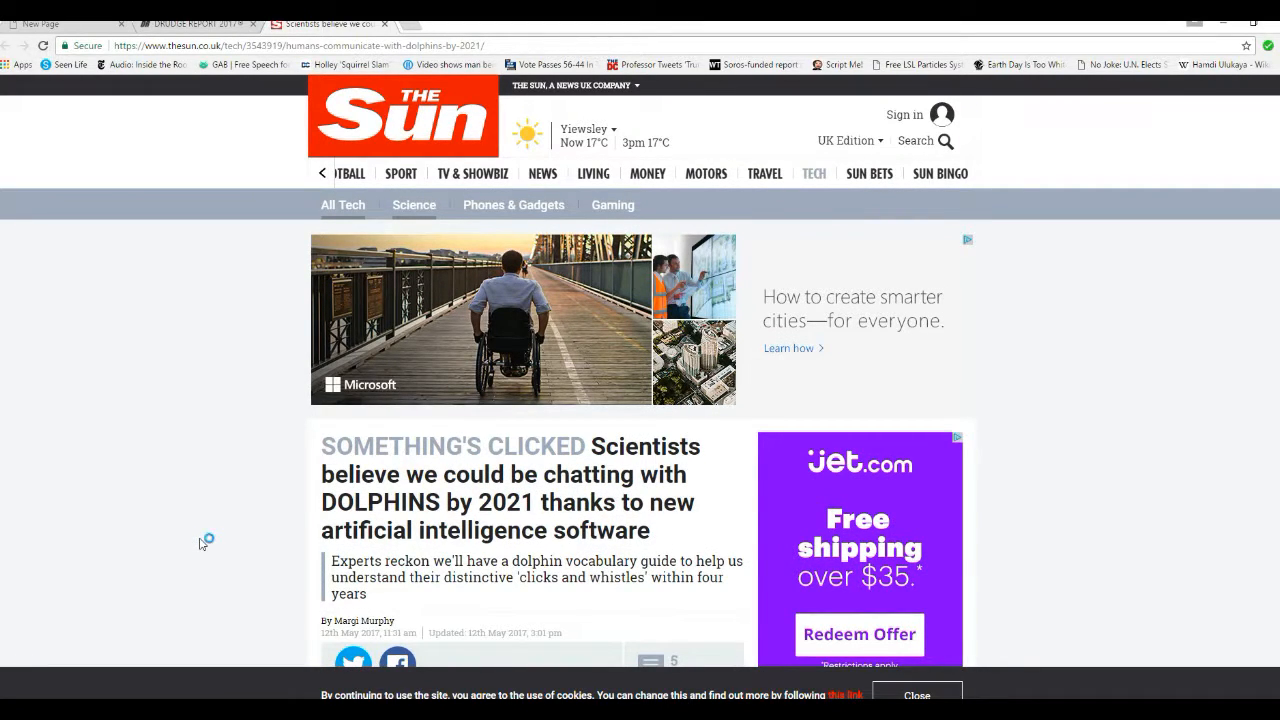
pyautogui.moveTo(200, 544)
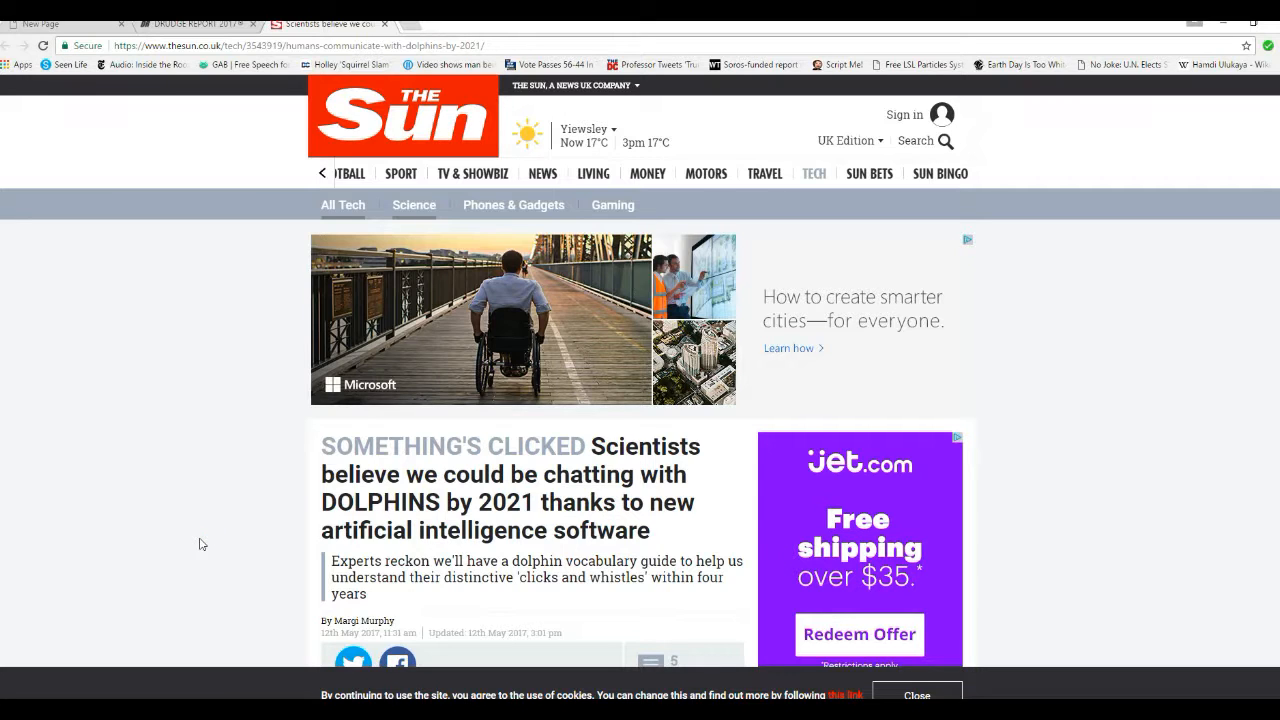
pyautogui.scroll(-3)
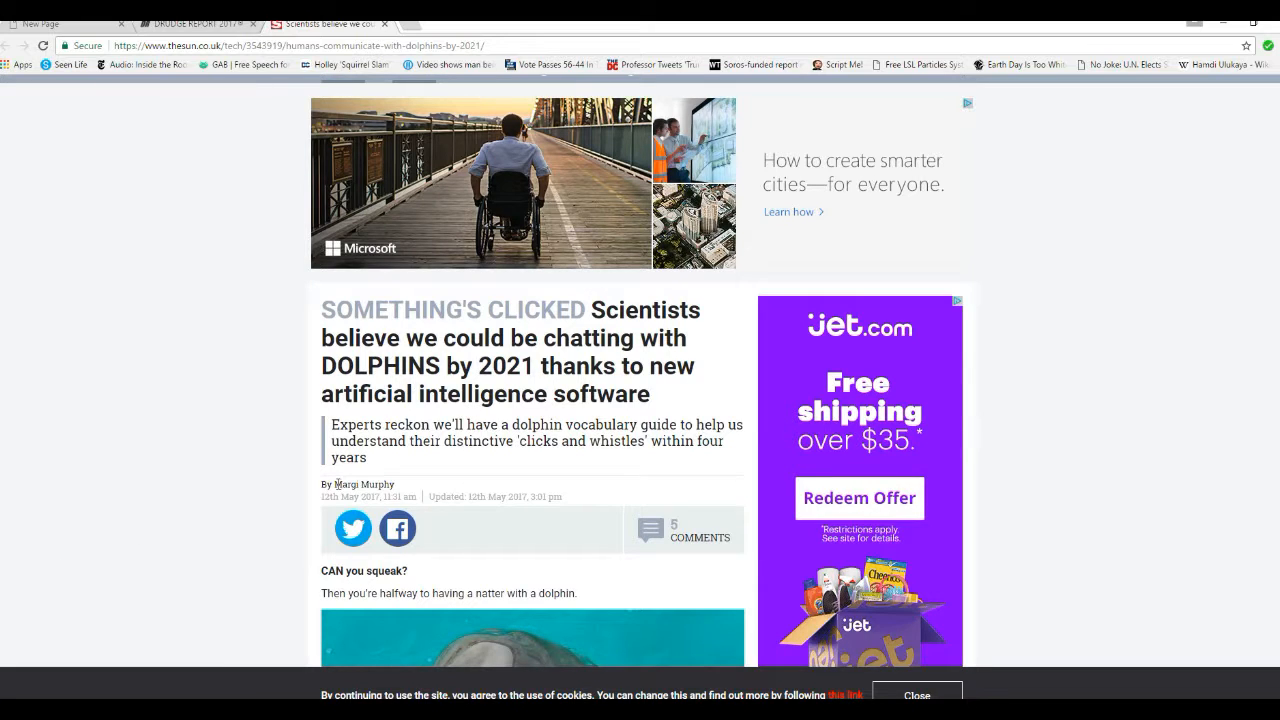
pyautogui.moveTo(576, 472)
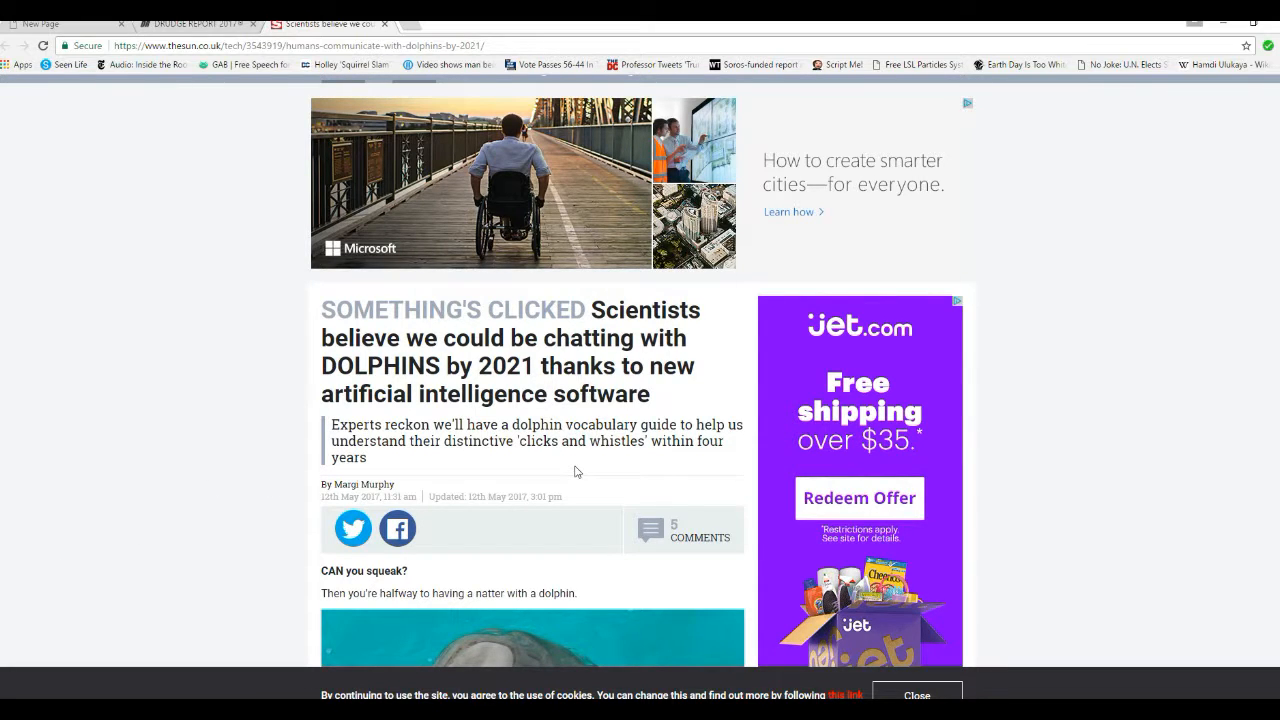
pyautogui.moveTo(548, 464)
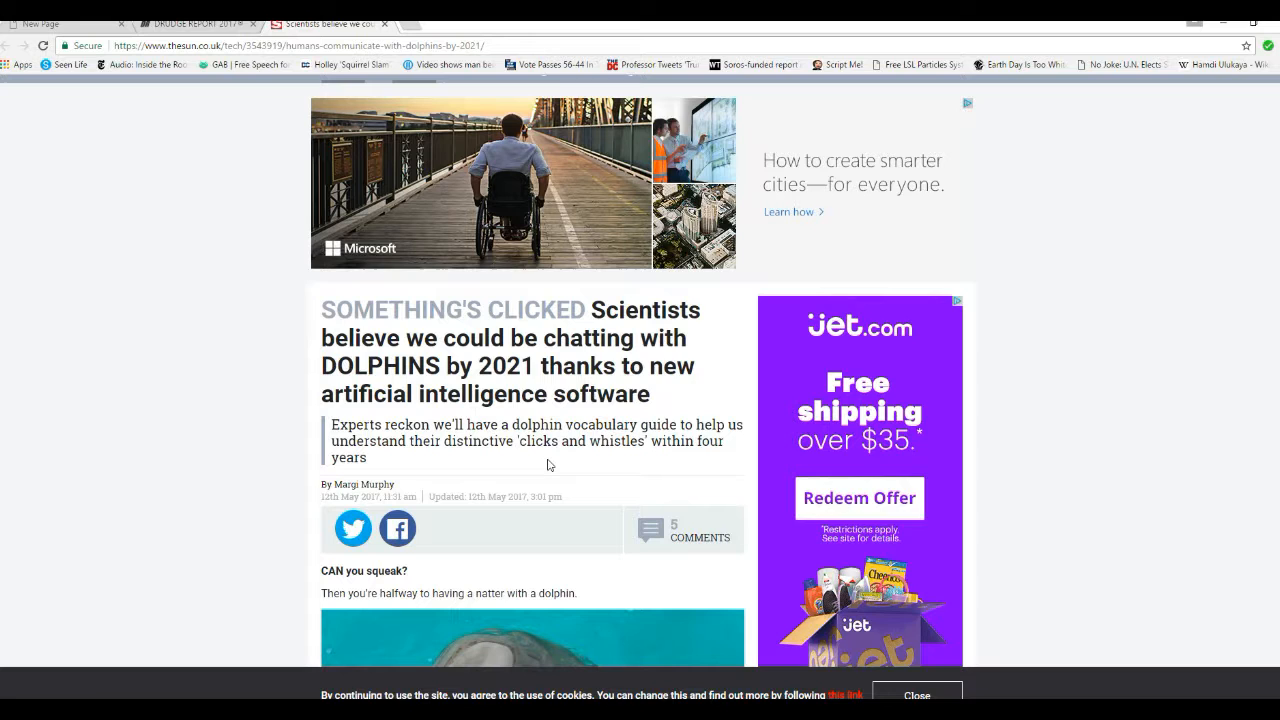
pyautogui.moveTo(564, 470)
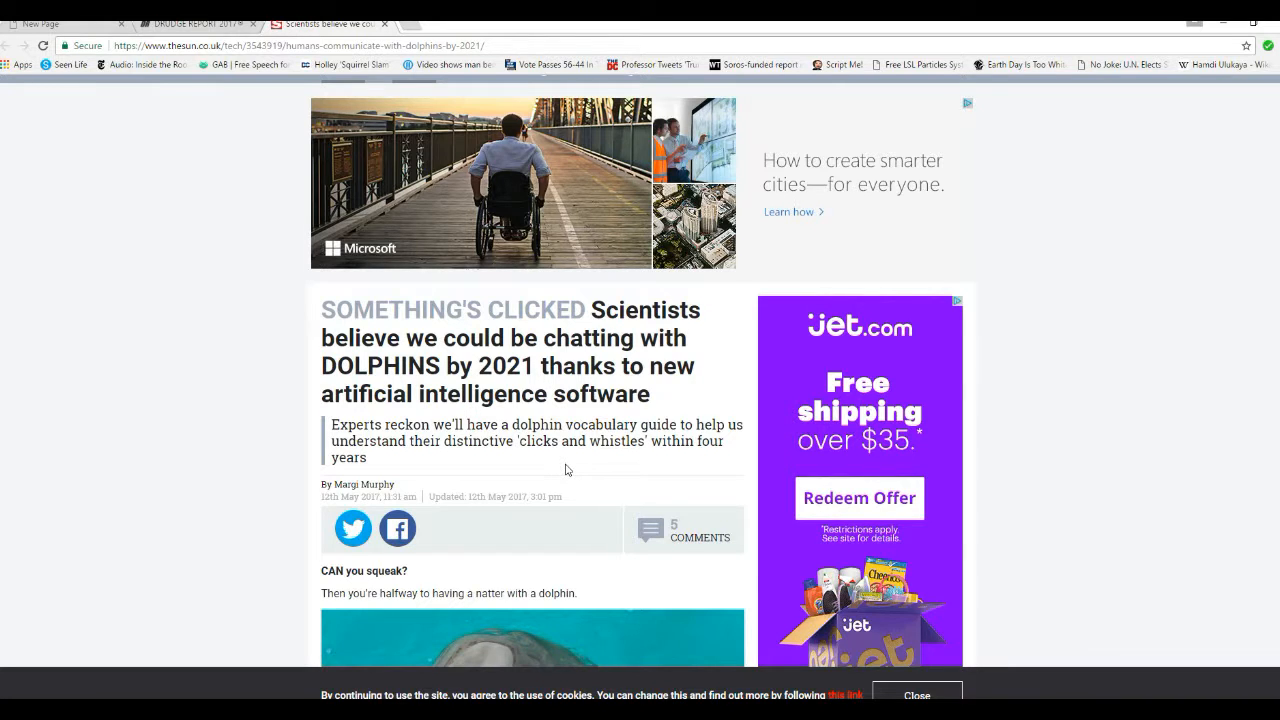
pyautogui.scroll(-3)
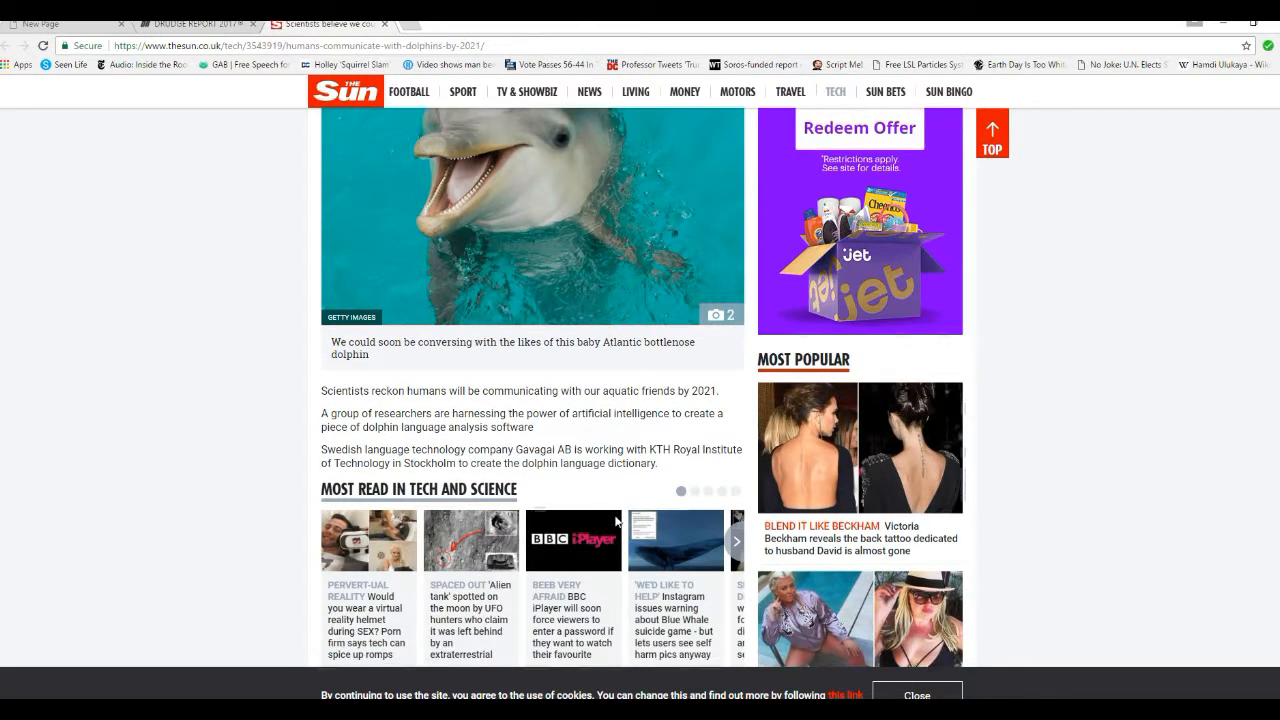
pyautogui.scroll(-3)
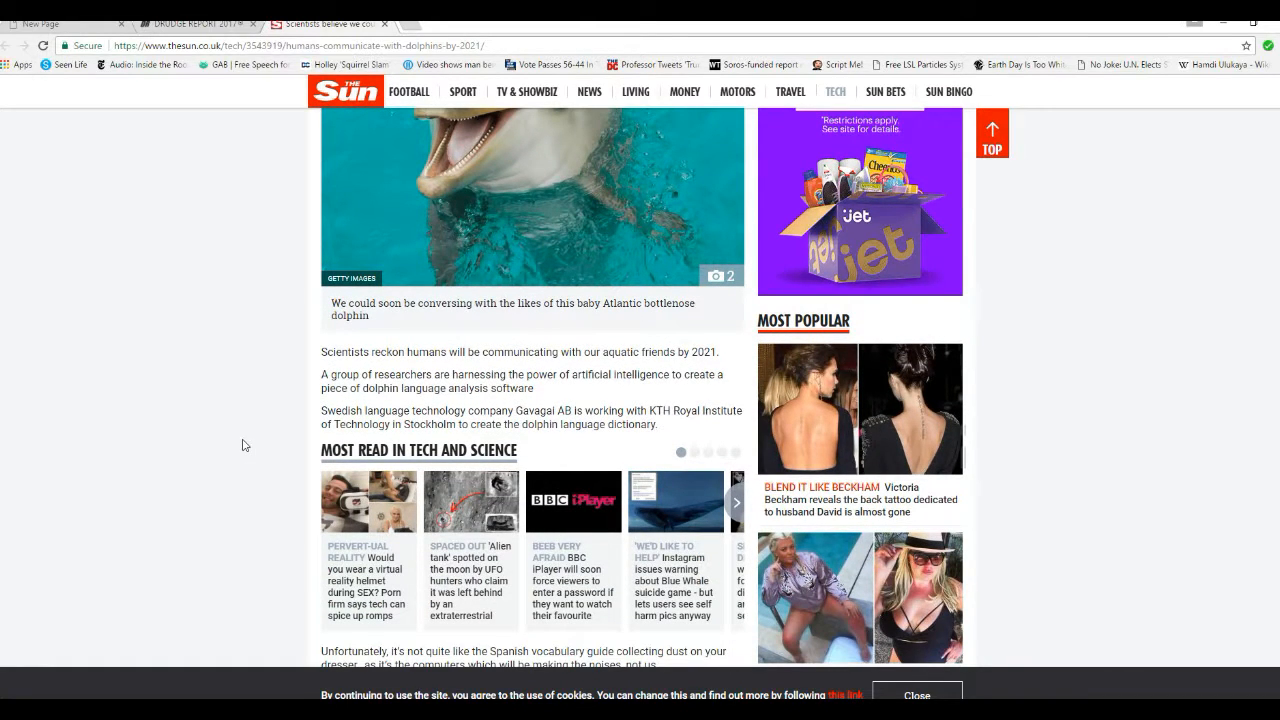
pyautogui.moveTo(576, 468)
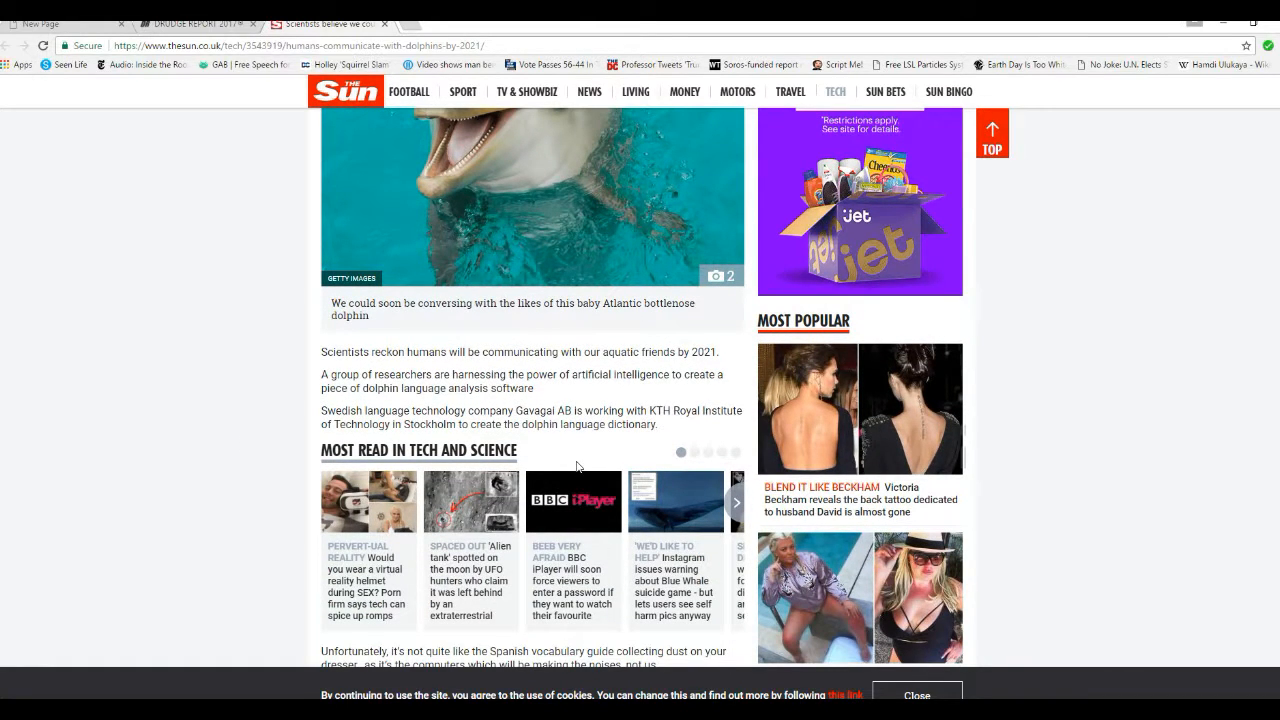
pyautogui.moveTo(640, 544)
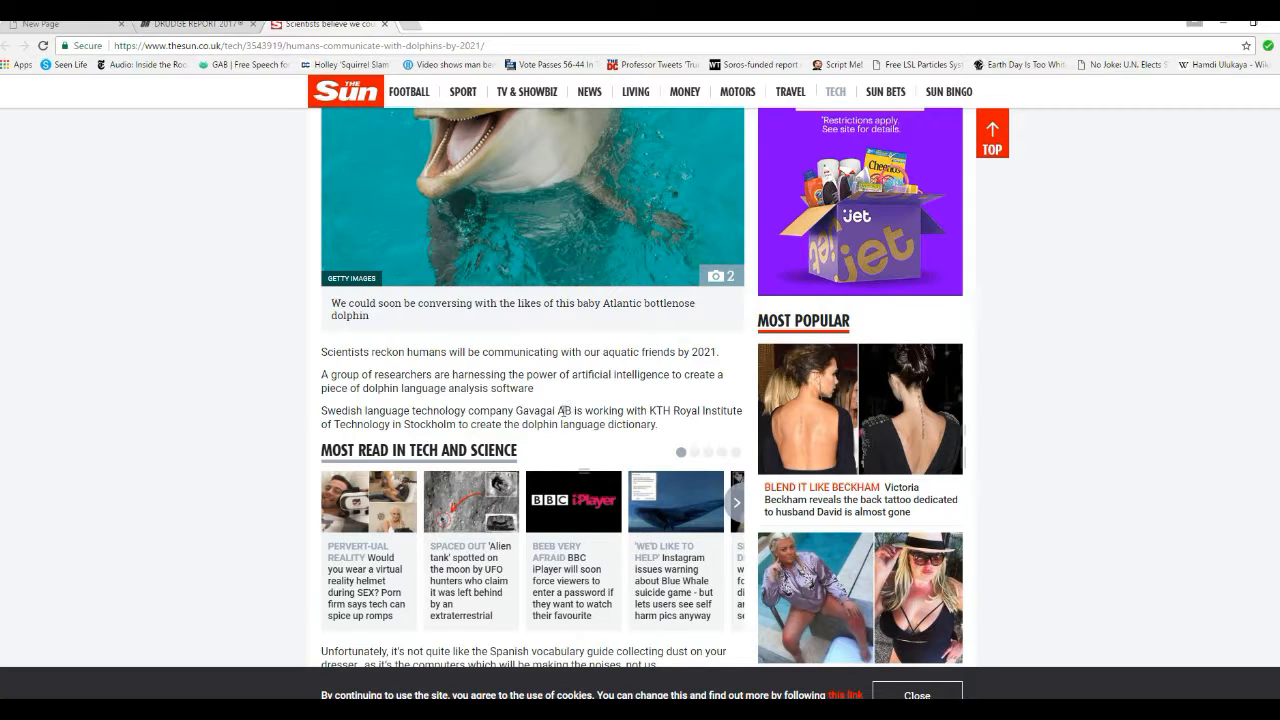
pyautogui.moveTo(560, 392)
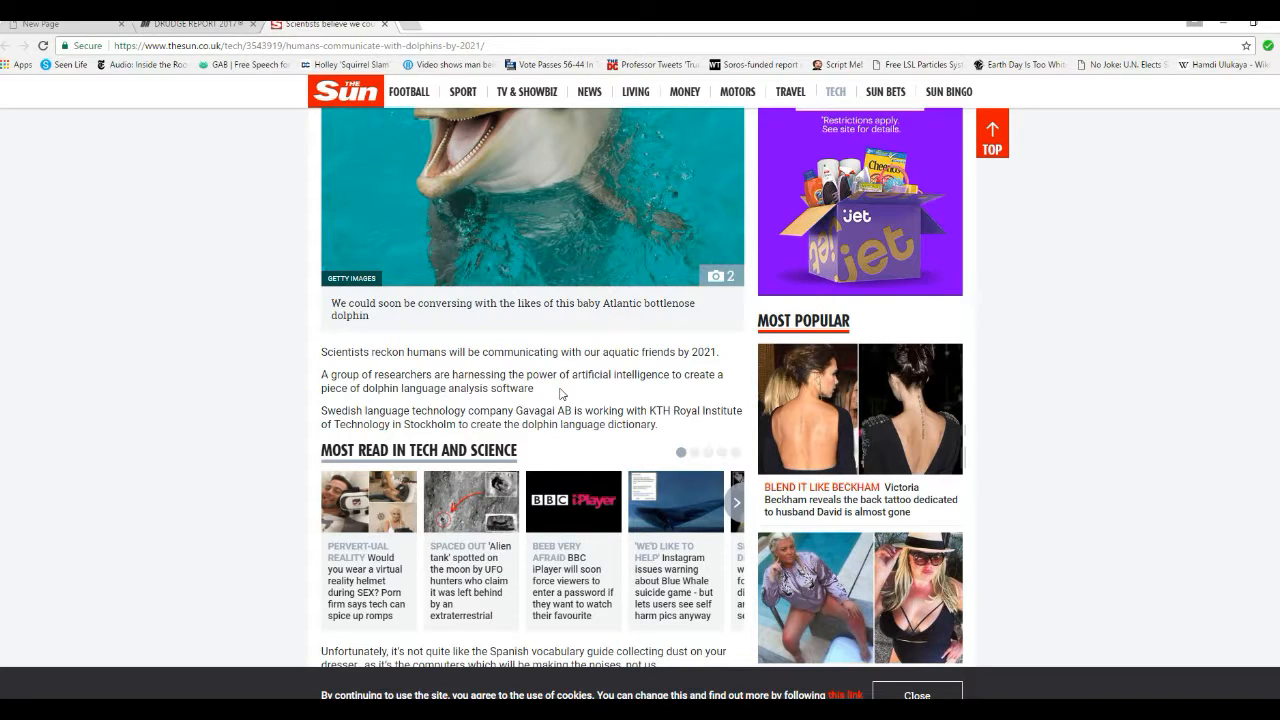
pyautogui.moveTo(280, 428)
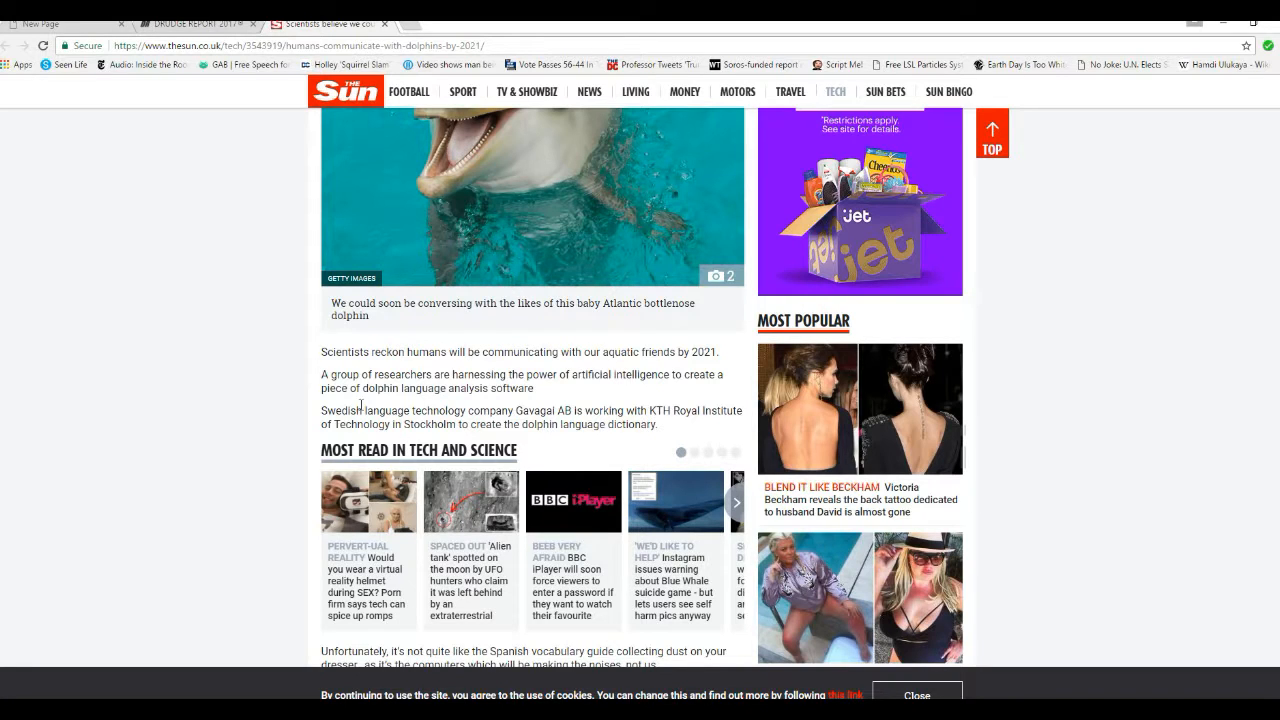
pyautogui.moveTo(308, 424)
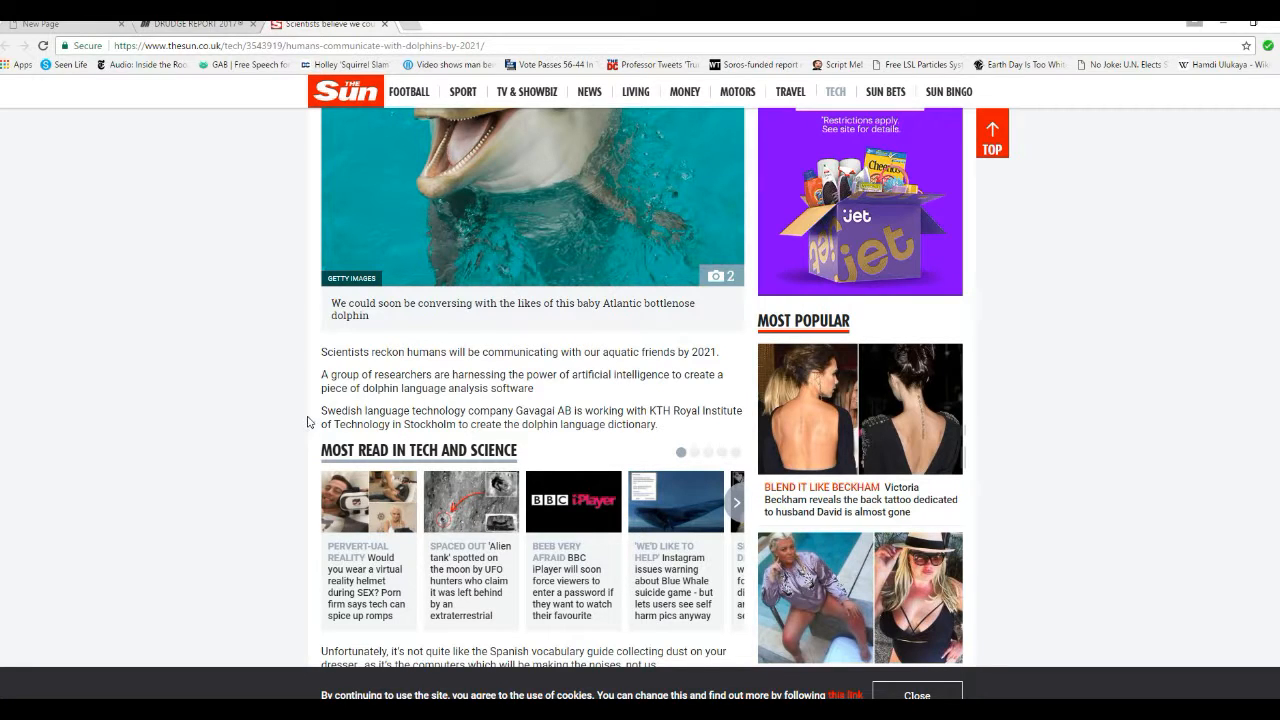
pyautogui.moveTo(268, 434)
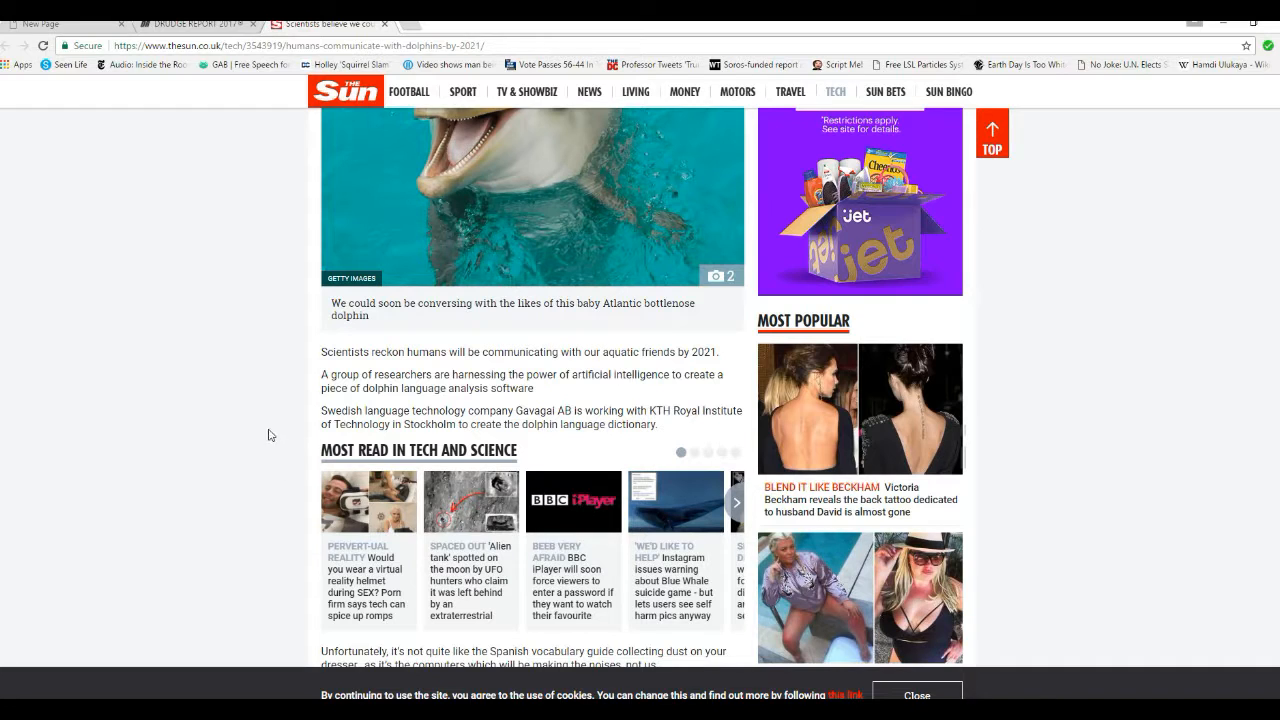
pyautogui.scroll(-3)
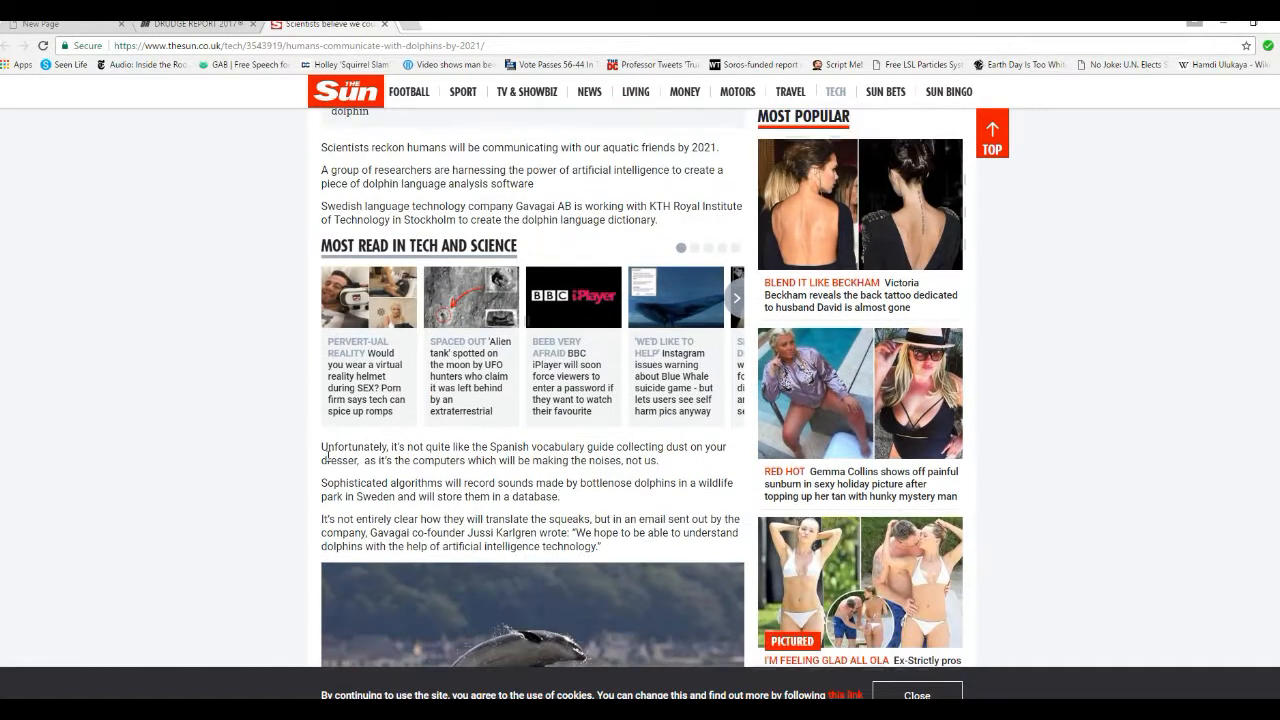
pyautogui.scroll(-3)
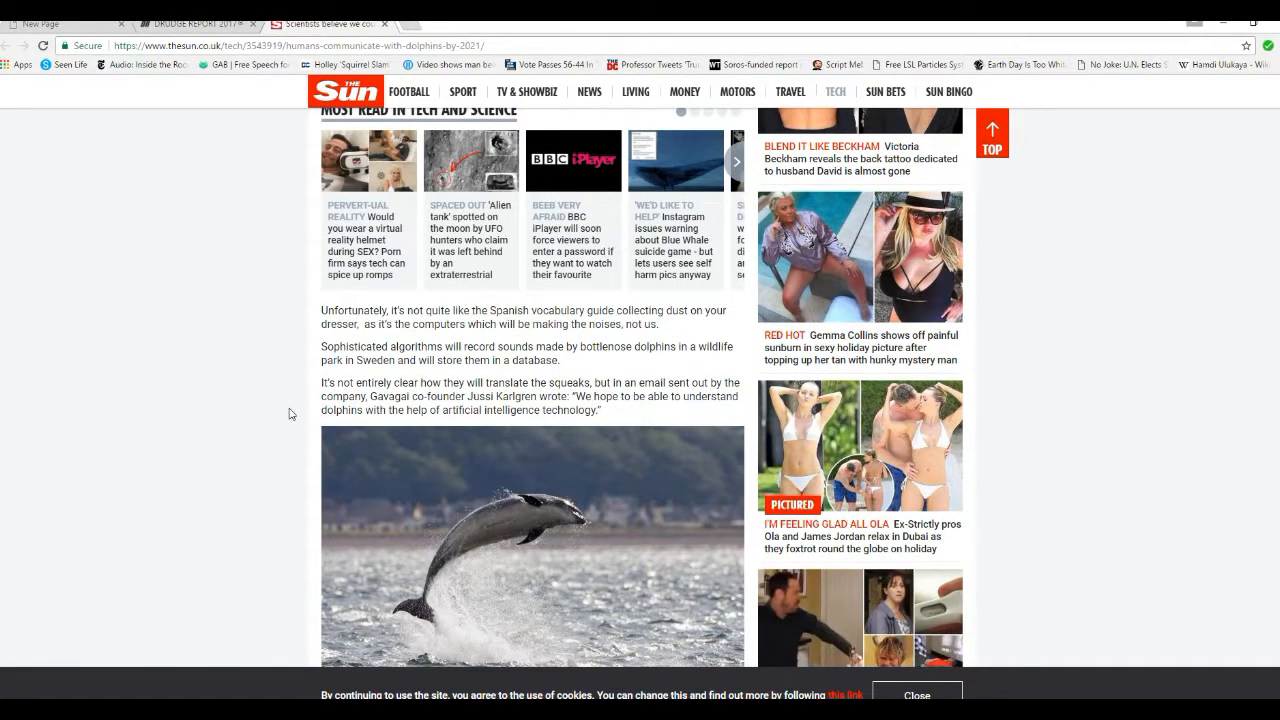
pyautogui.moveTo(218, 430)
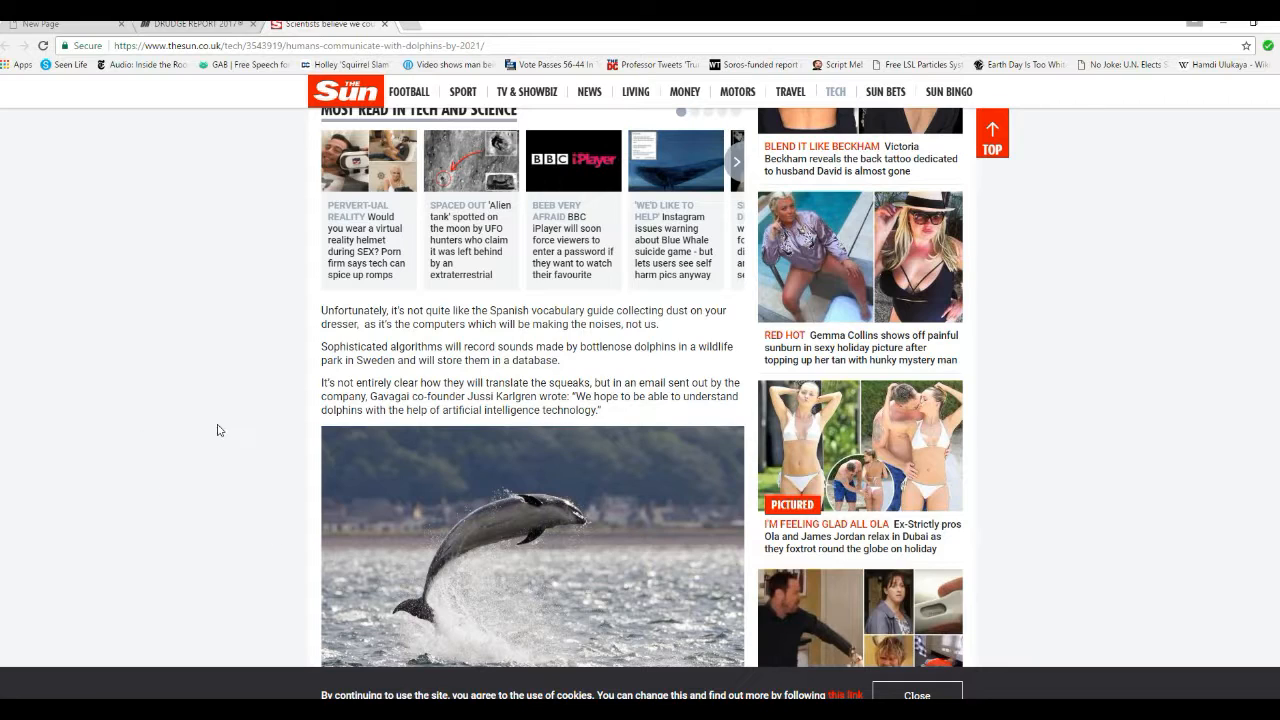
pyautogui.moveTo(360, 442)
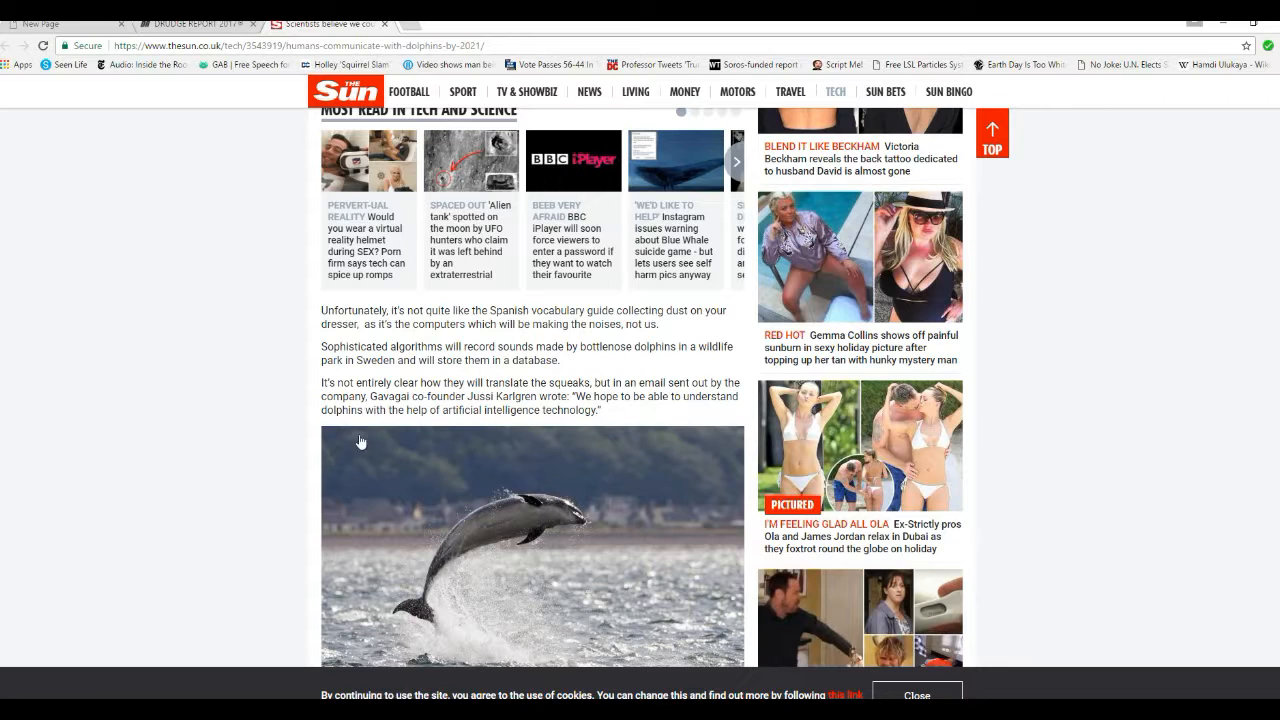
pyautogui.moveTo(248, 412)
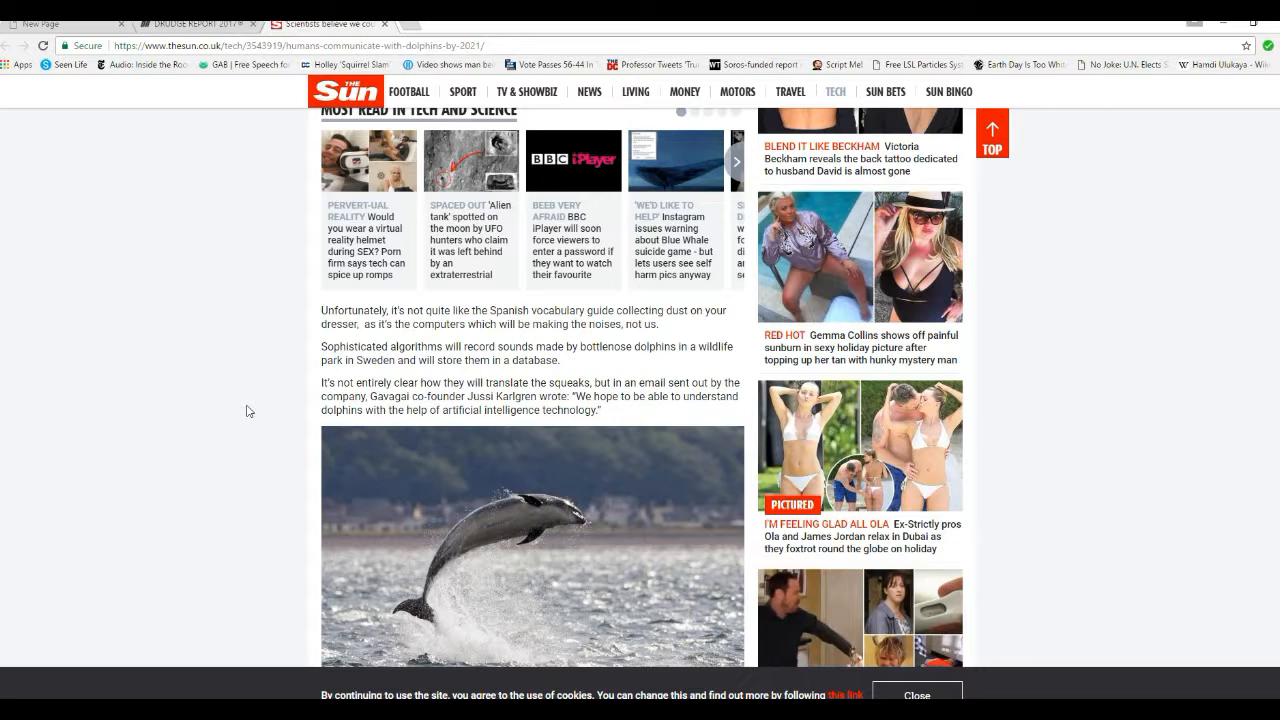
pyautogui.moveTo(356, 504)
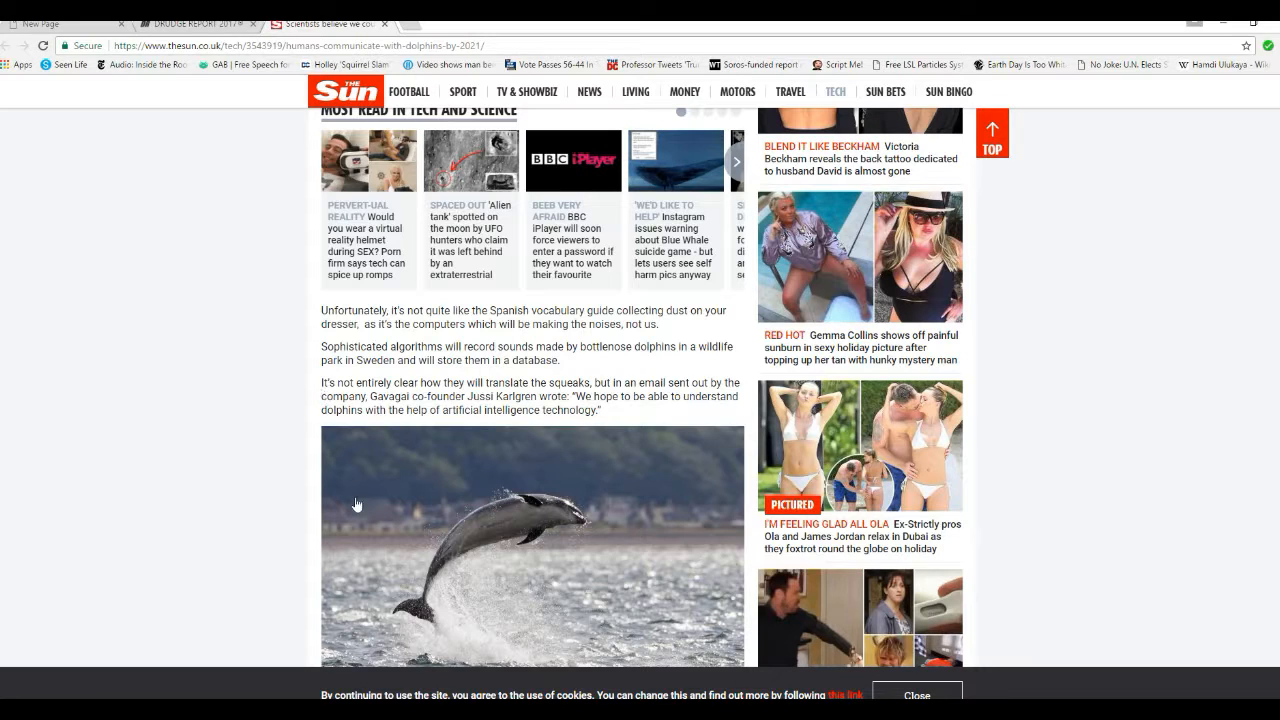
pyautogui.moveTo(322, 398)
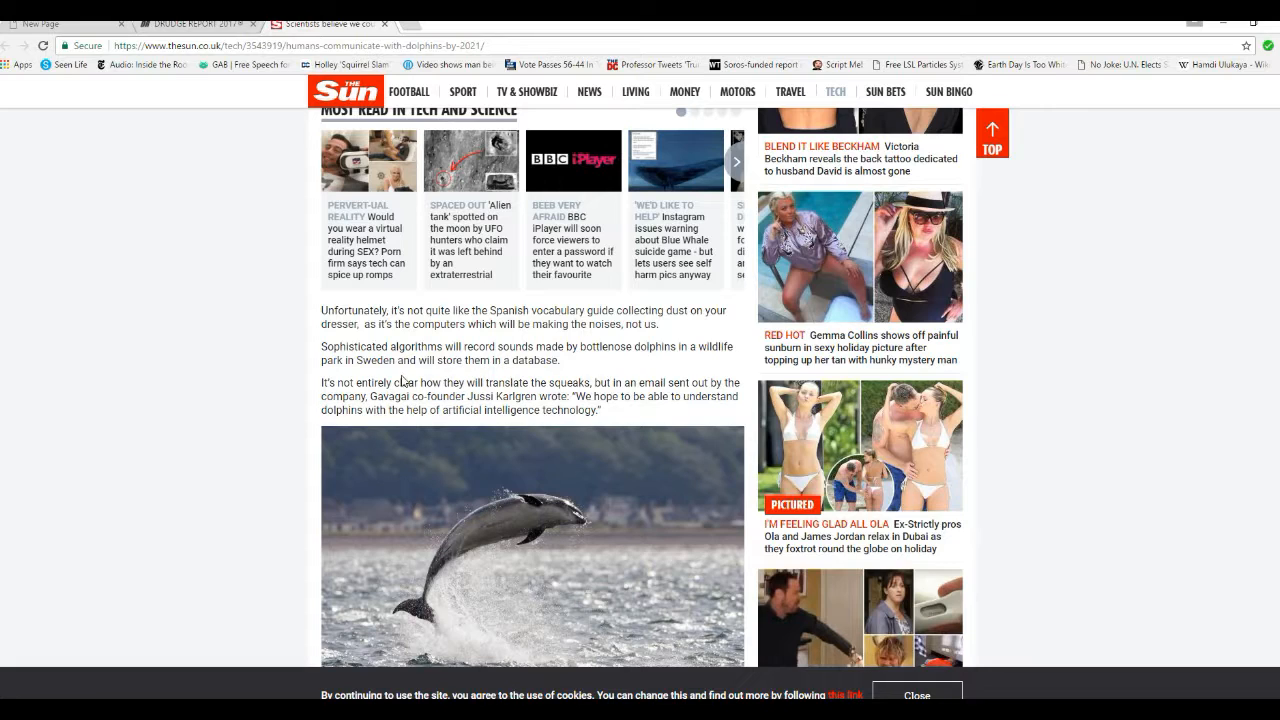
pyautogui.moveTo(452, 380)
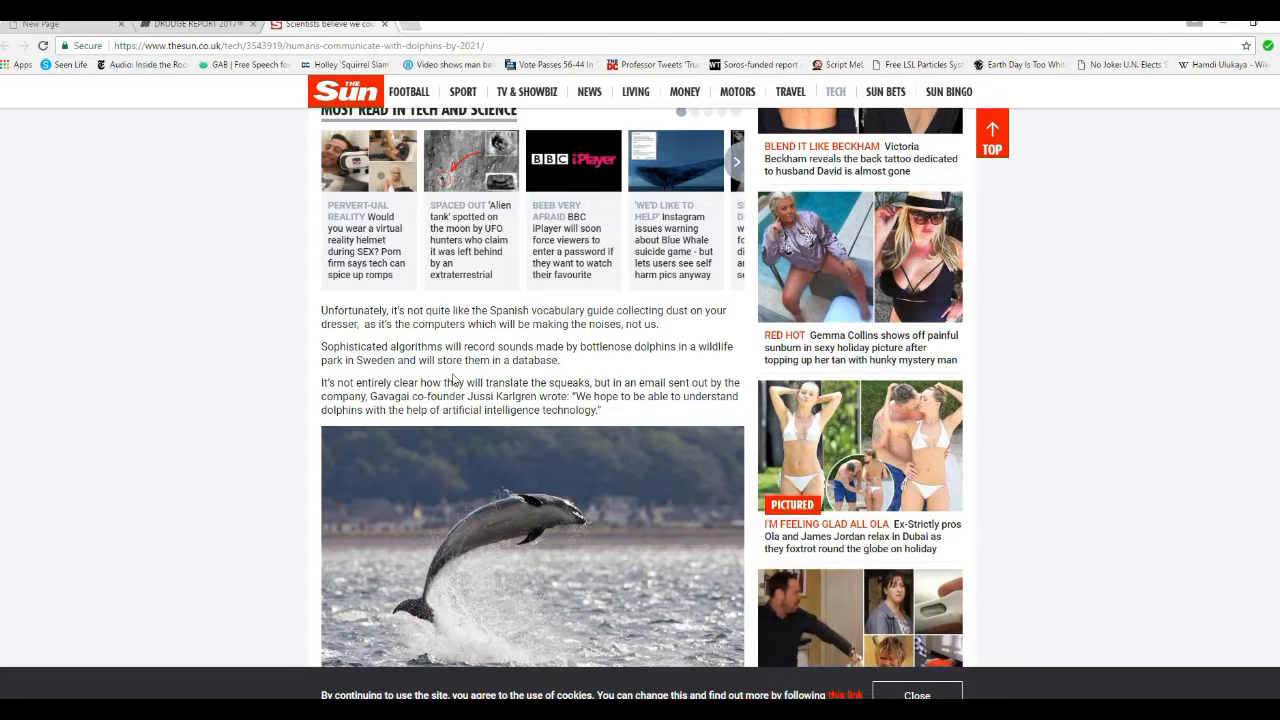
pyautogui.moveTo(306, 376)
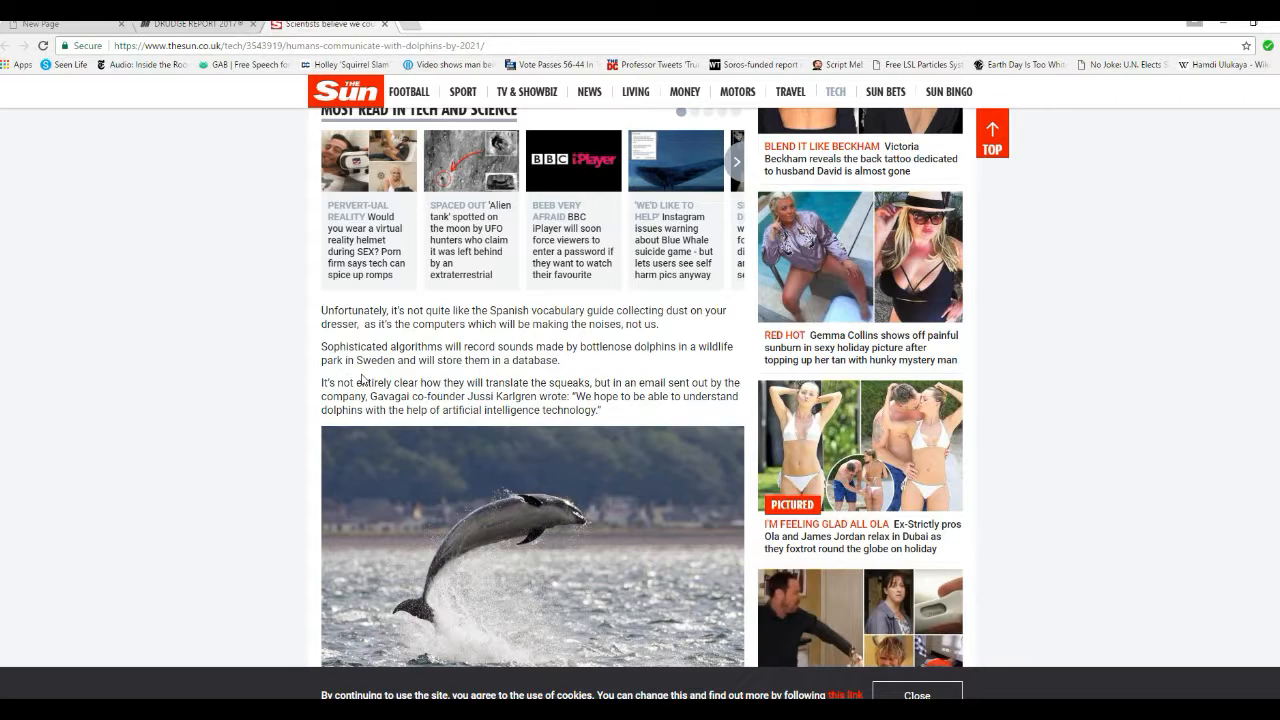
pyautogui.moveTo(344, 378)
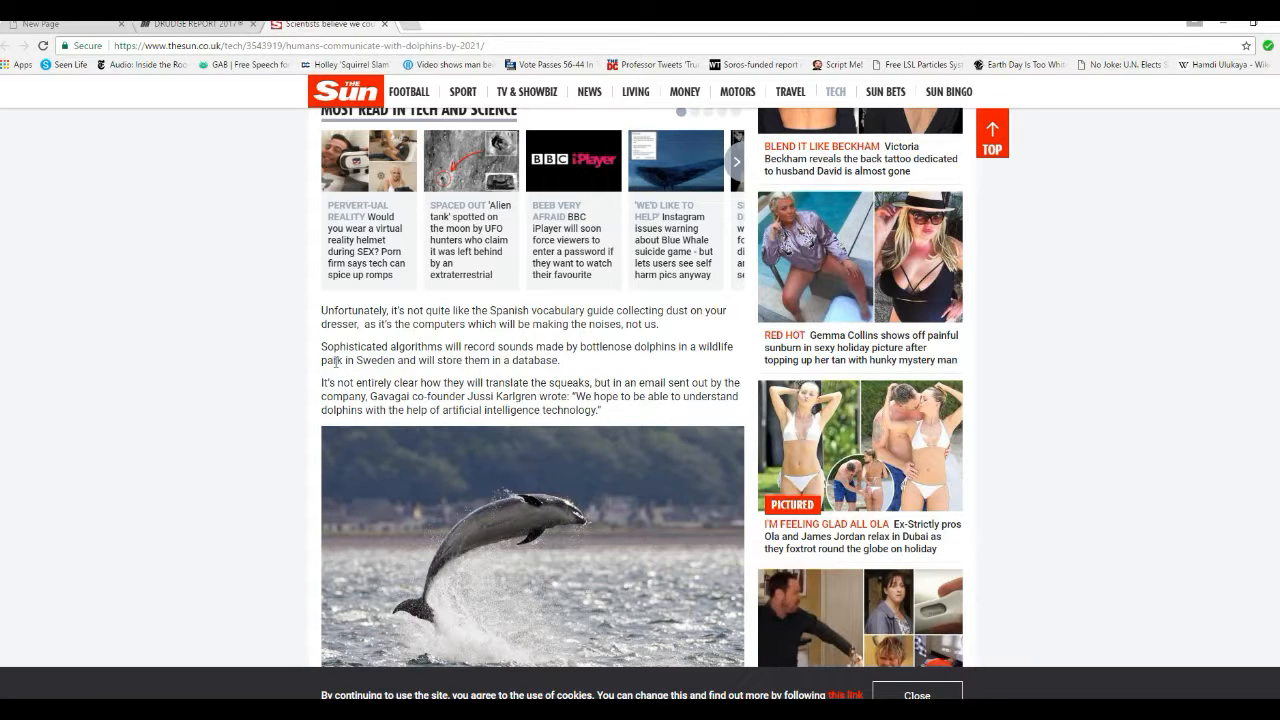
pyautogui.moveTo(428, 376)
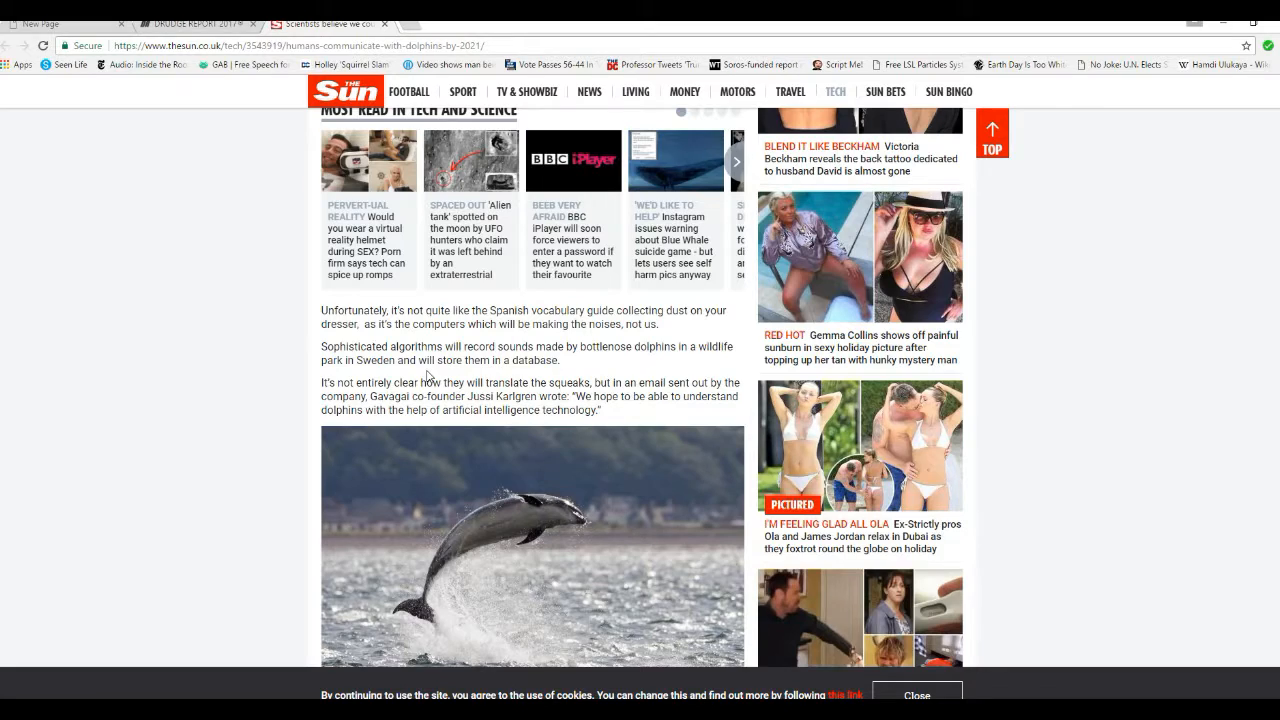
pyautogui.scroll(-3)
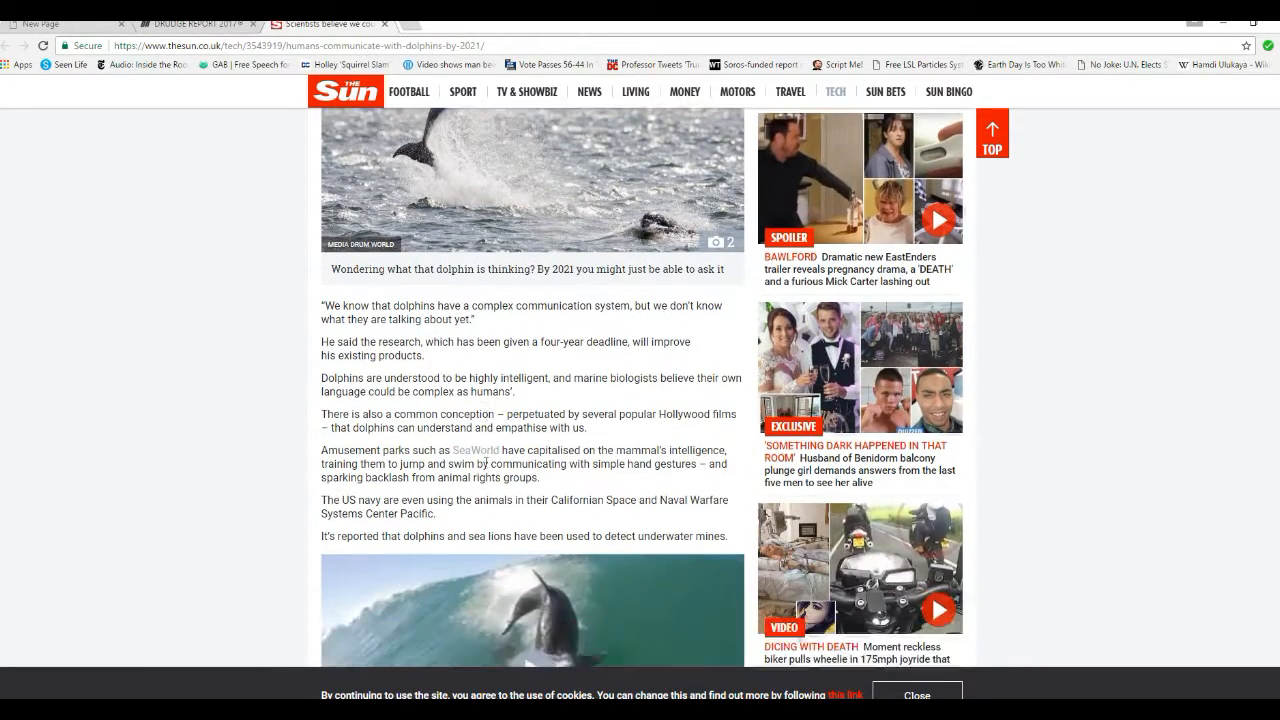
pyautogui.scroll(-3)
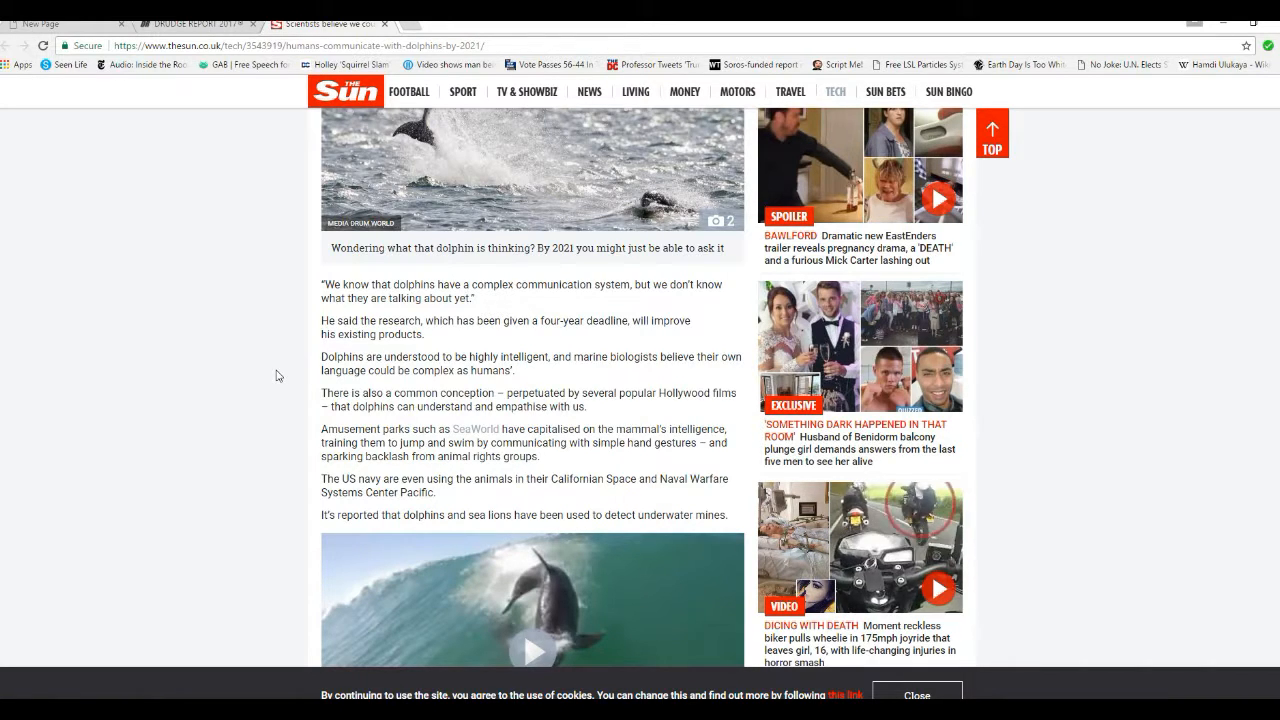
pyautogui.moveTo(512, 336)
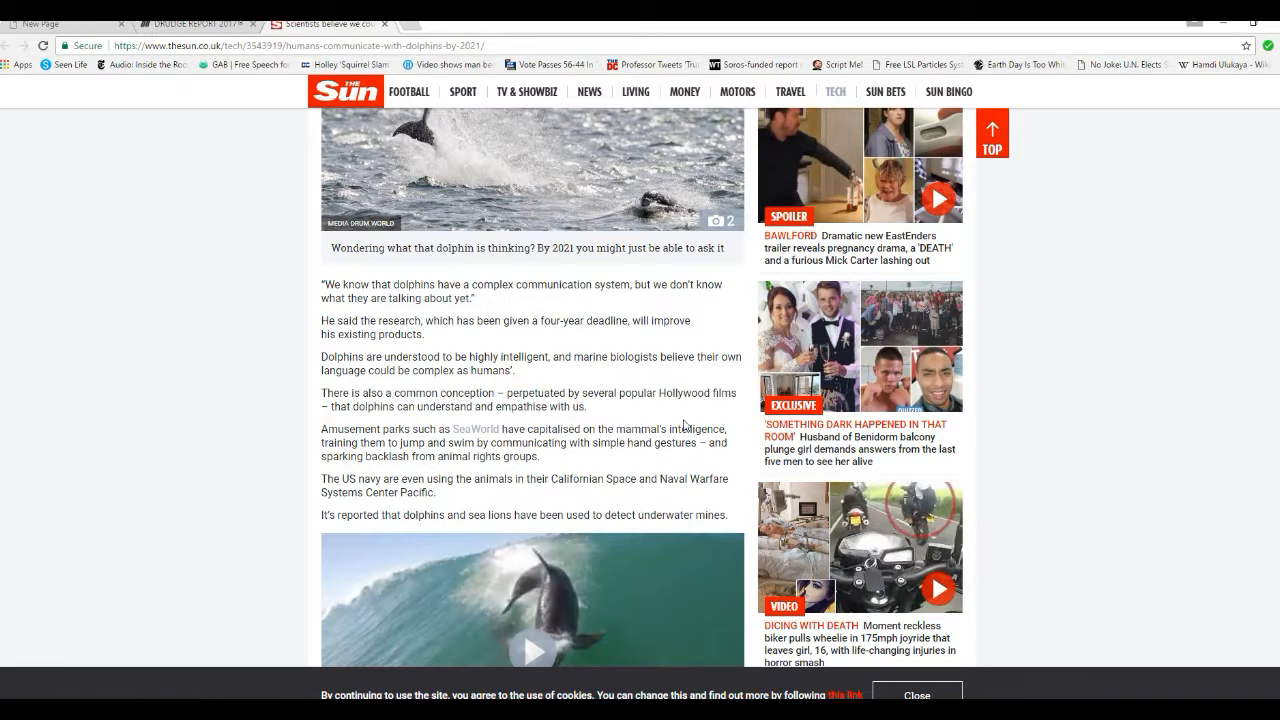
pyautogui.moveTo(556, 464)
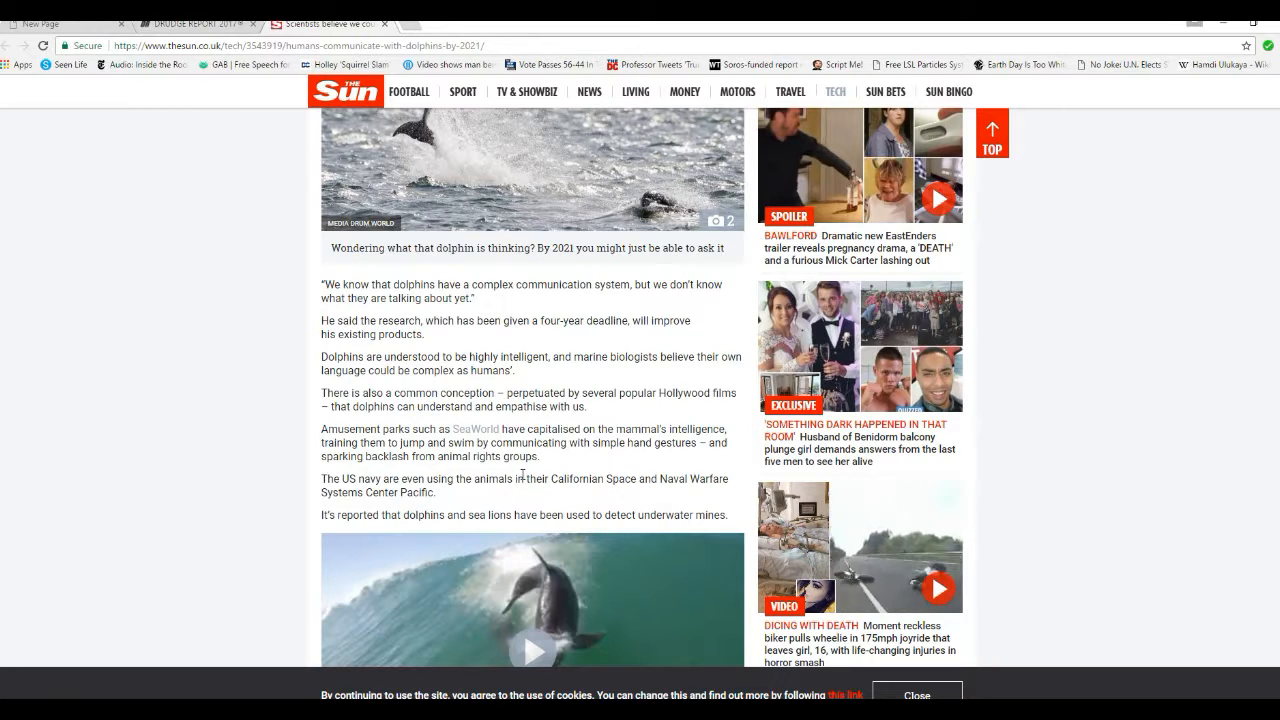
pyautogui.scroll(3)
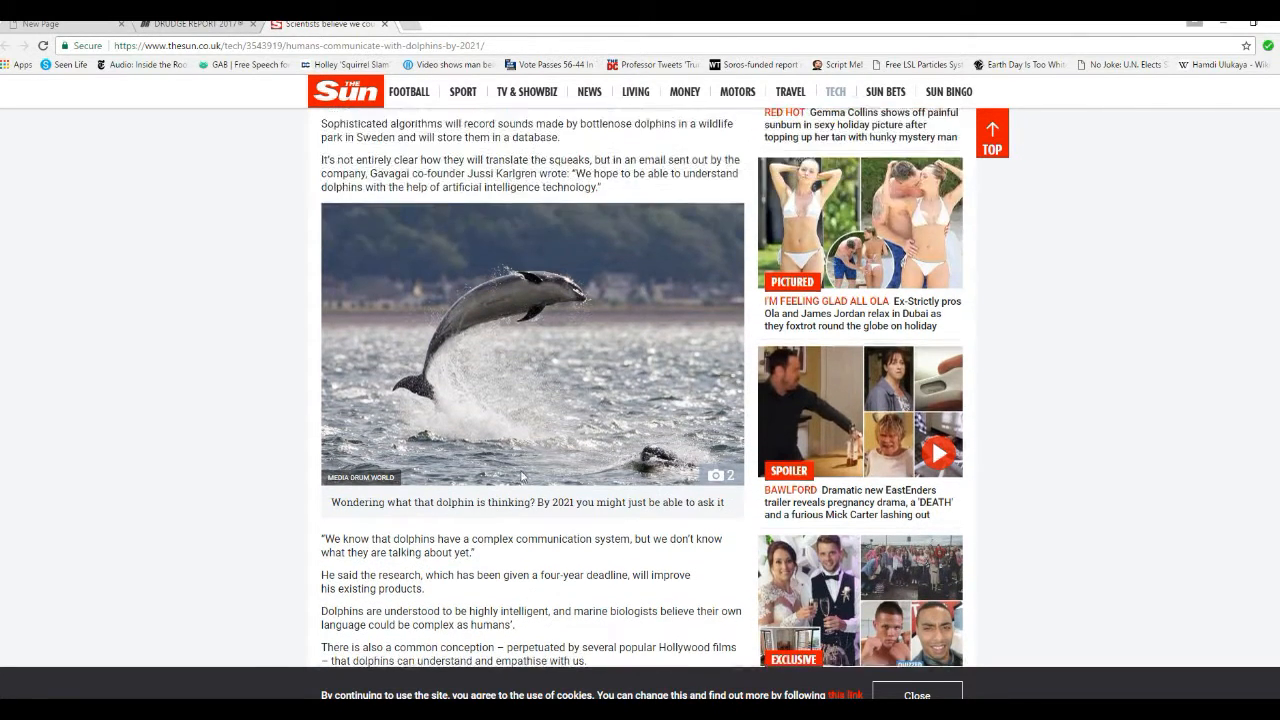
pyautogui.scroll(3)
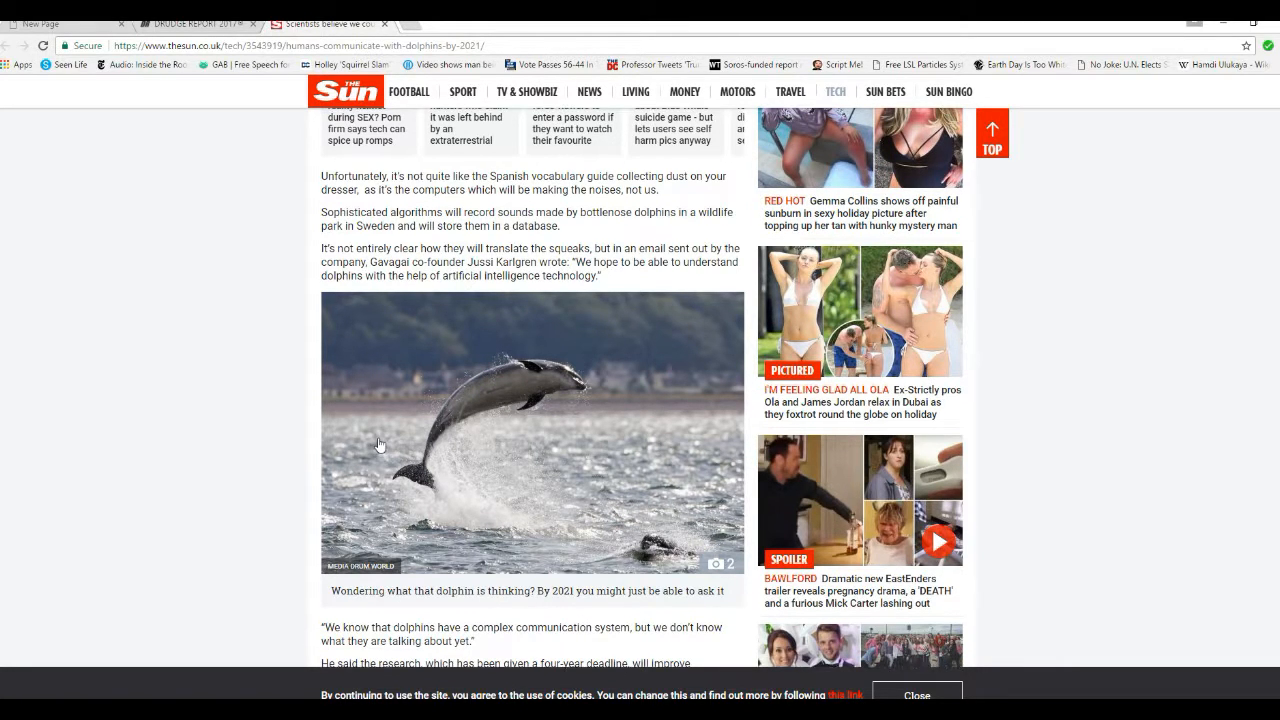
pyautogui.scroll(3)
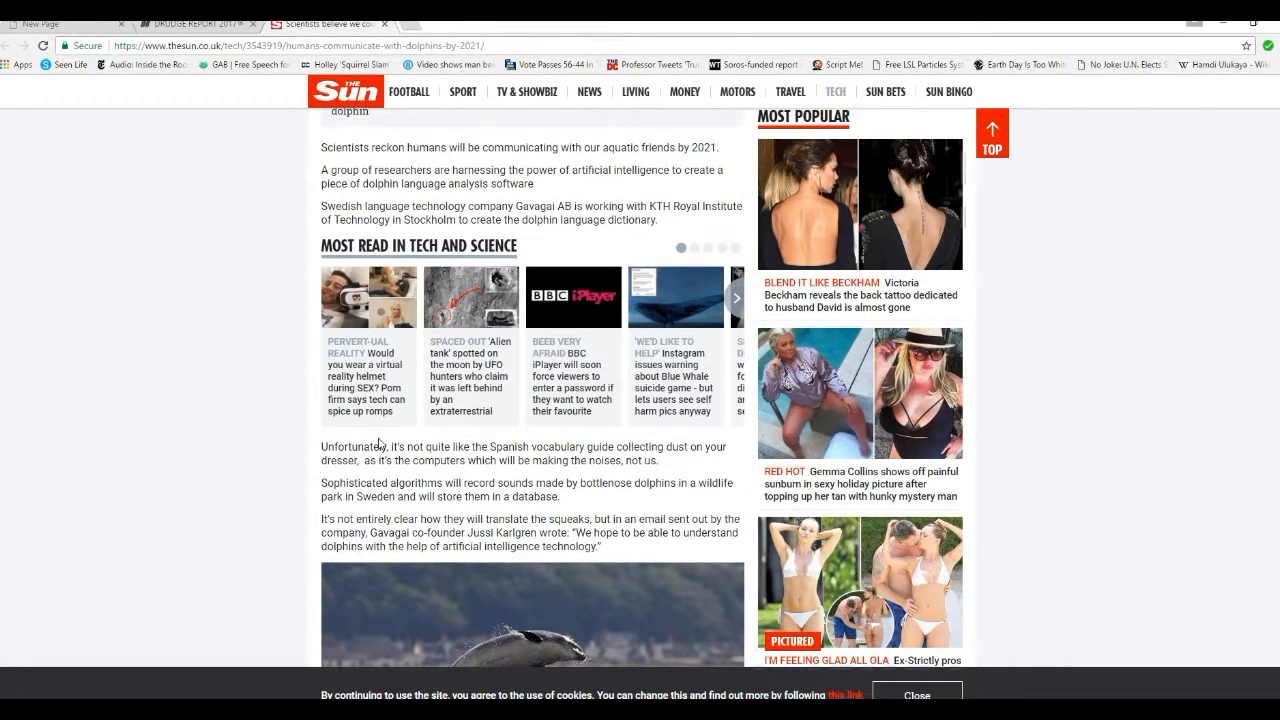
pyautogui.moveTo(296, 486)
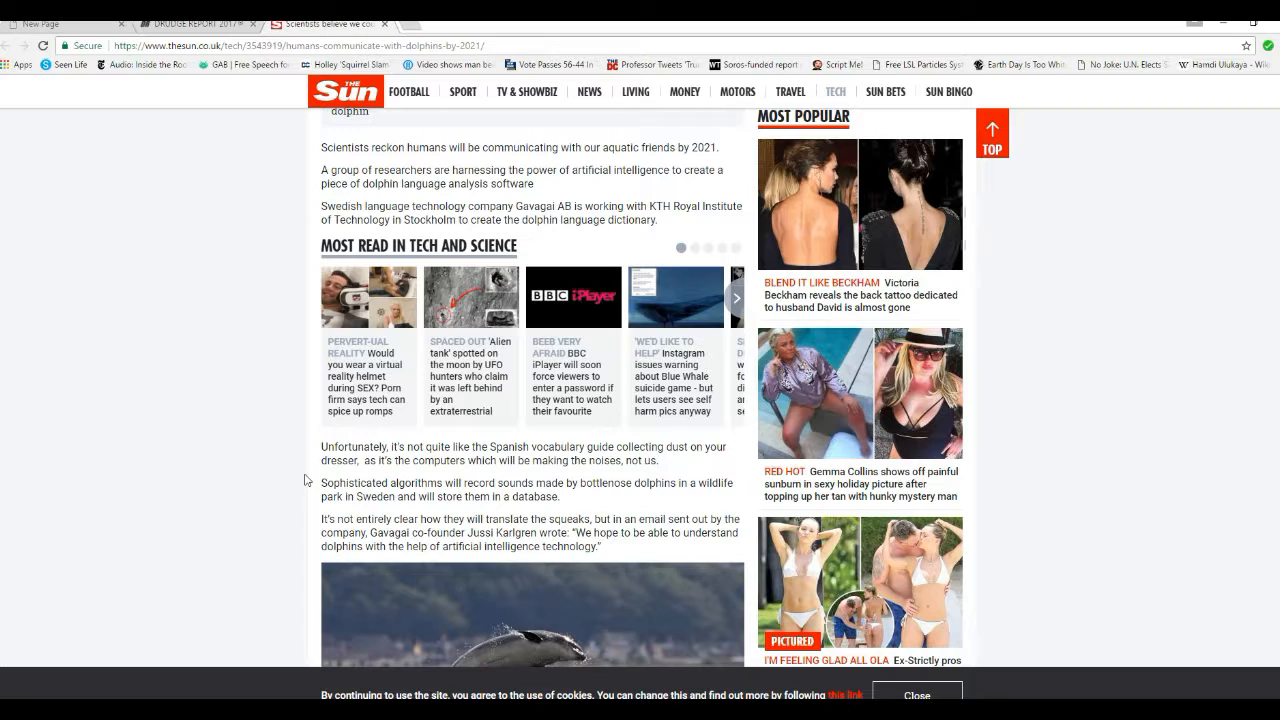
pyautogui.scroll(-3)
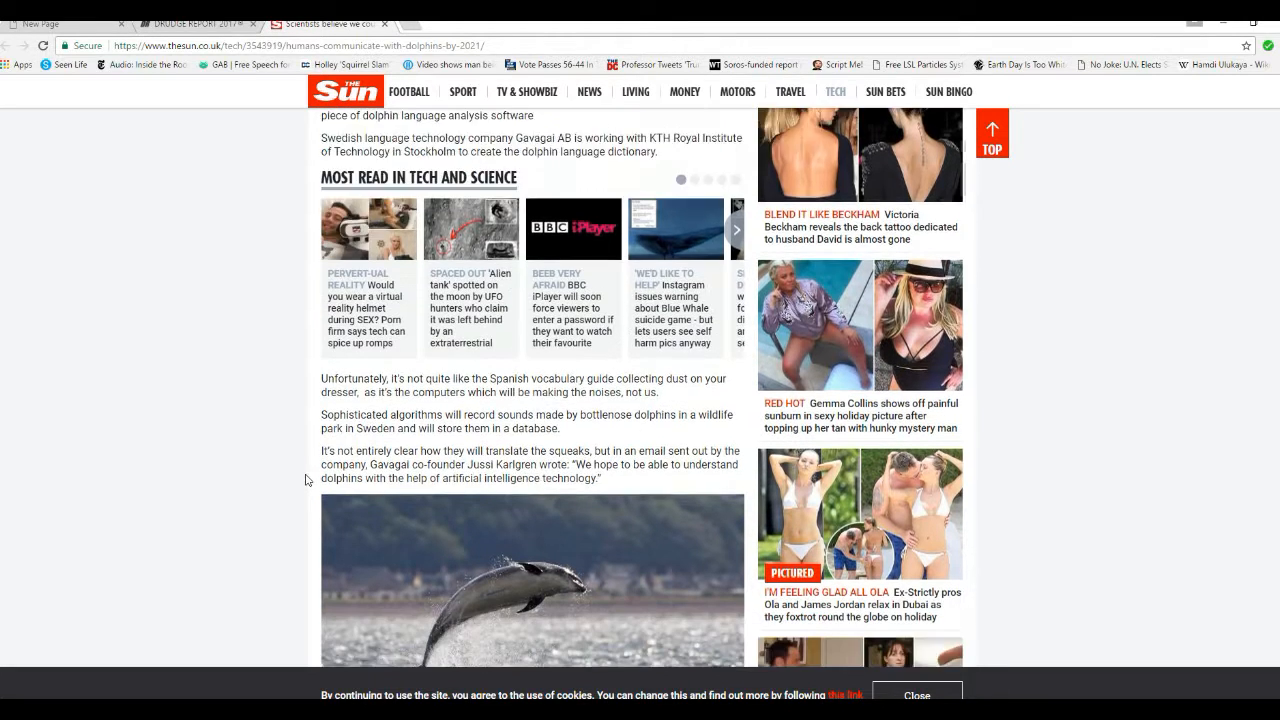
pyautogui.scroll(-3)
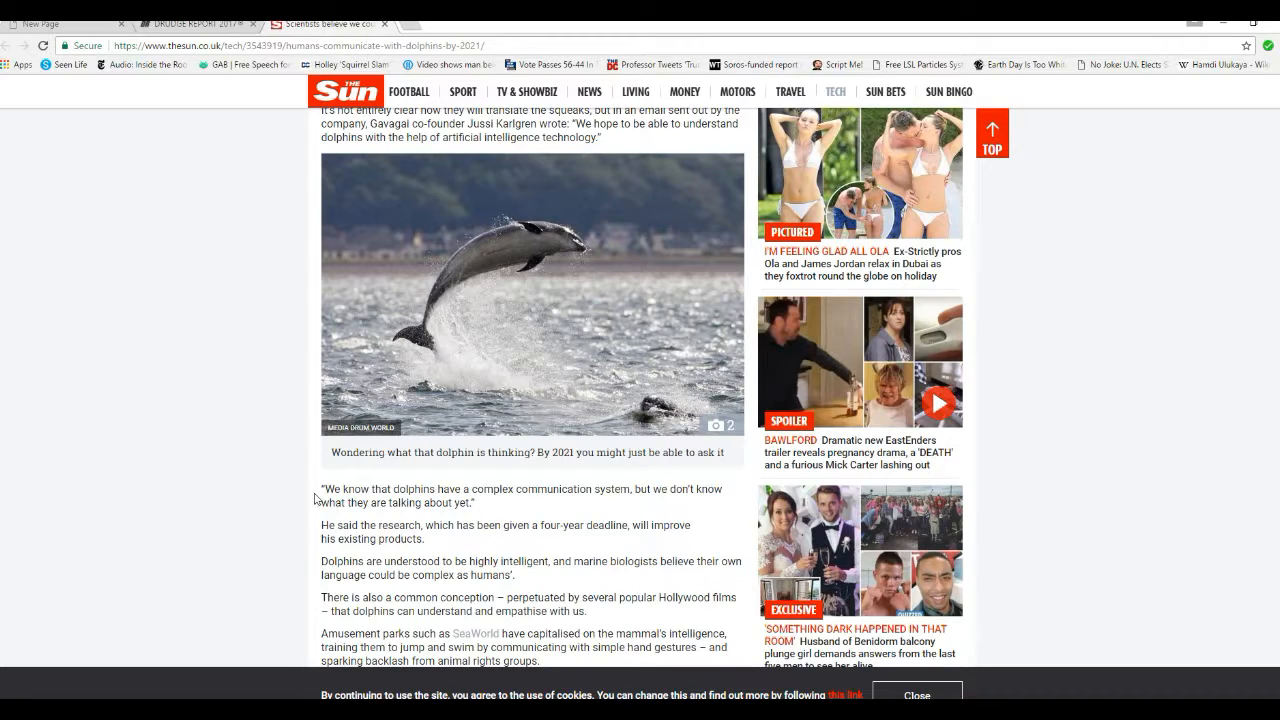
pyautogui.moveTo(452, 500)
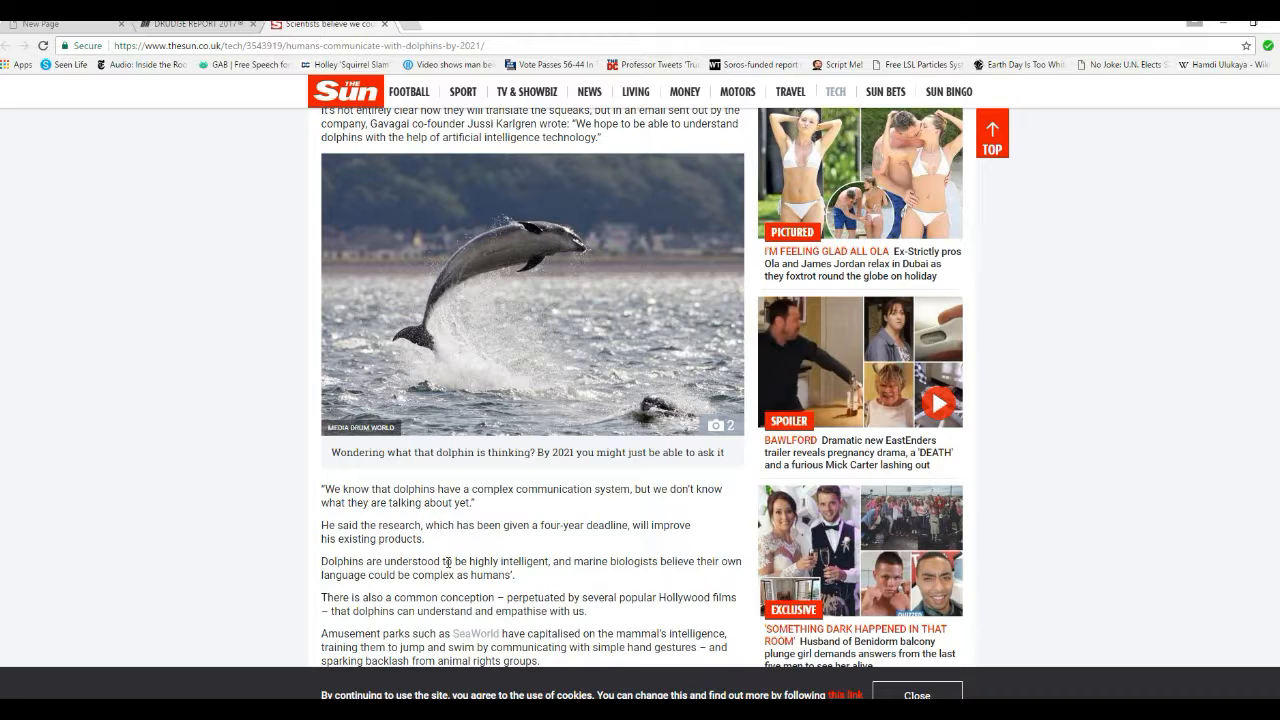
pyautogui.moveTo(312, 524)
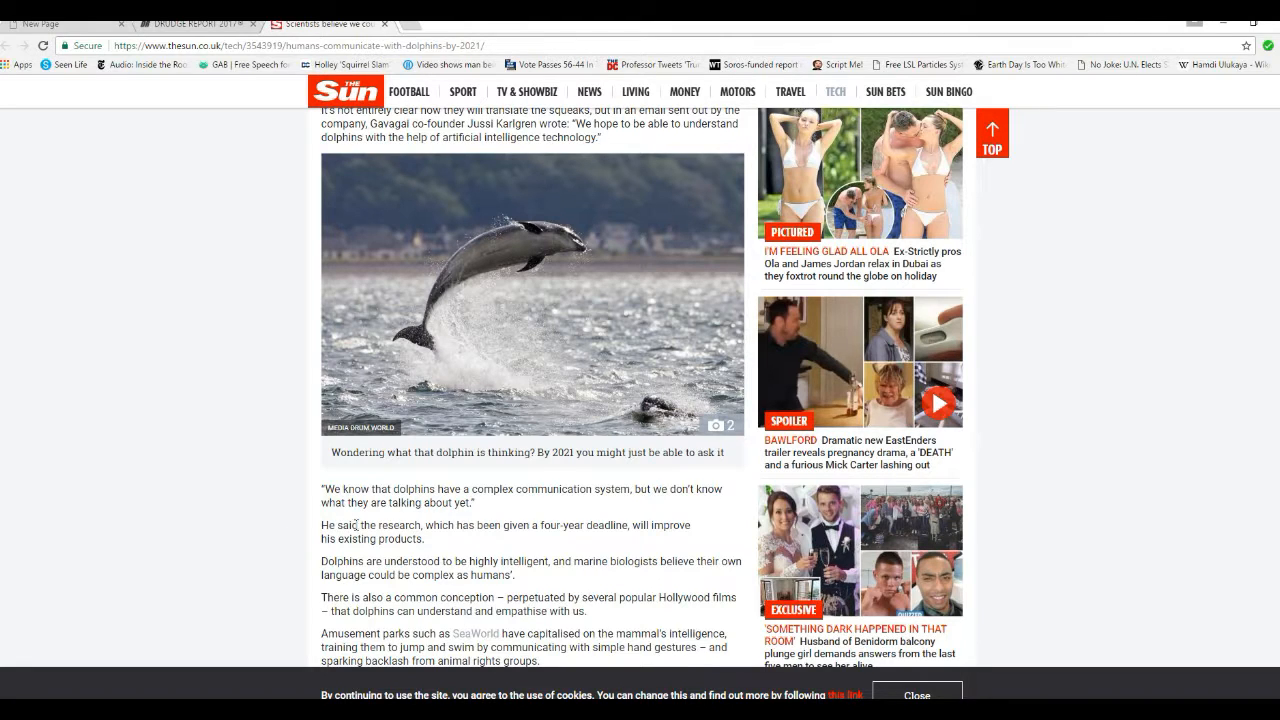
pyautogui.moveTo(410, 556)
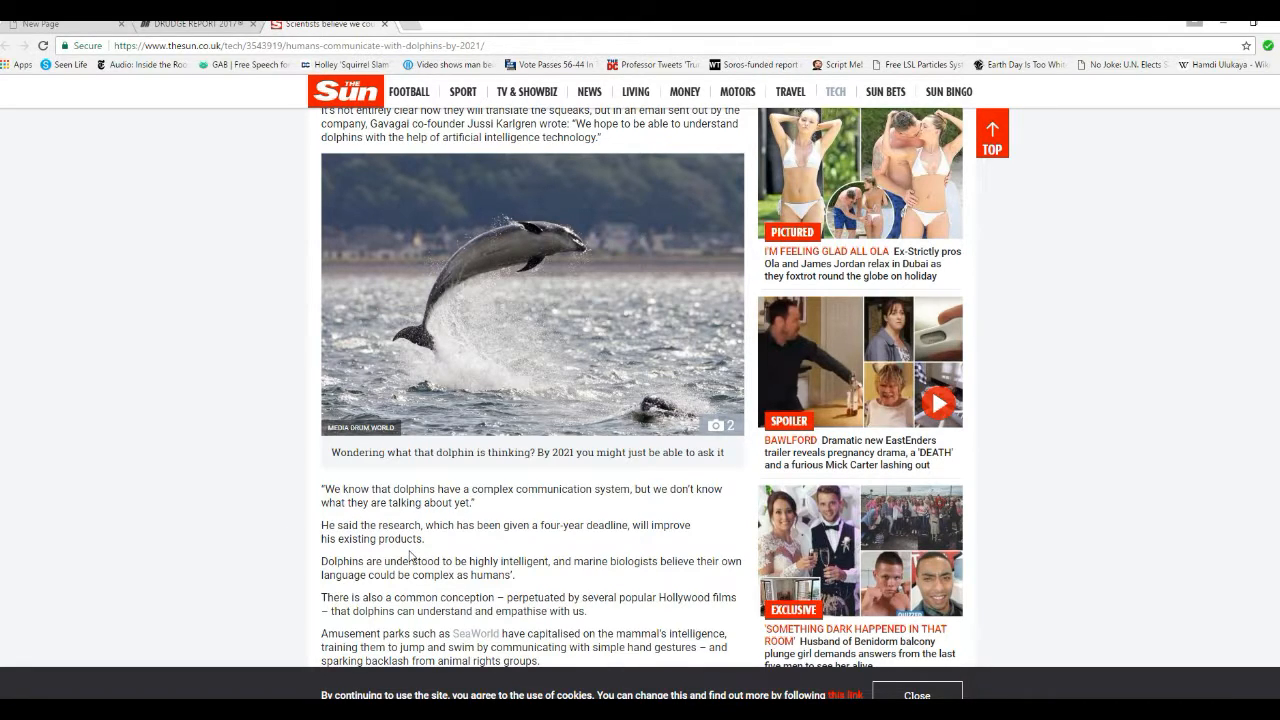
pyautogui.moveTo(224, 524)
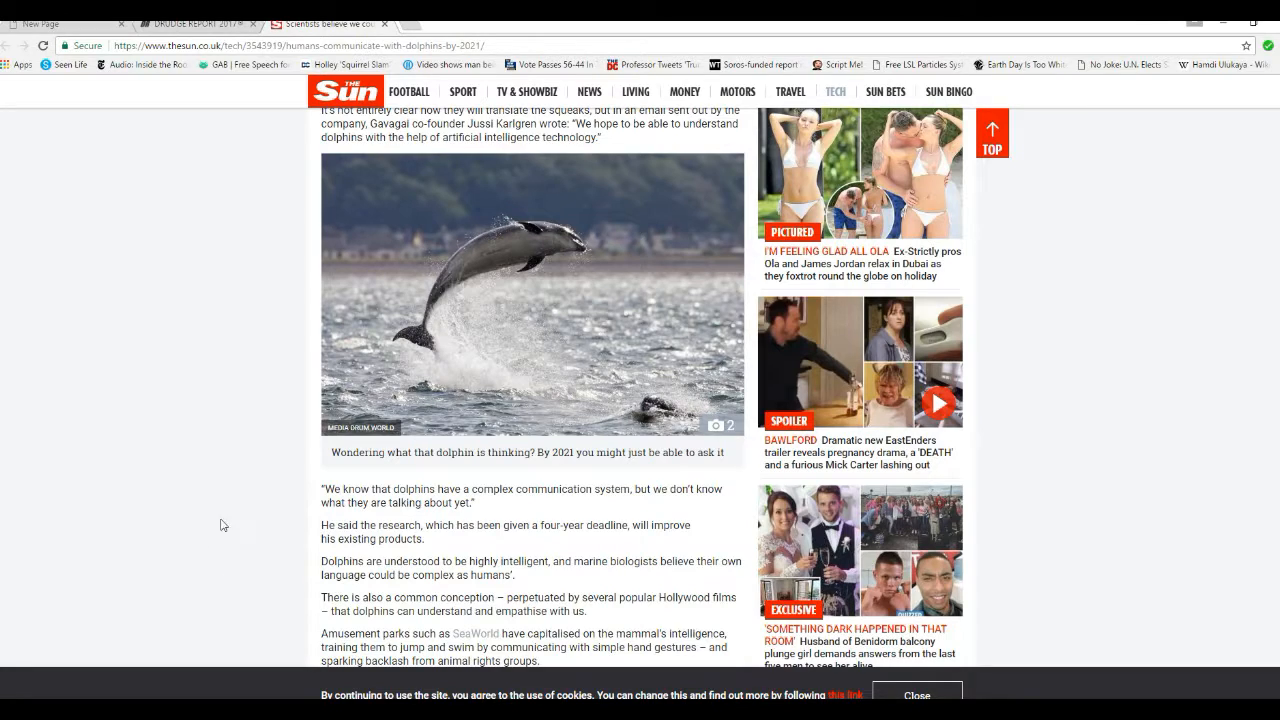
pyautogui.moveTo(232, 516)
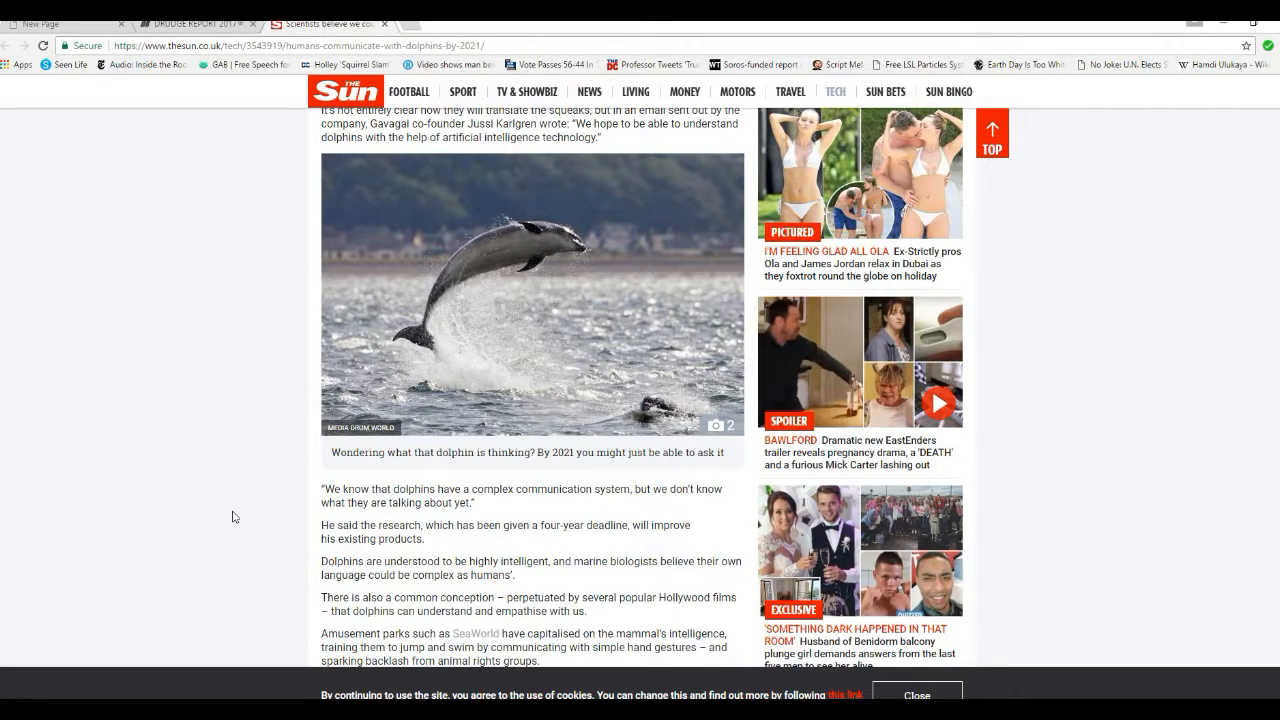
pyautogui.moveTo(420, 556)
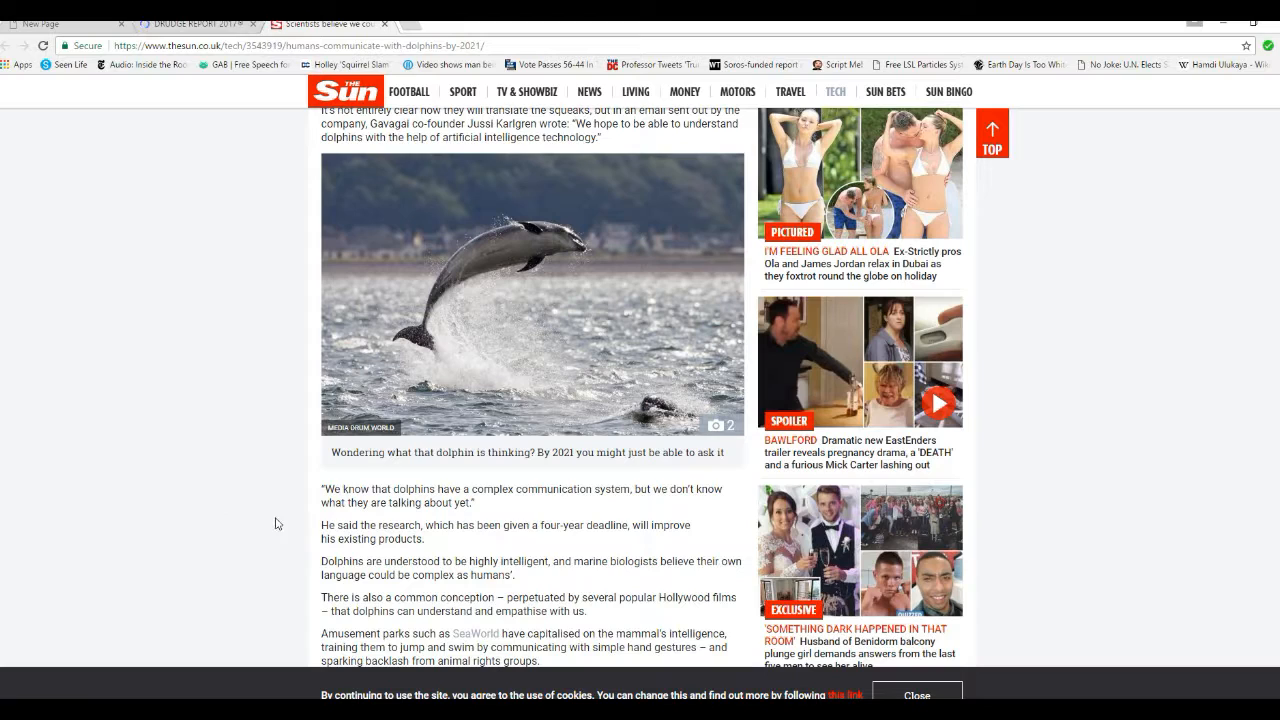
pyautogui.moveTo(292, 530)
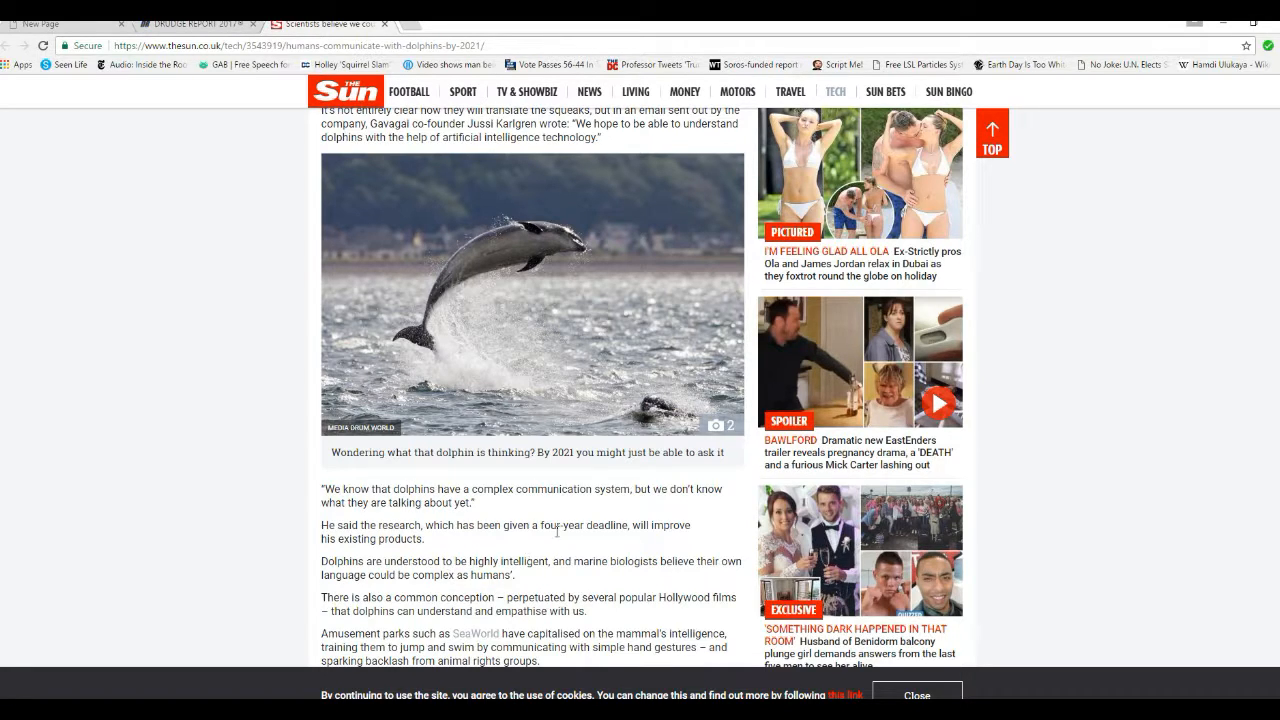
pyautogui.moveTo(532, 616)
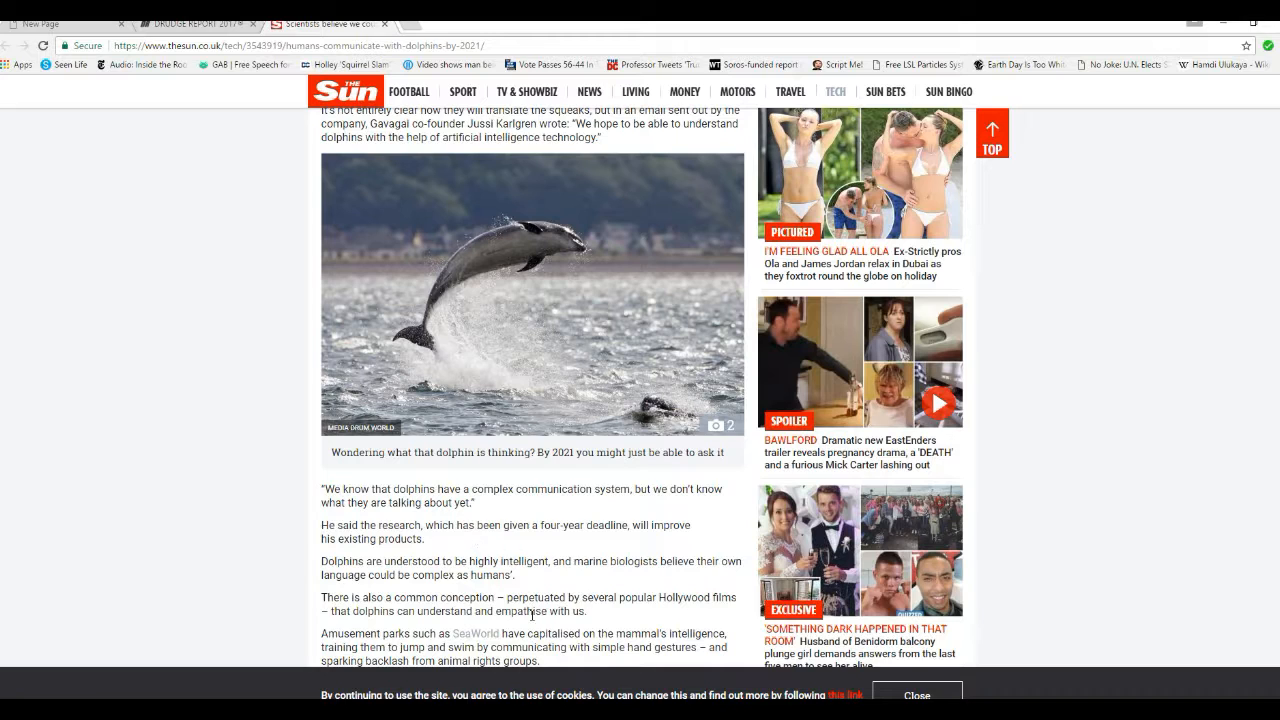
pyautogui.moveTo(532, 552)
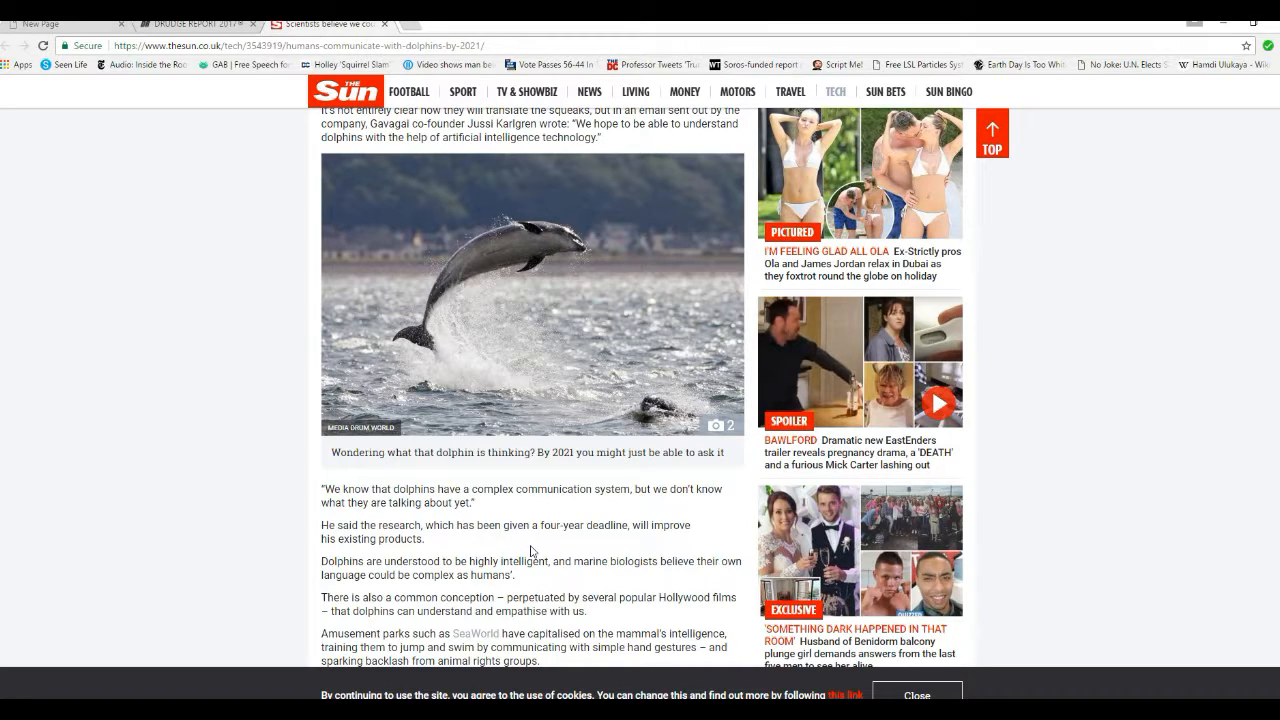
pyautogui.scroll(3)
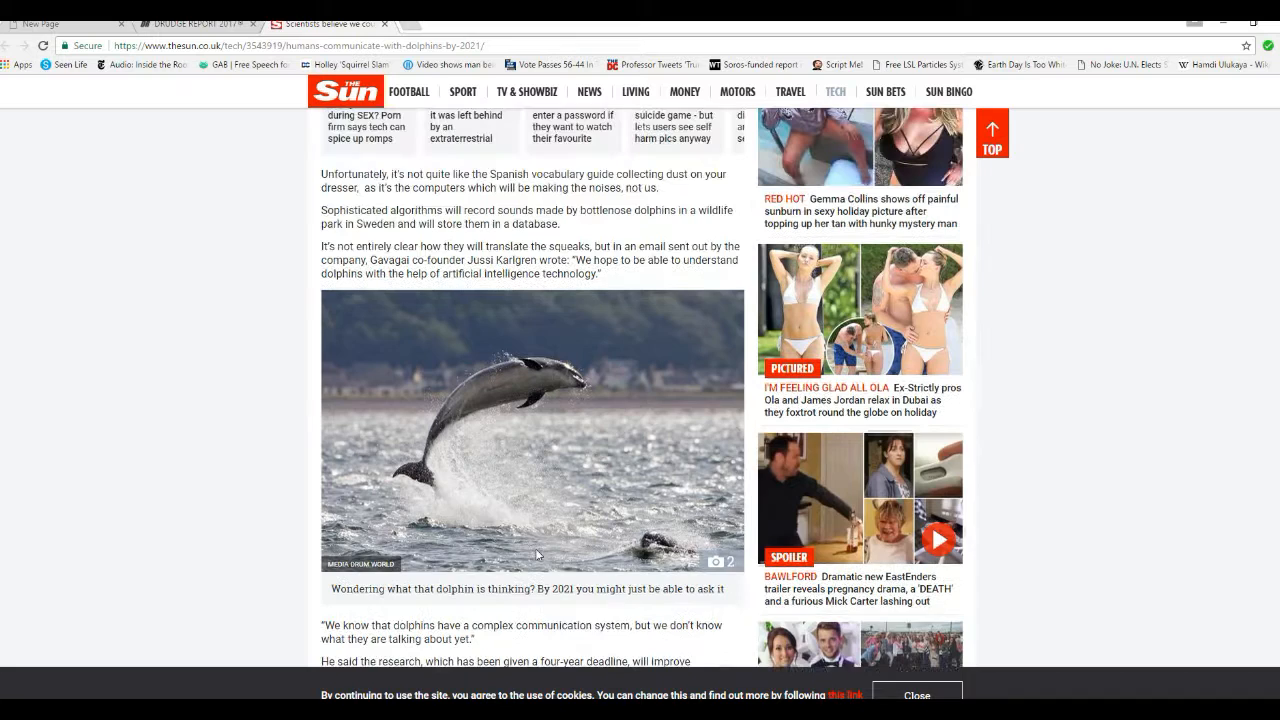
pyautogui.scroll(3)
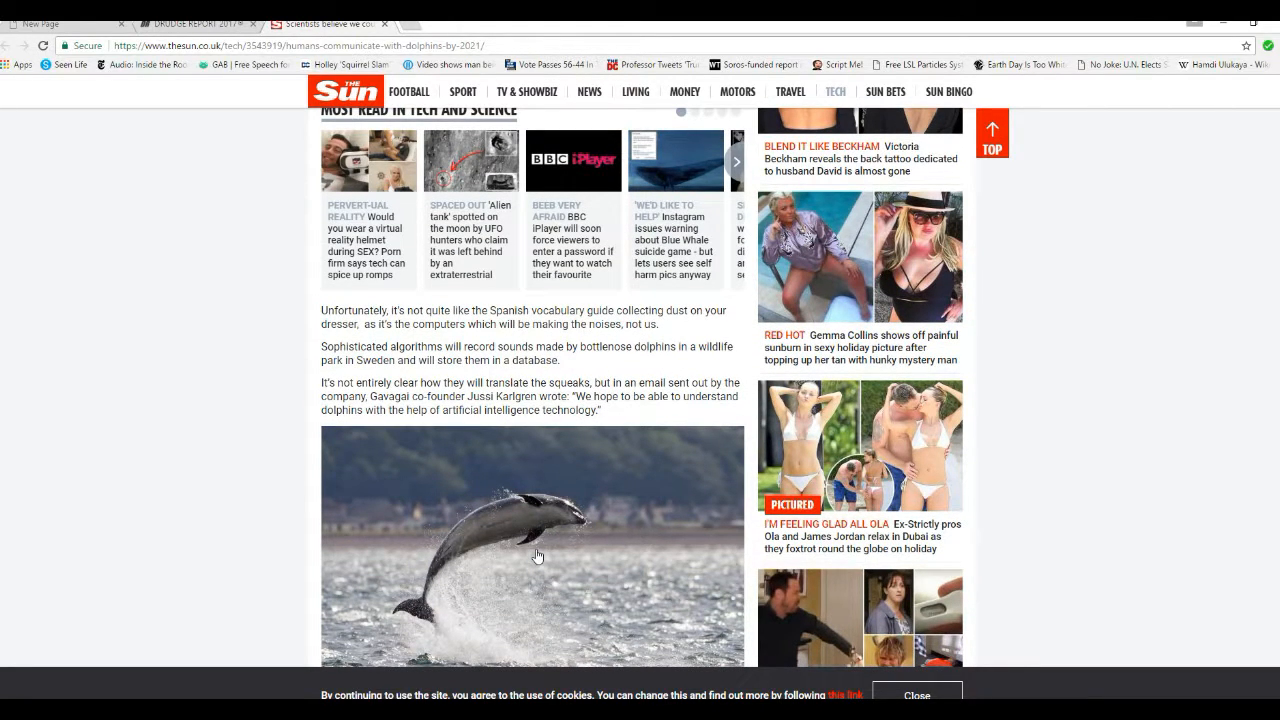
pyautogui.scroll(-3)
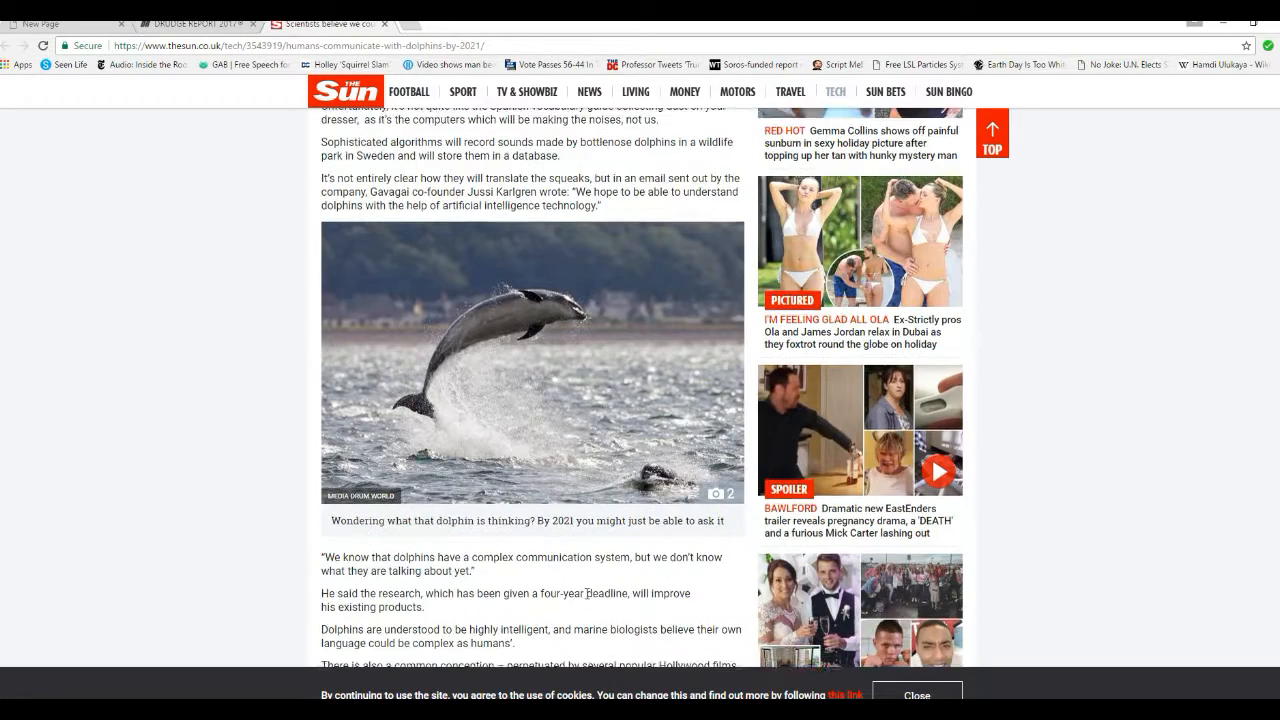
pyautogui.scroll(-3)
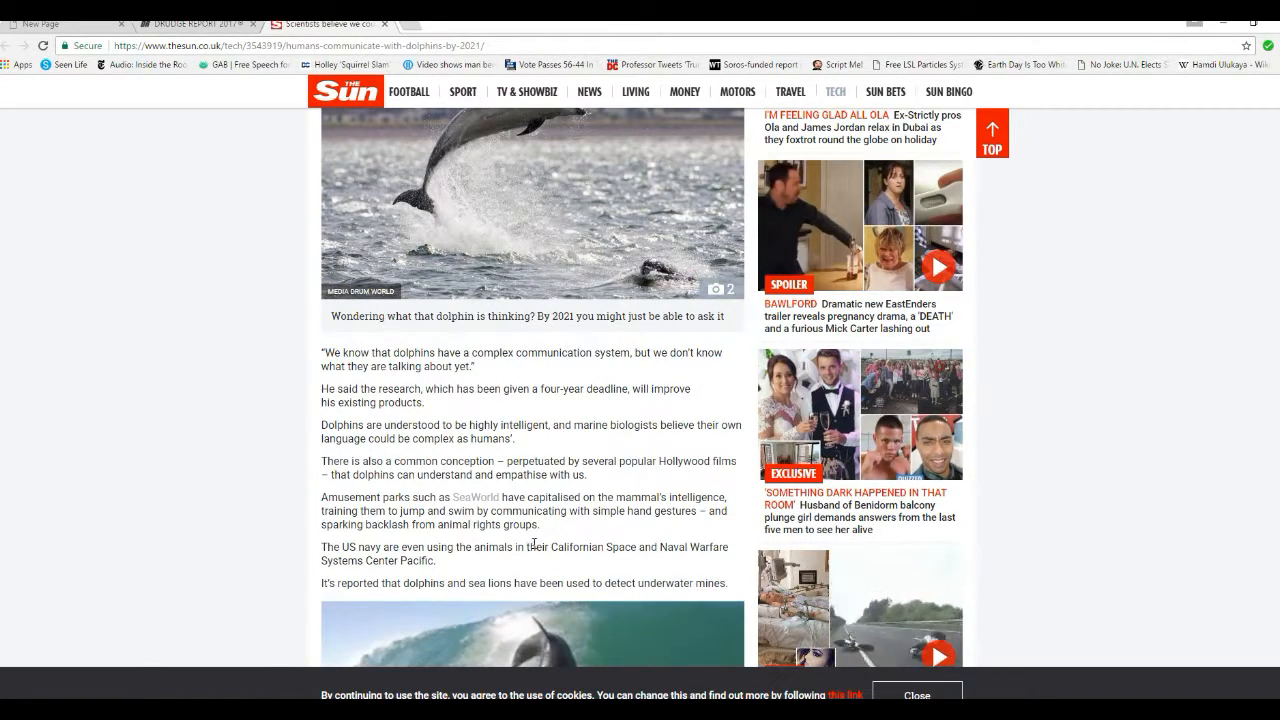
pyautogui.scroll(3)
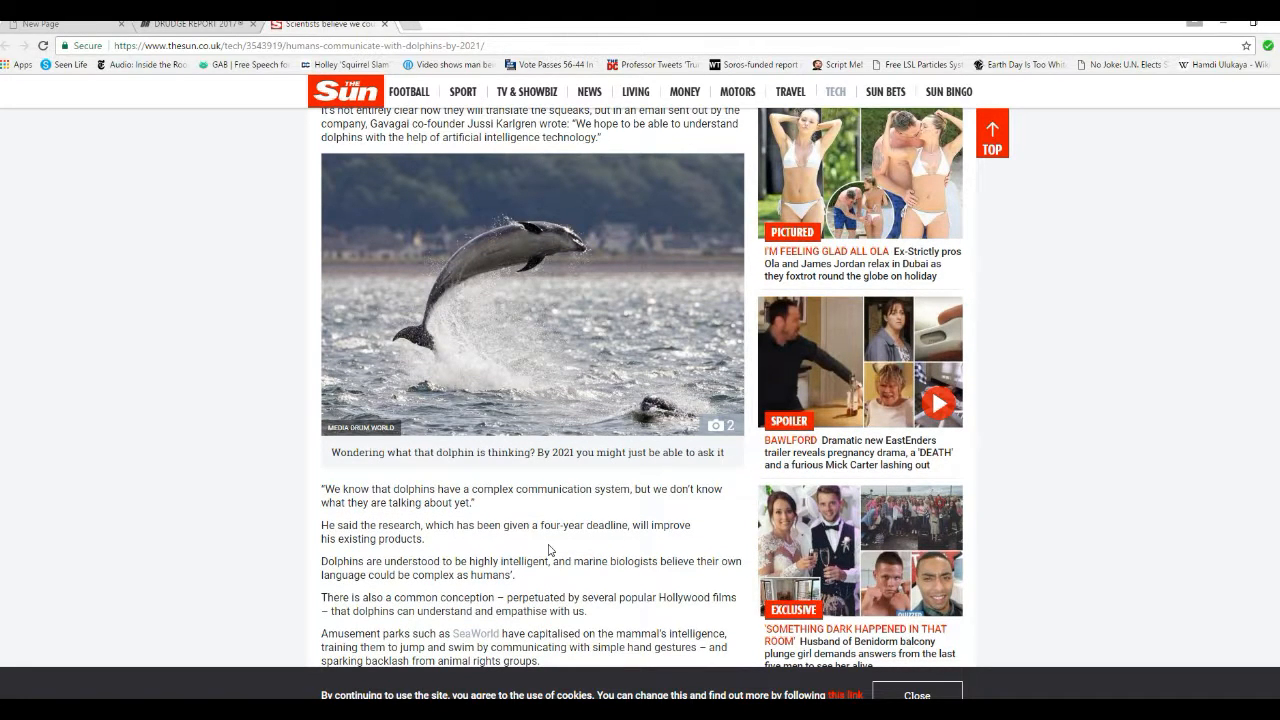
pyautogui.scroll(-3)
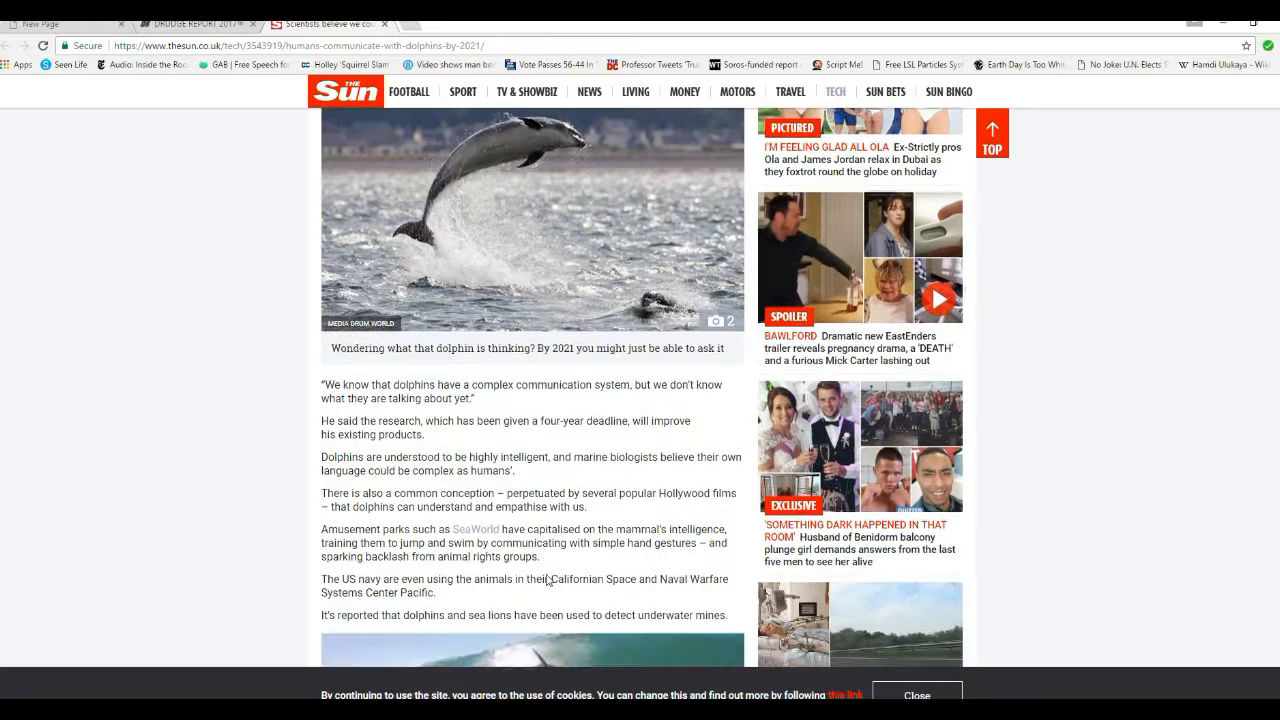
pyautogui.scroll(-3)
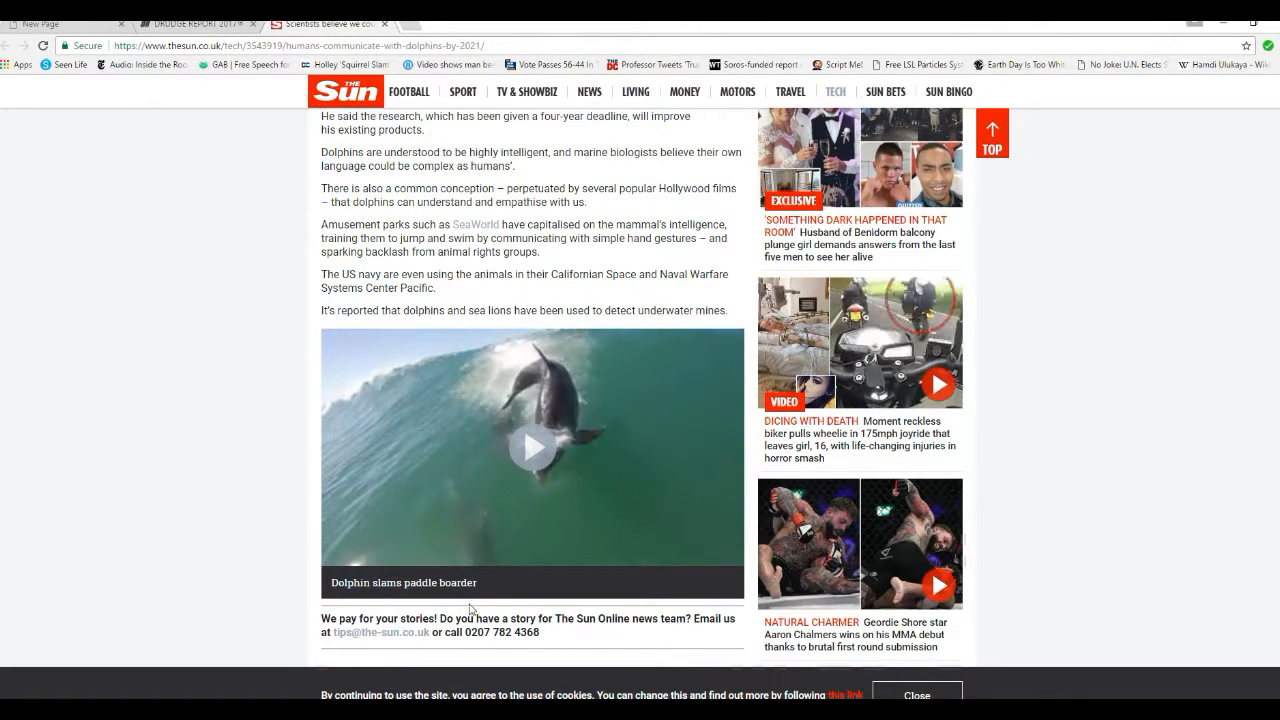
pyautogui.moveTo(288, 520)
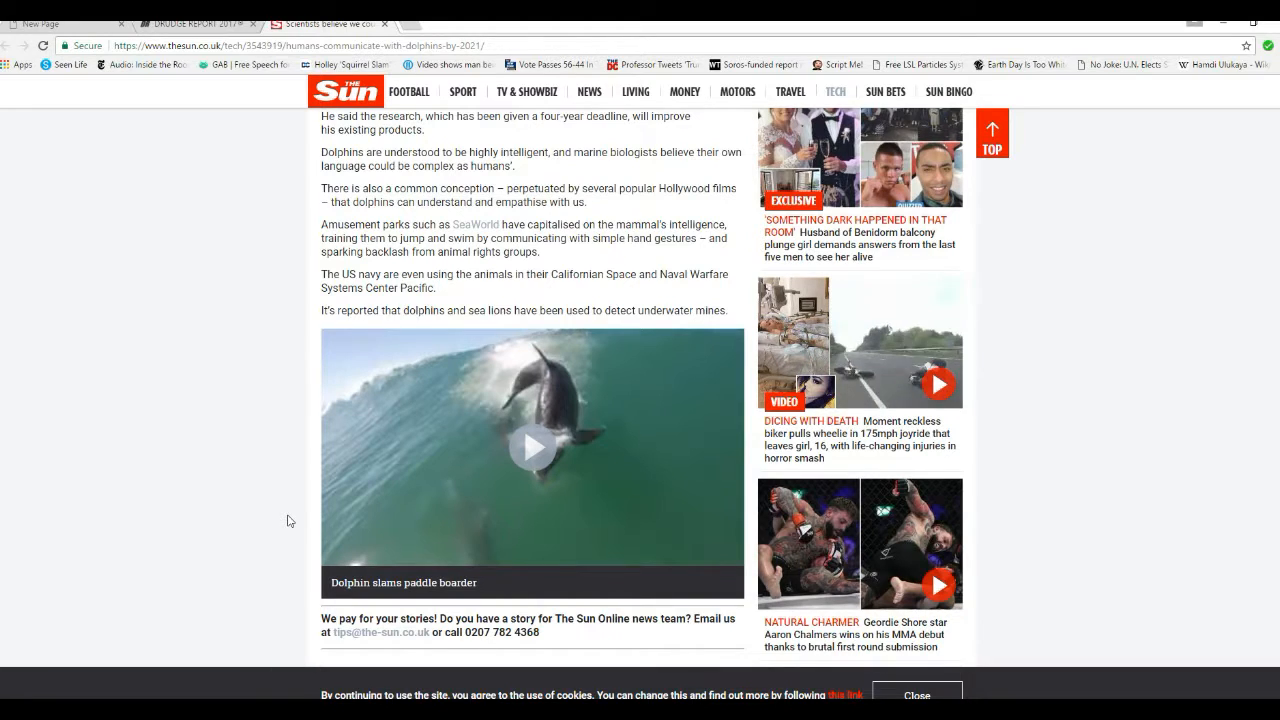
pyautogui.scroll(-3)
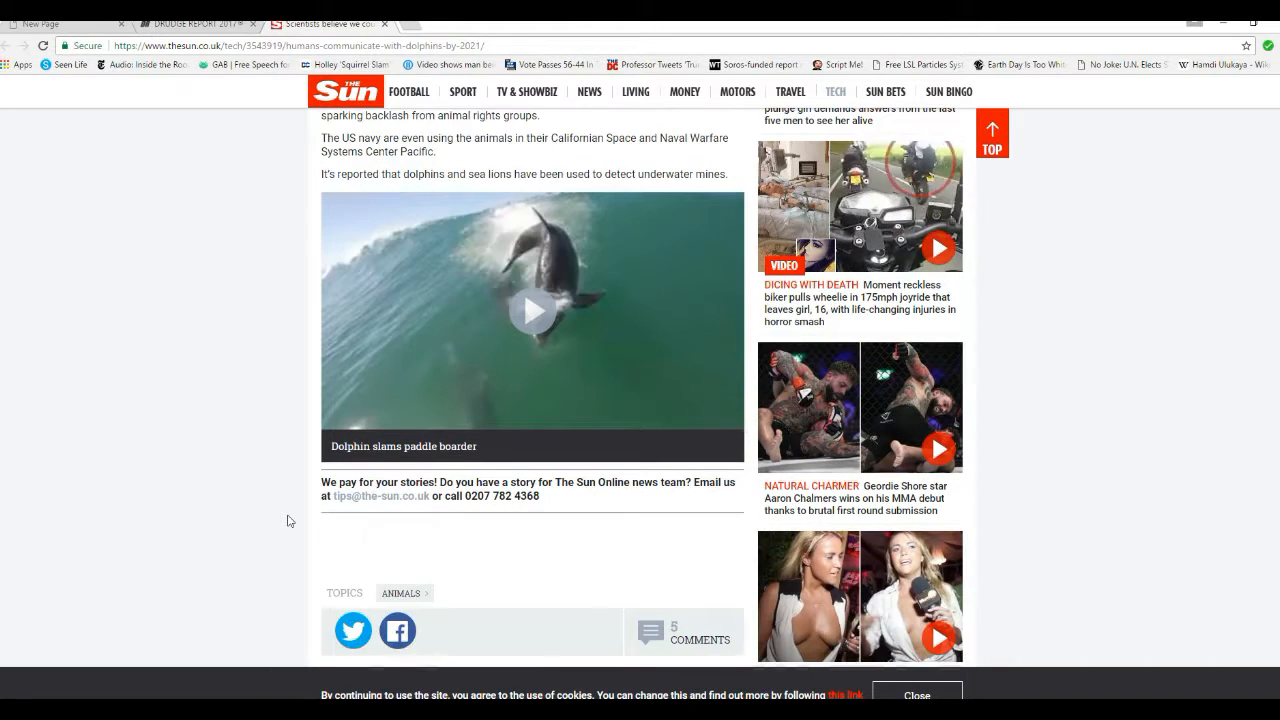
pyautogui.scroll(-3)
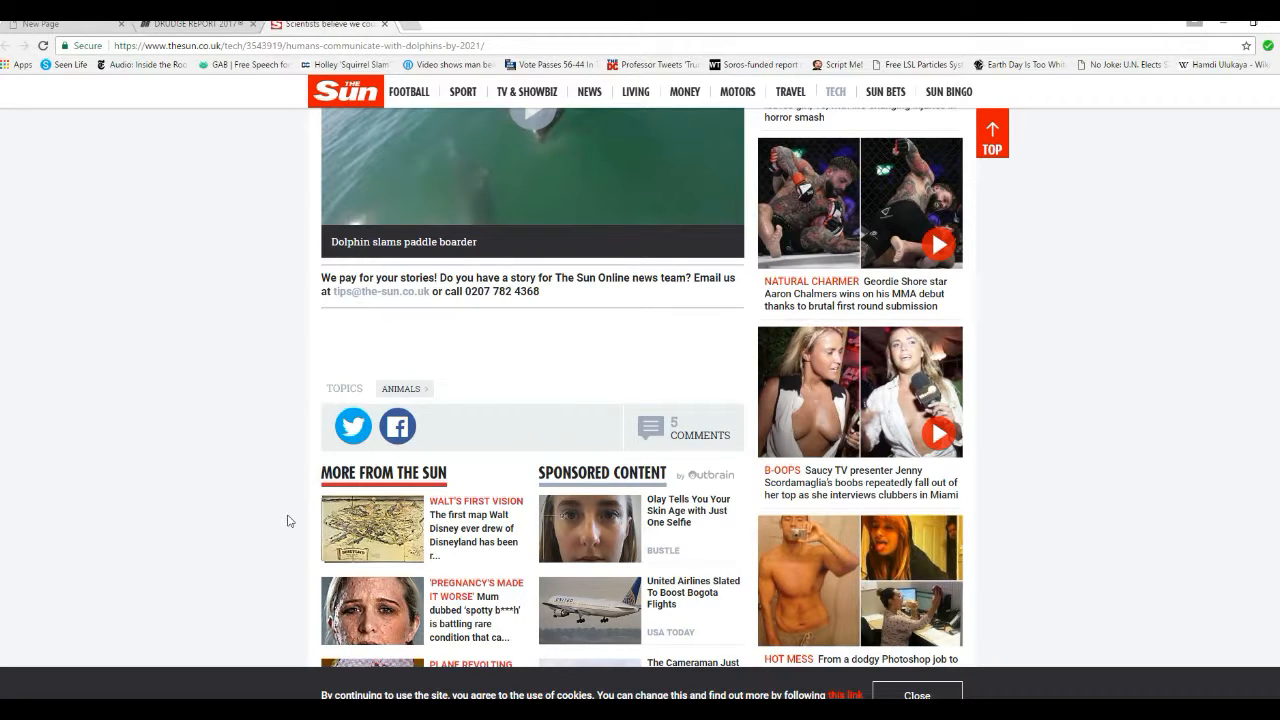
pyautogui.moveTo(264, 528)
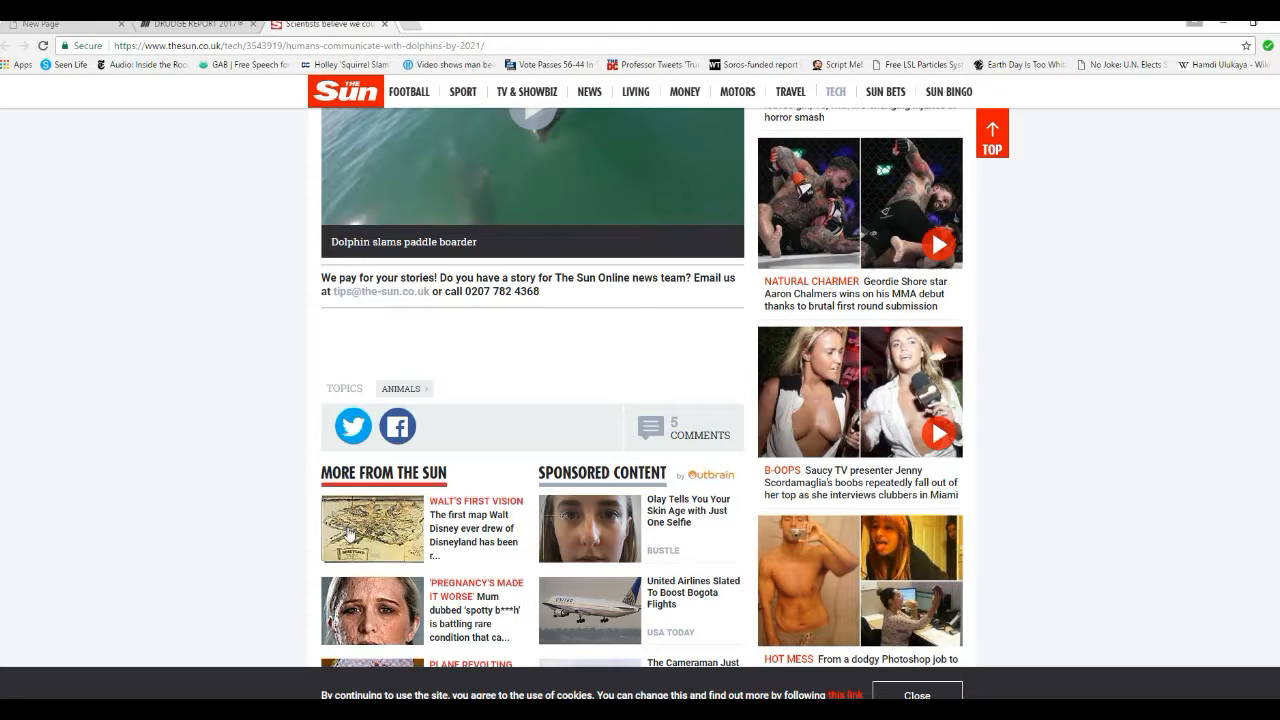
pyautogui.scroll(-3)
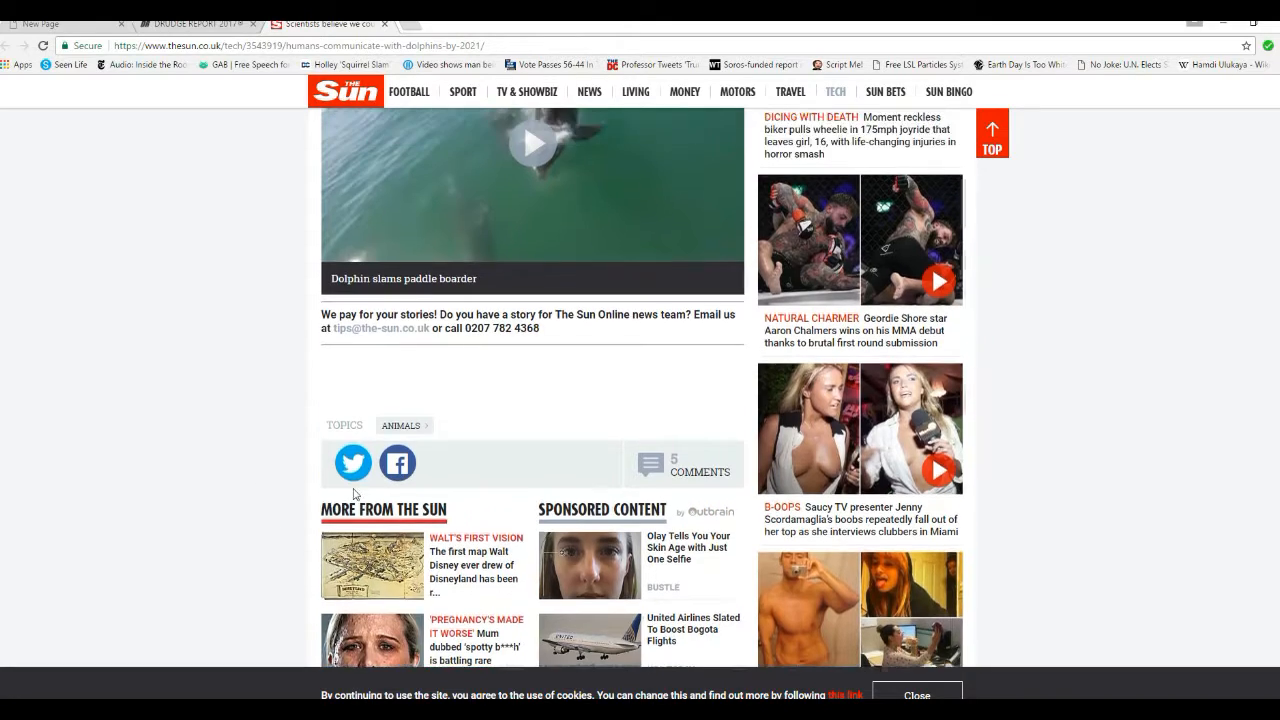
pyautogui.scroll(3)
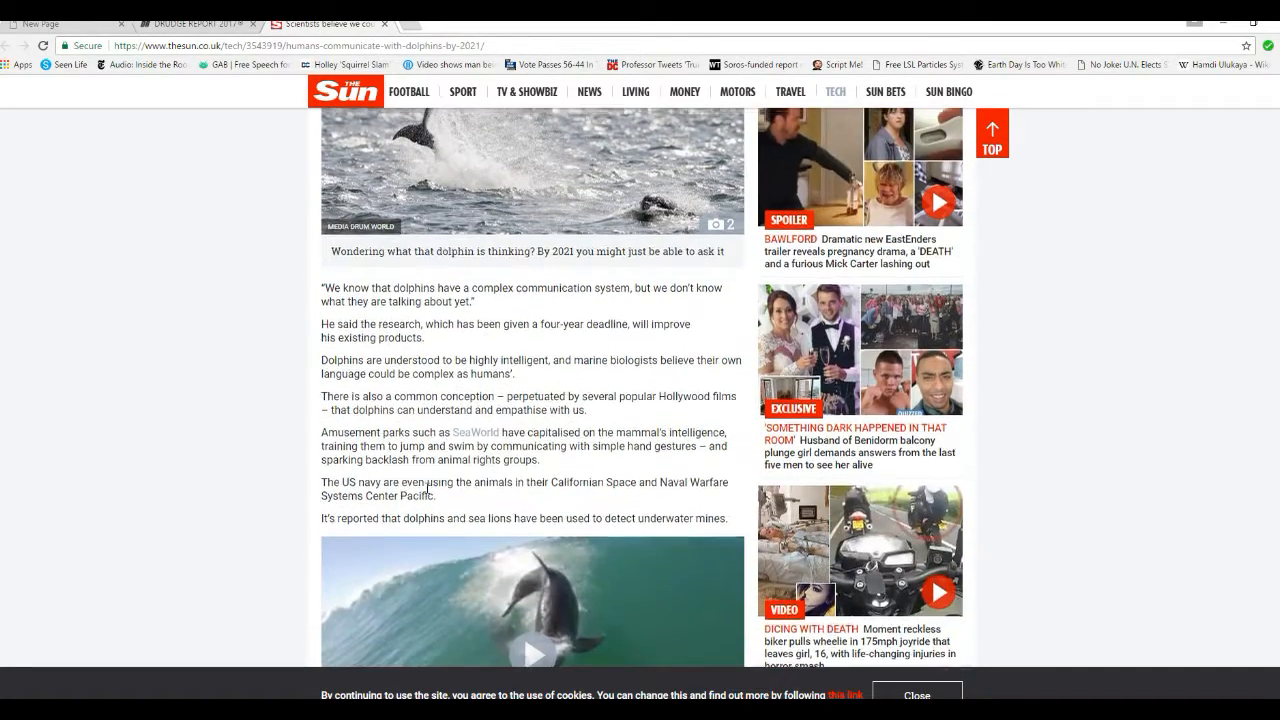
pyautogui.scroll(3)
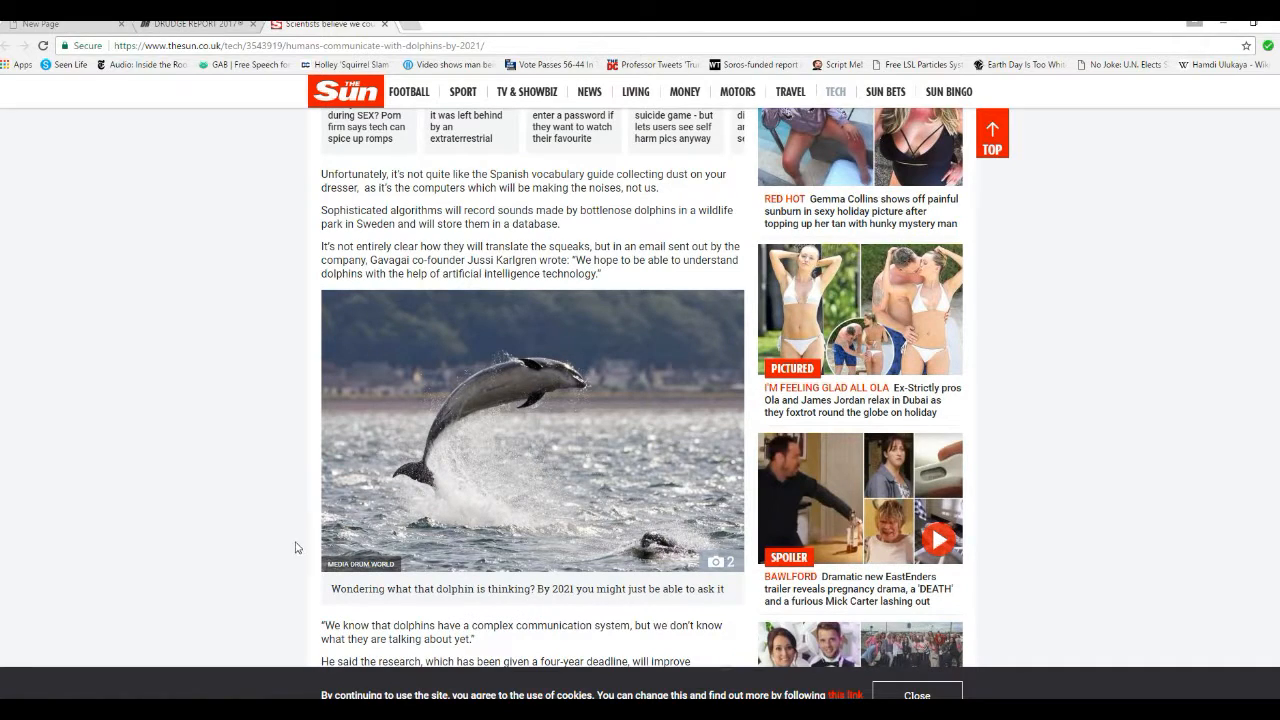
pyautogui.moveTo(348, 498)
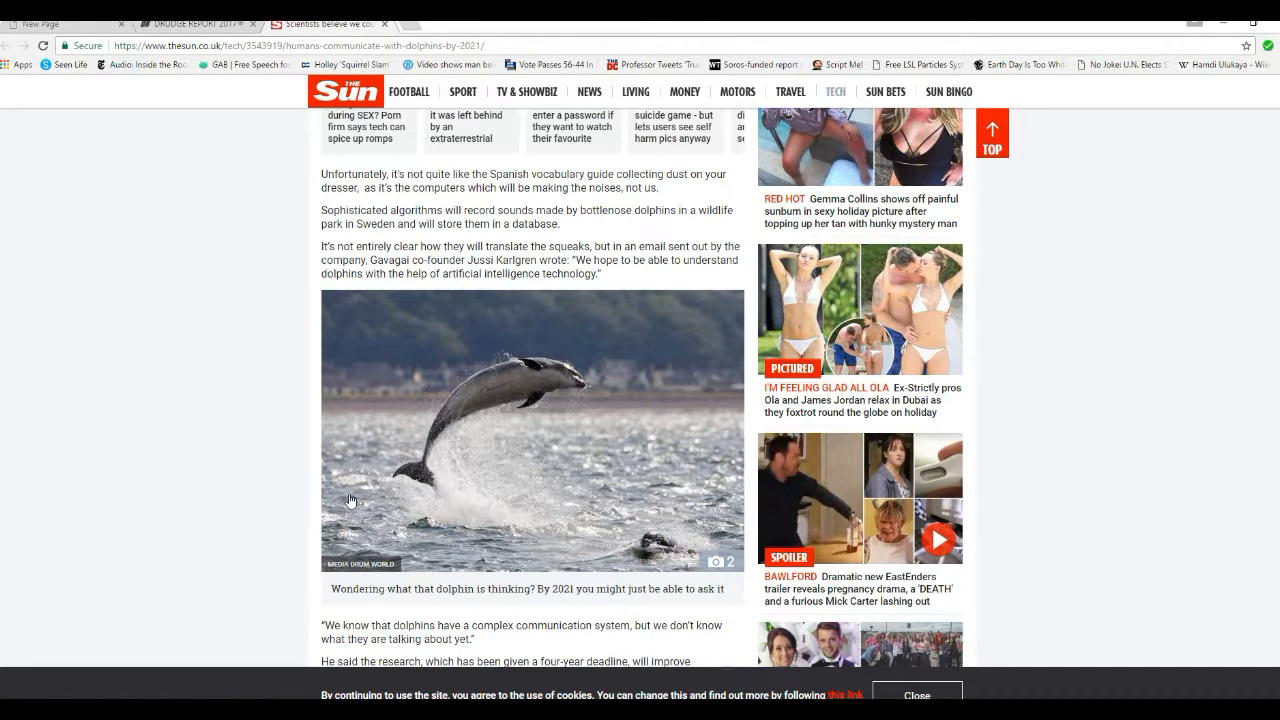
pyautogui.moveTo(336, 560)
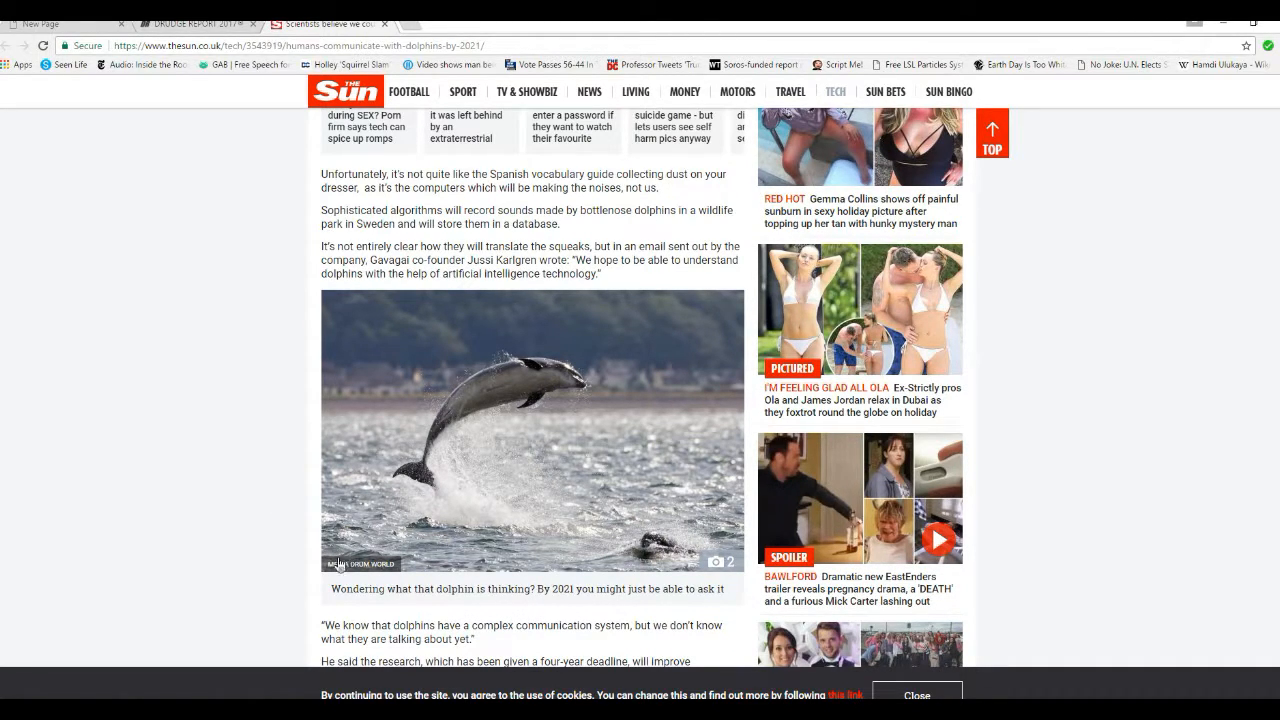
pyautogui.moveTo(230, 448)
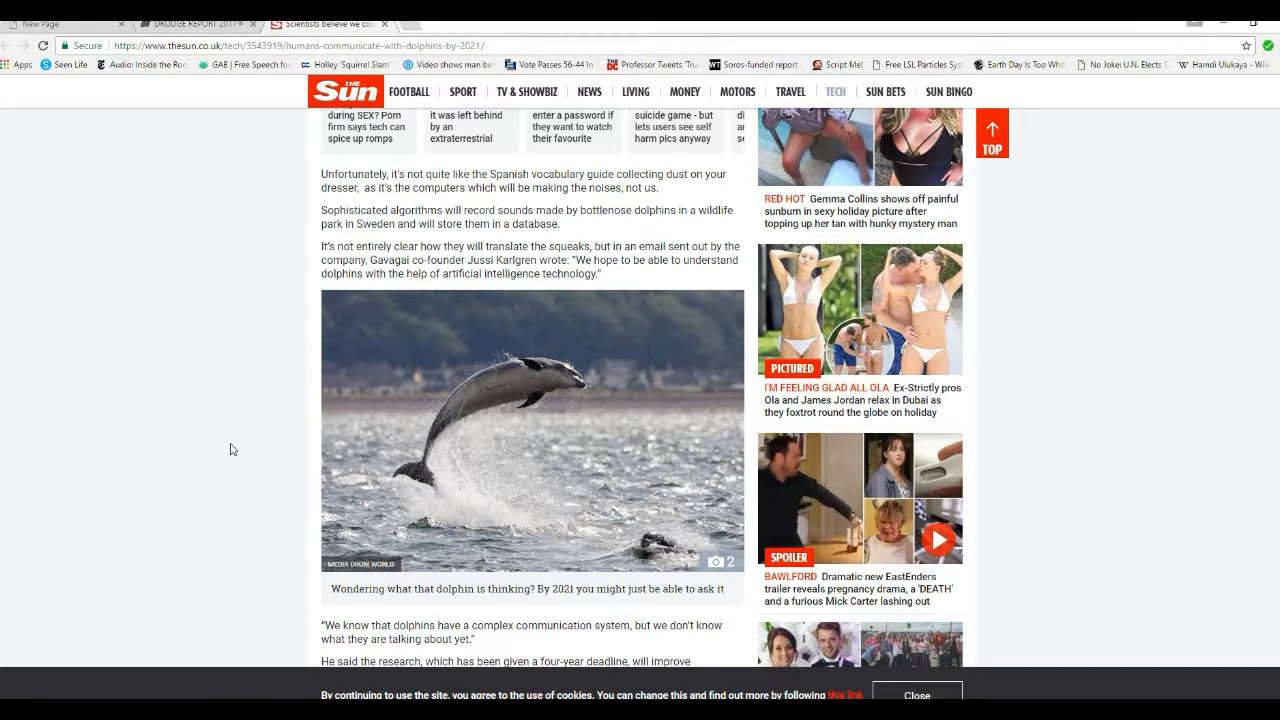
pyautogui.moveTo(224, 476)
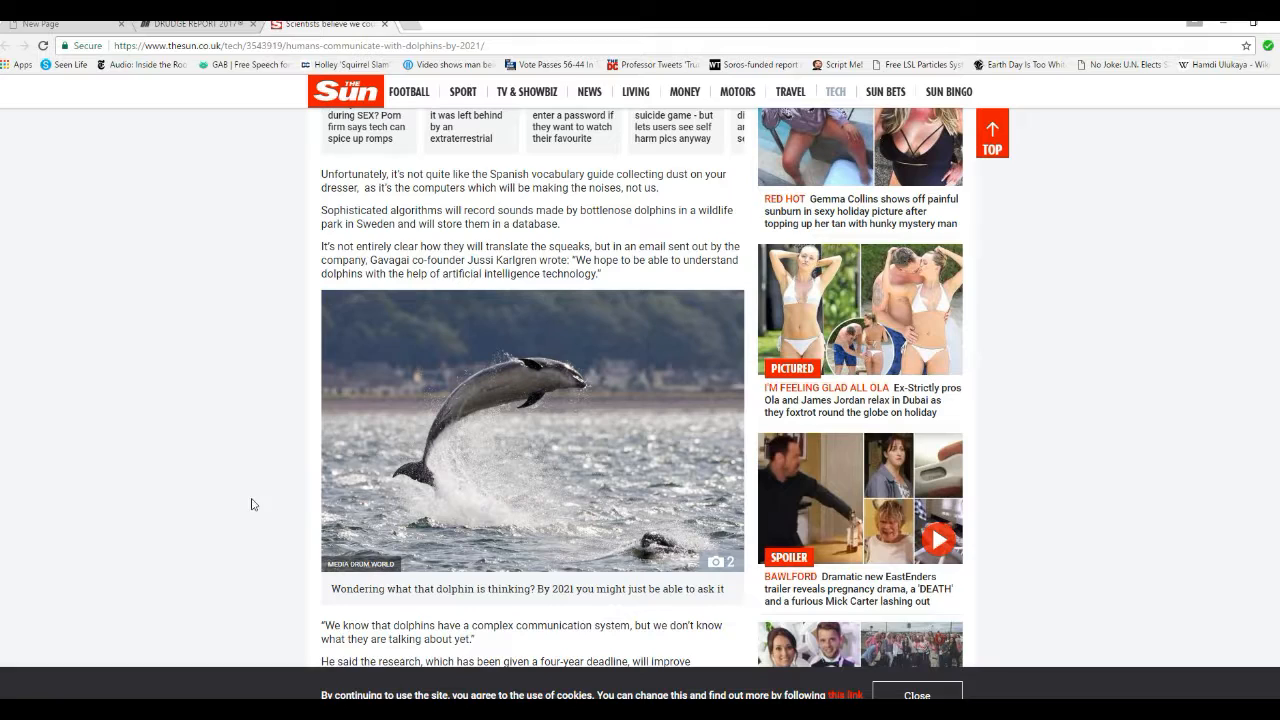
pyautogui.moveTo(236, 488)
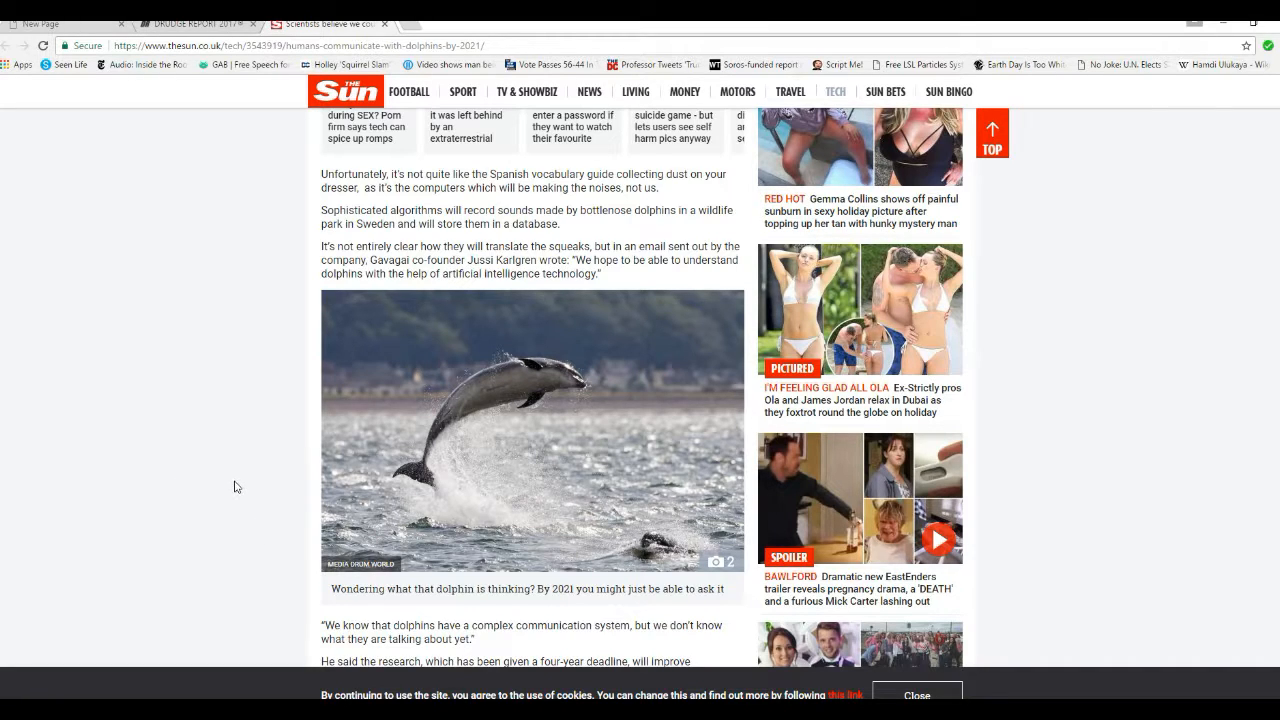
pyautogui.moveTo(228, 496)
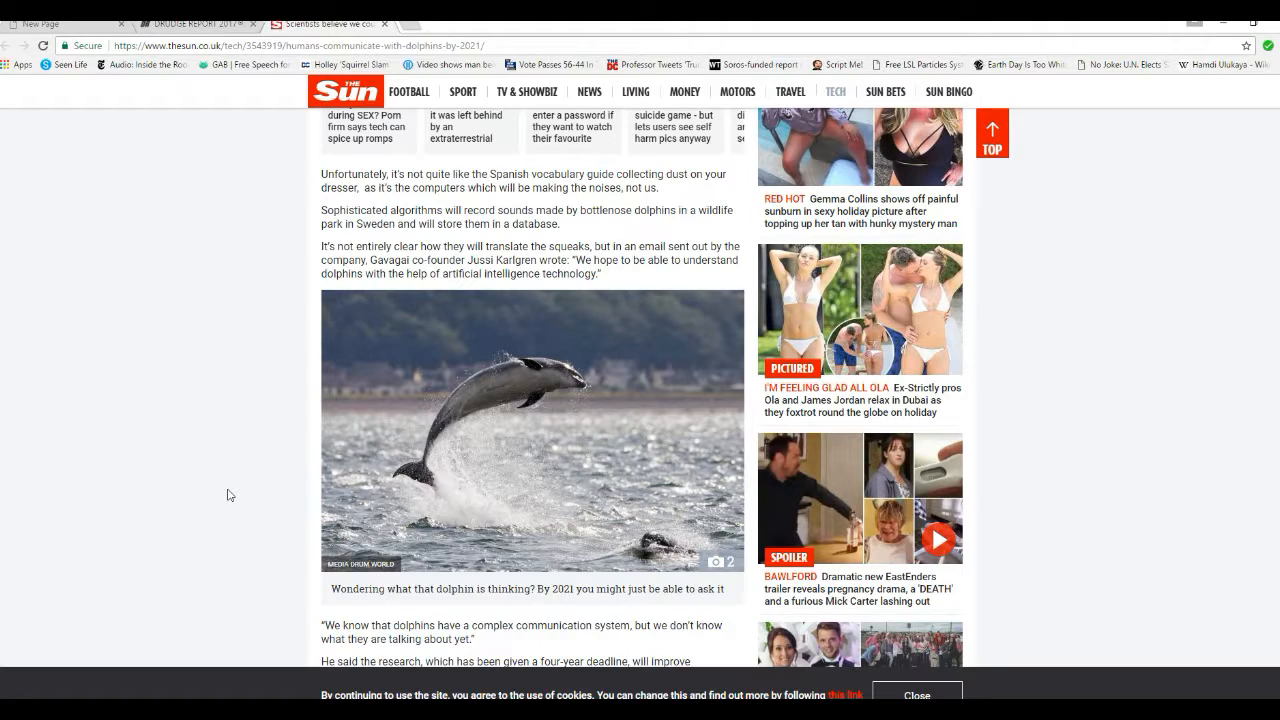
pyautogui.moveTo(214, 418)
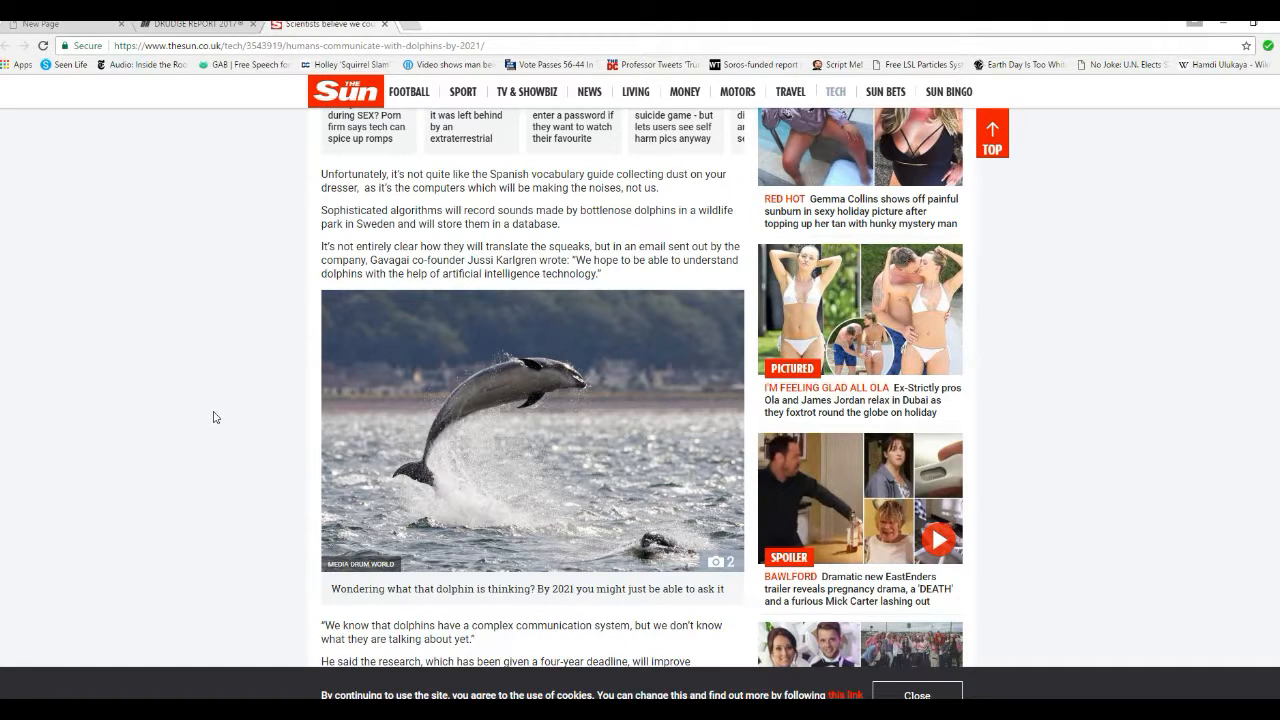
pyautogui.moveTo(248, 468)
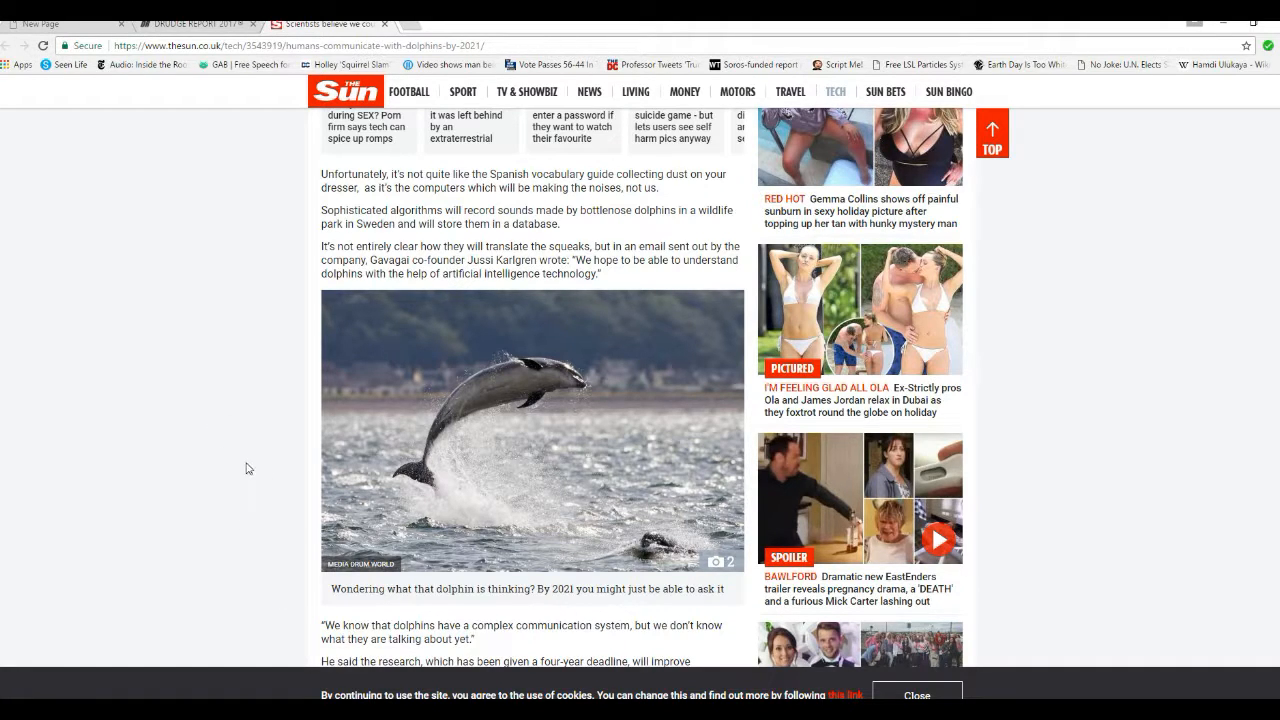
pyautogui.moveTo(270, 478)
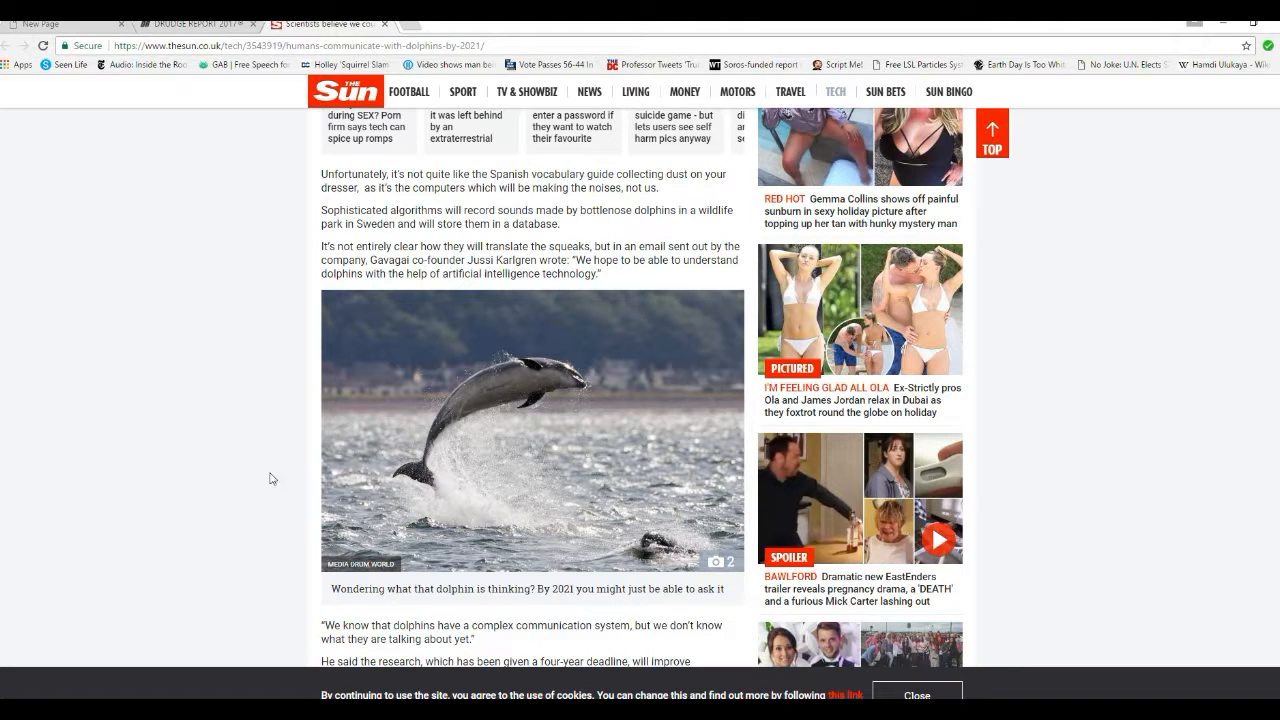
pyautogui.moveTo(288, 472)
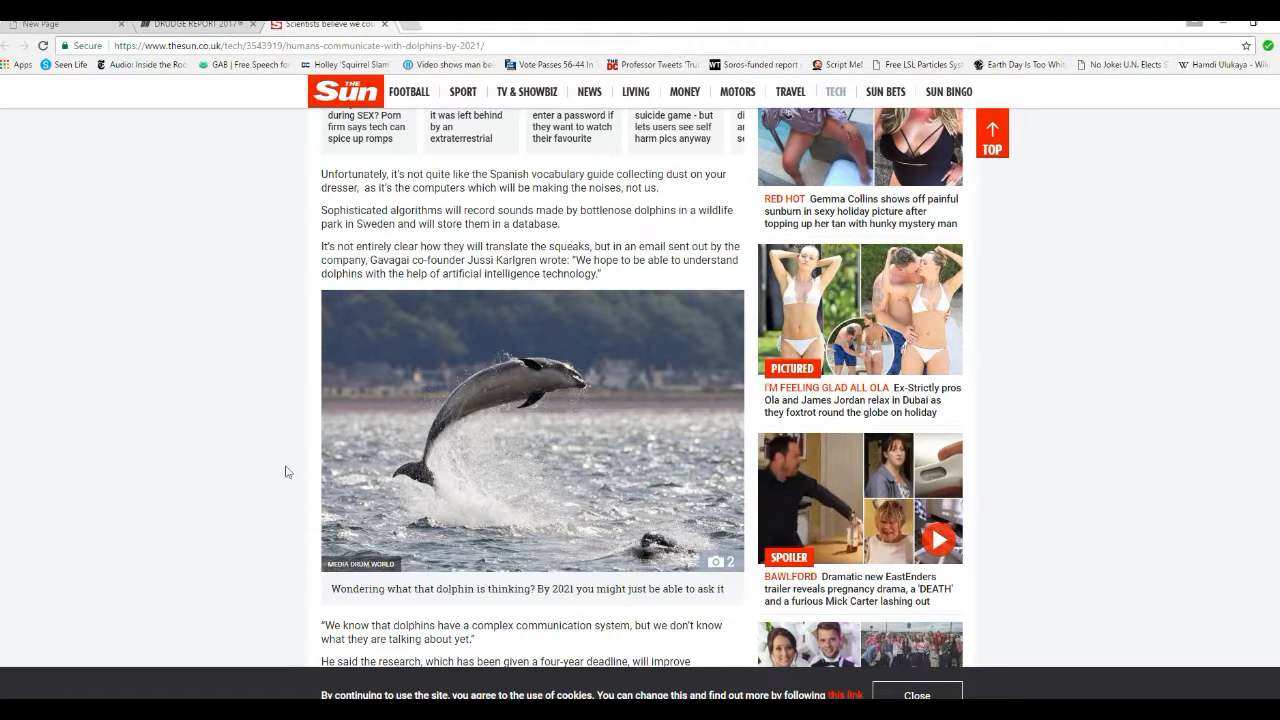
pyautogui.moveTo(360, 480)
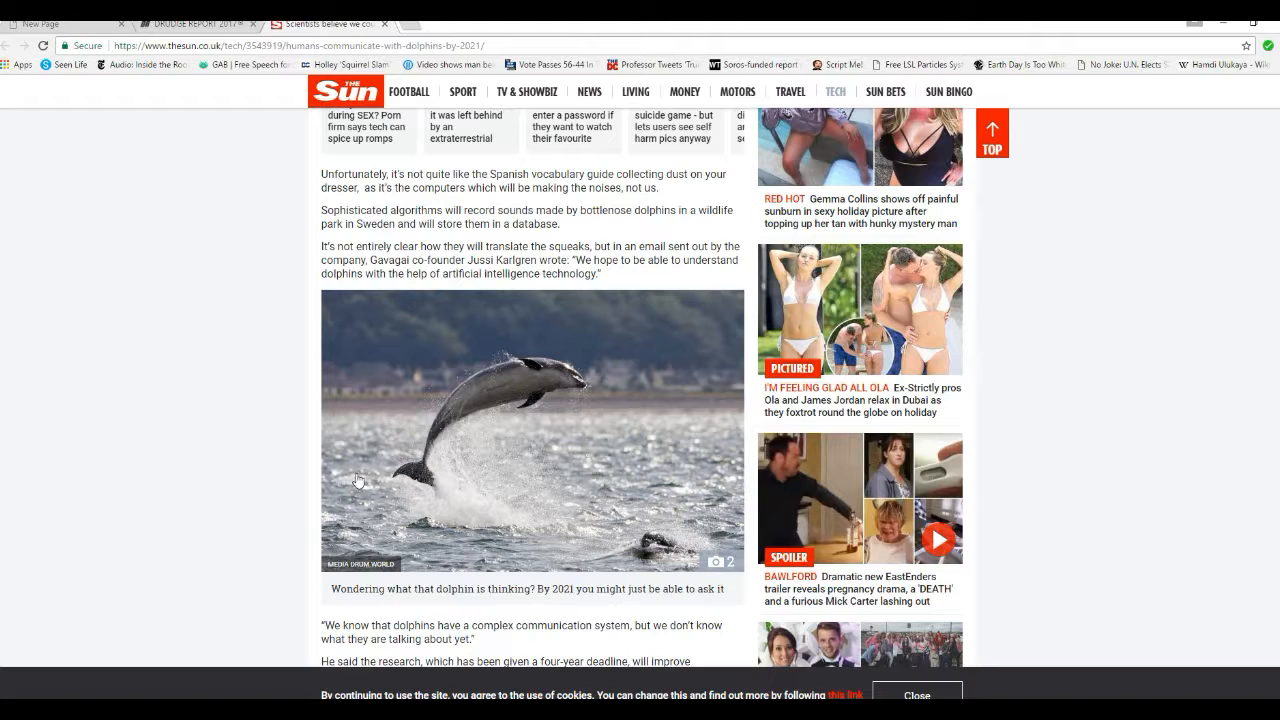
pyautogui.moveTo(294, 482)
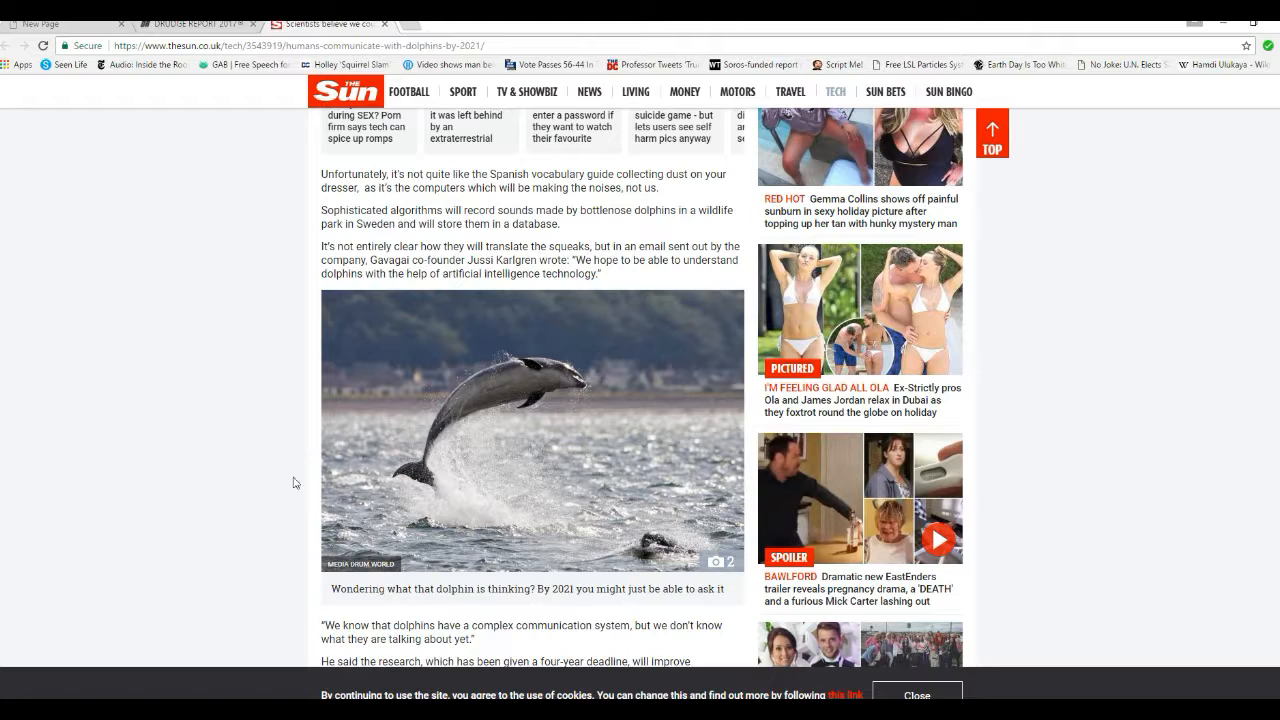
pyautogui.moveTo(320, 536)
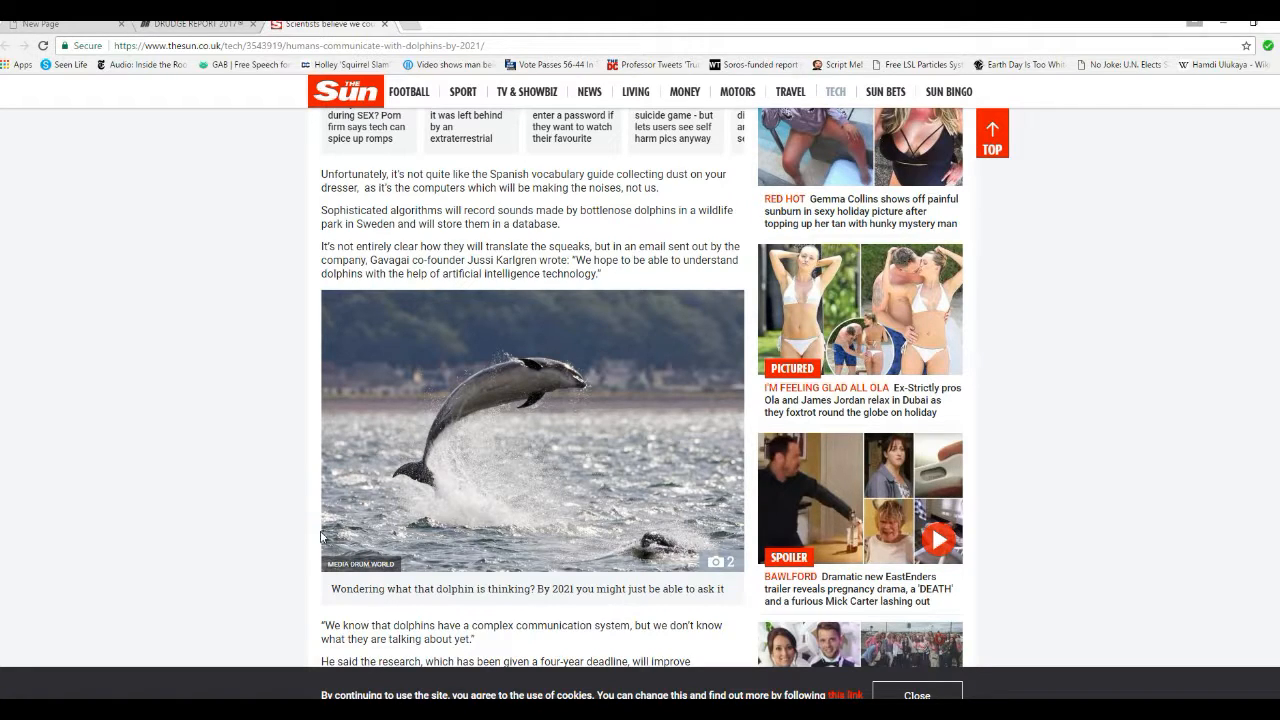
pyautogui.moveTo(296, 490)
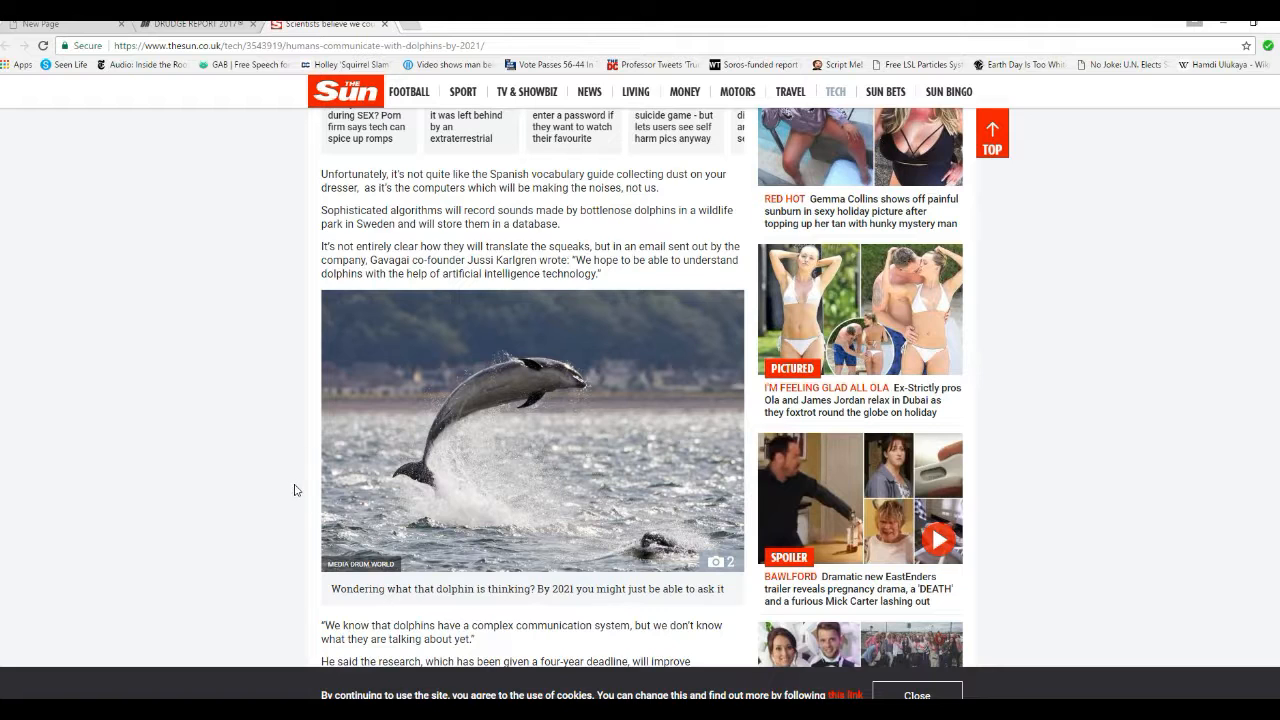
pyautogui.scroll(3)
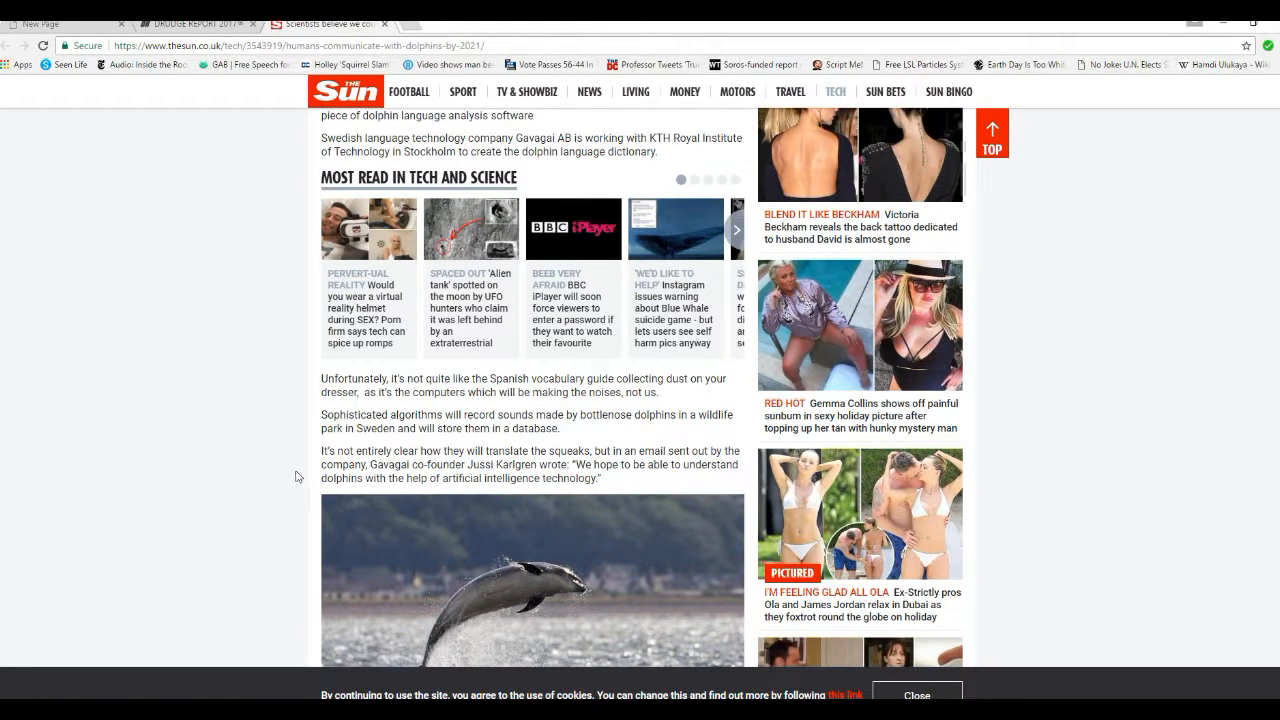
pyautogui.scroll(3)
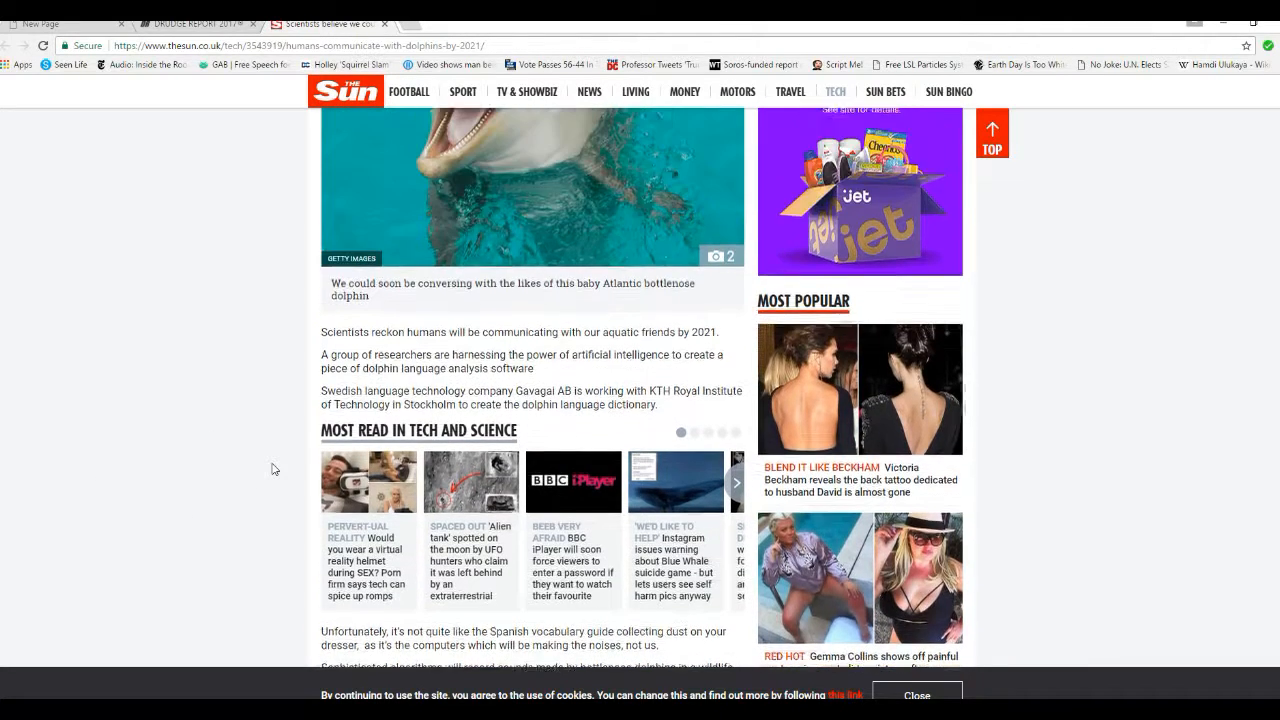
pyautogui.scroll(3)
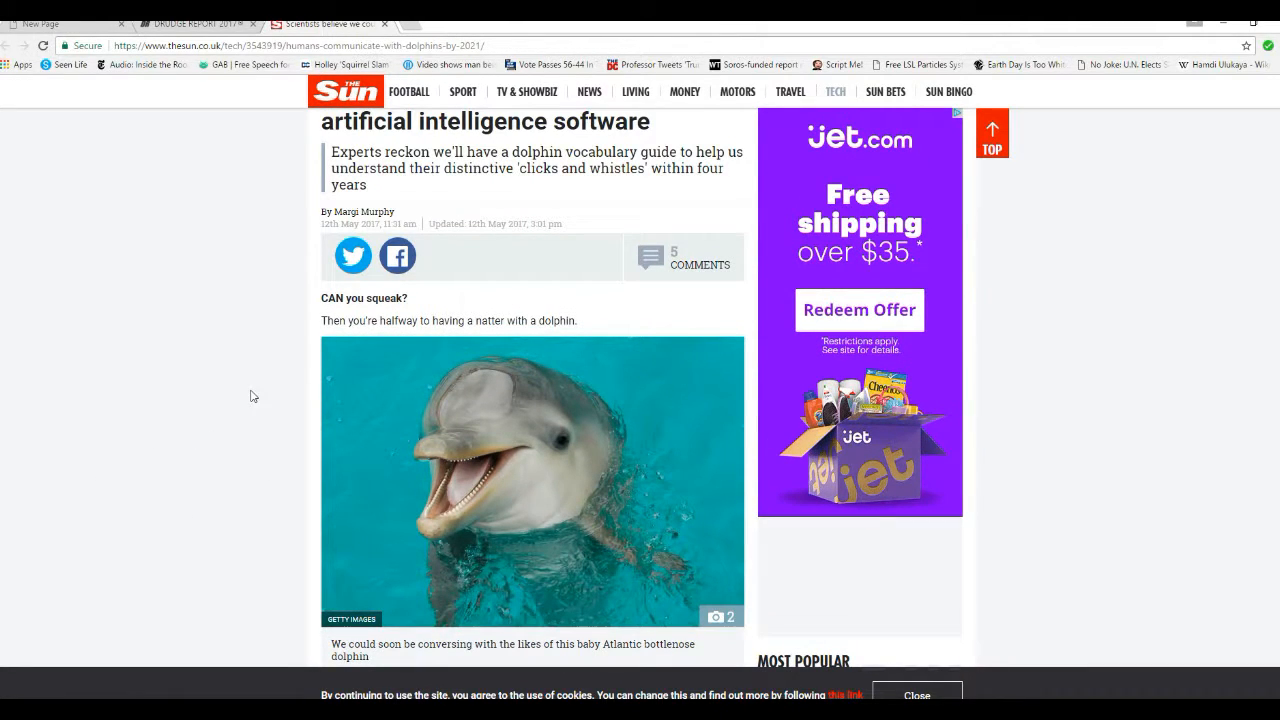
pyautogui.scroll(3)
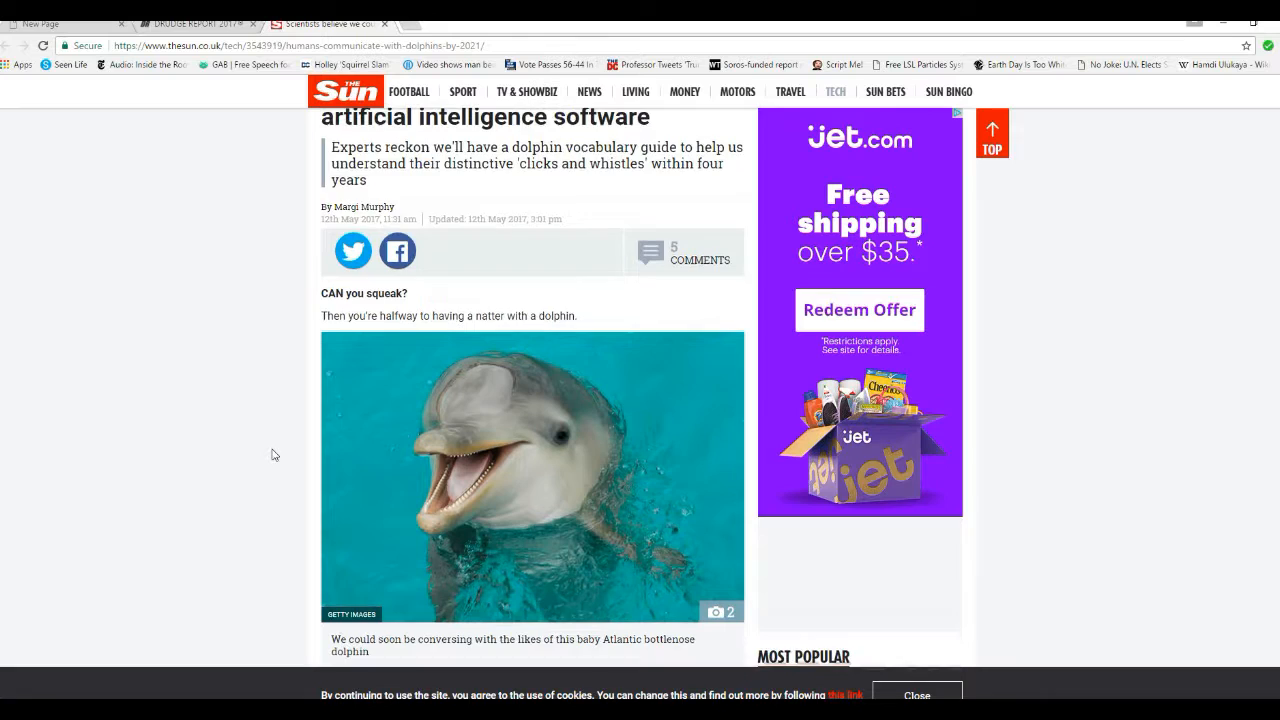
pyautogui.scroll(-3)
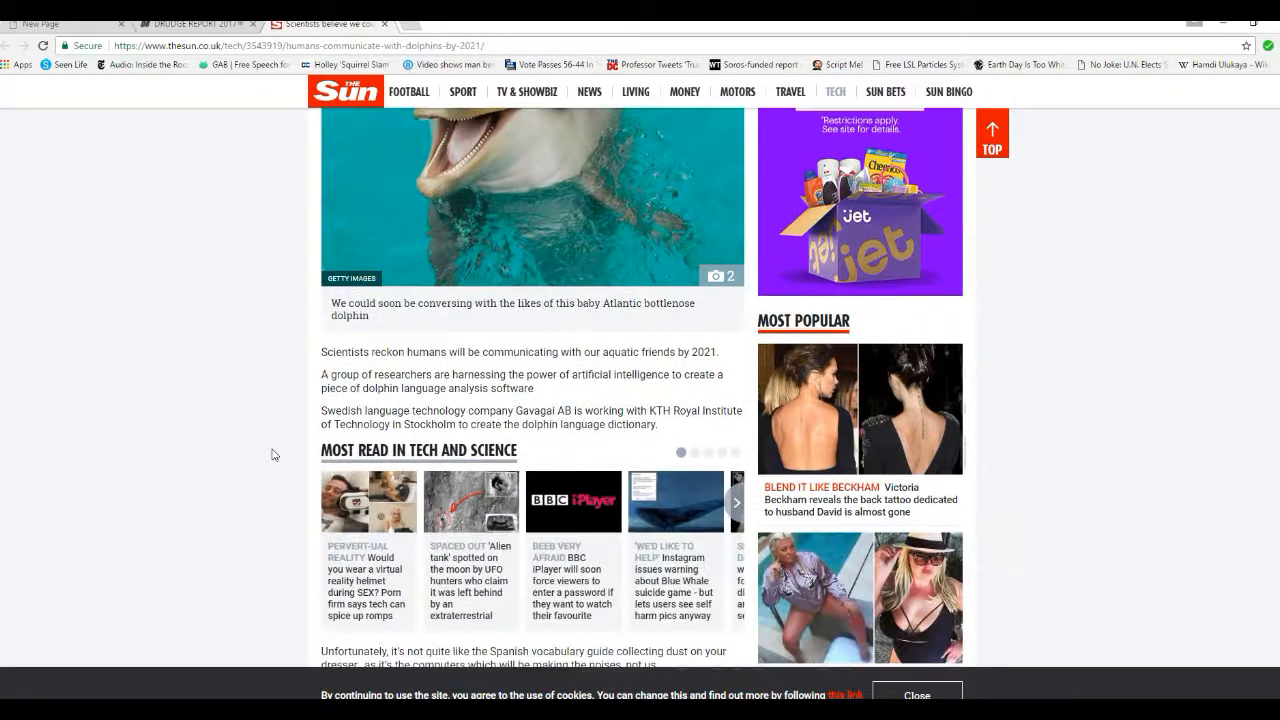